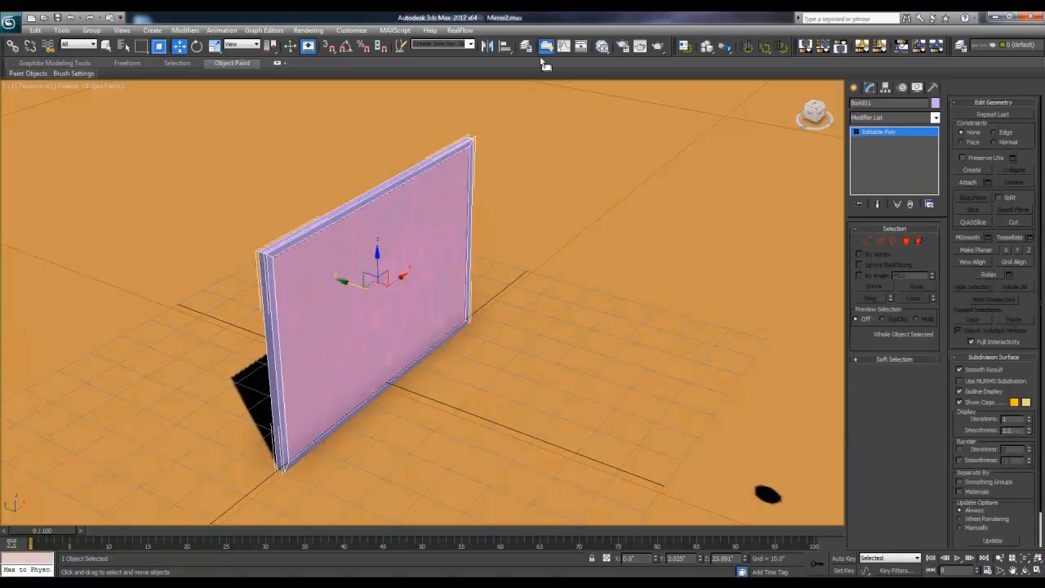
mouse_move(653, 74)
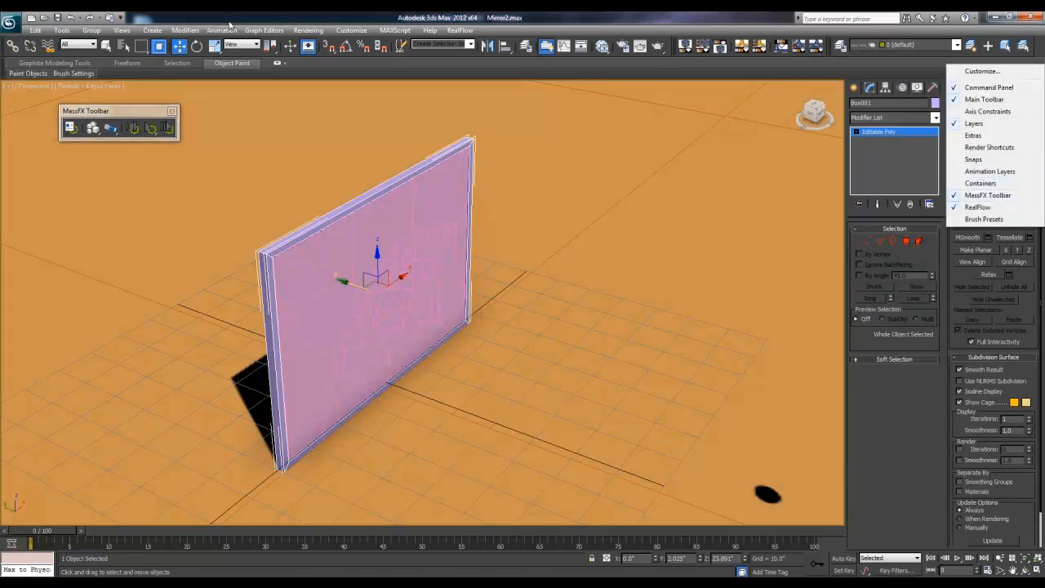
Step: Enable the MassFX Toolbar from the main toolbar's right-click customization menu
click(351, 29)
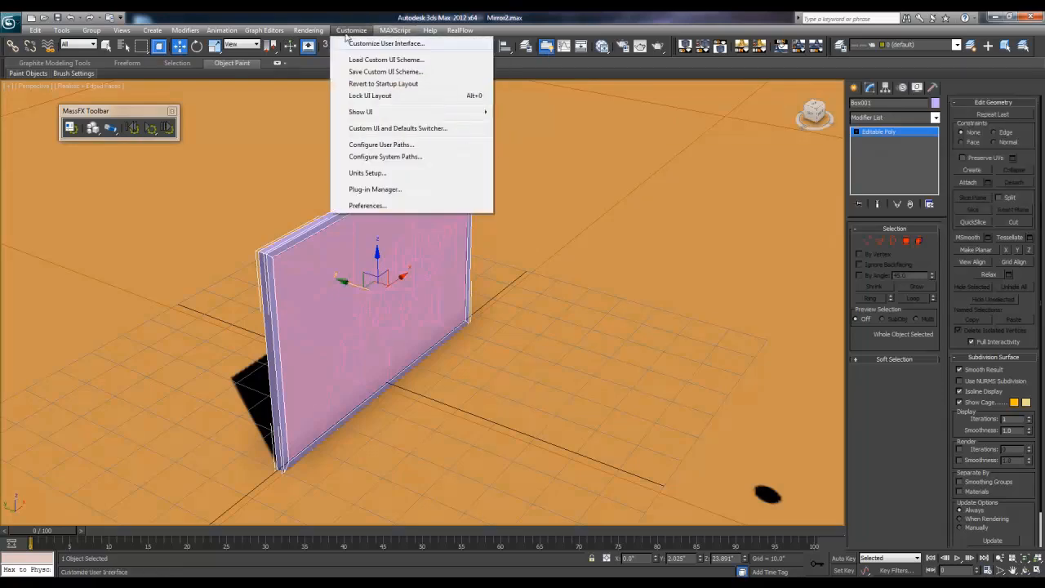
click(121, 29)
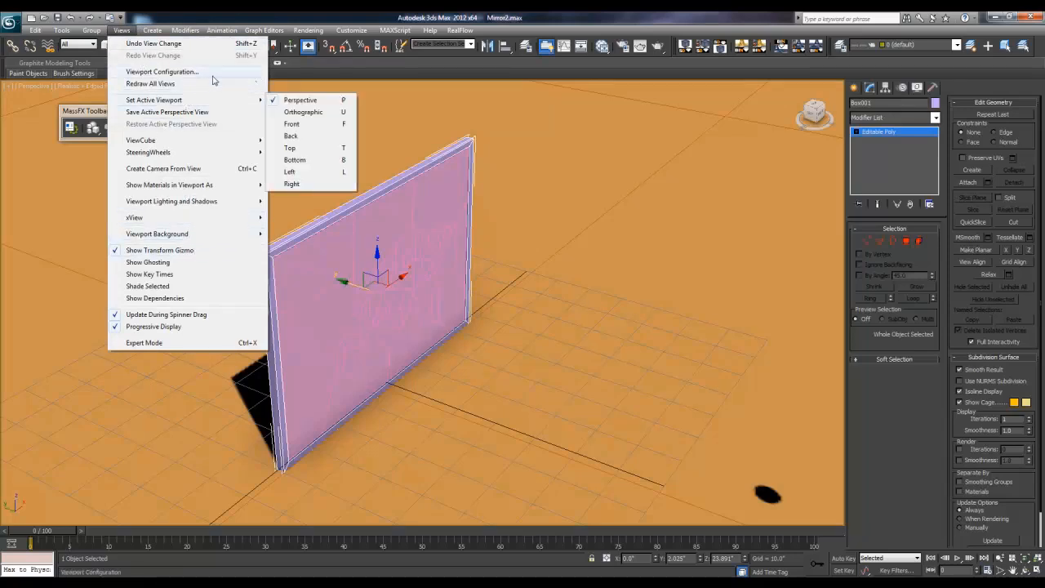
click(351, 29)
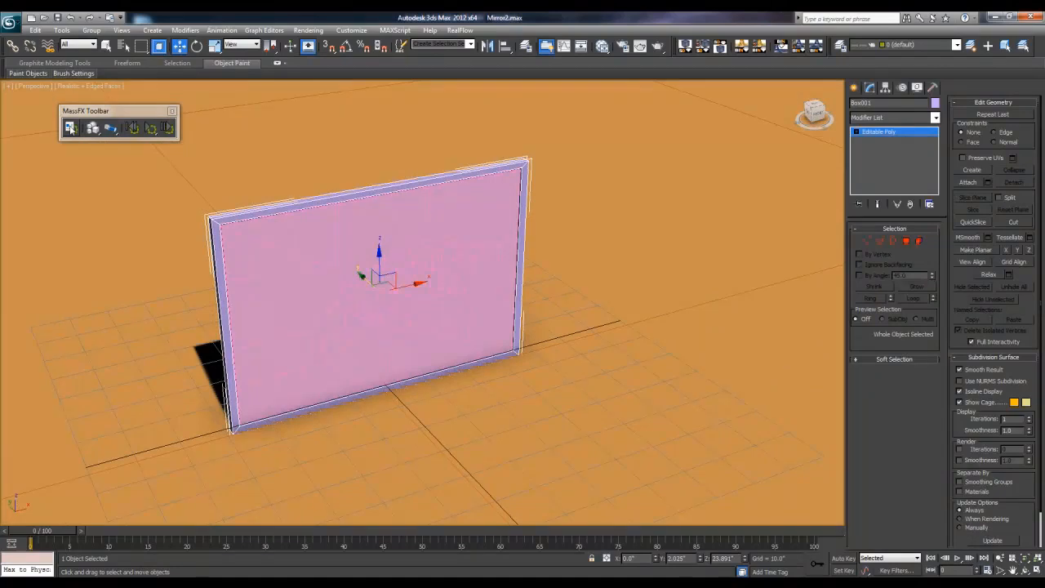
Step: Review the World and rigid body settings in the MassFX Tools dialog, then close it
click(70, 127)
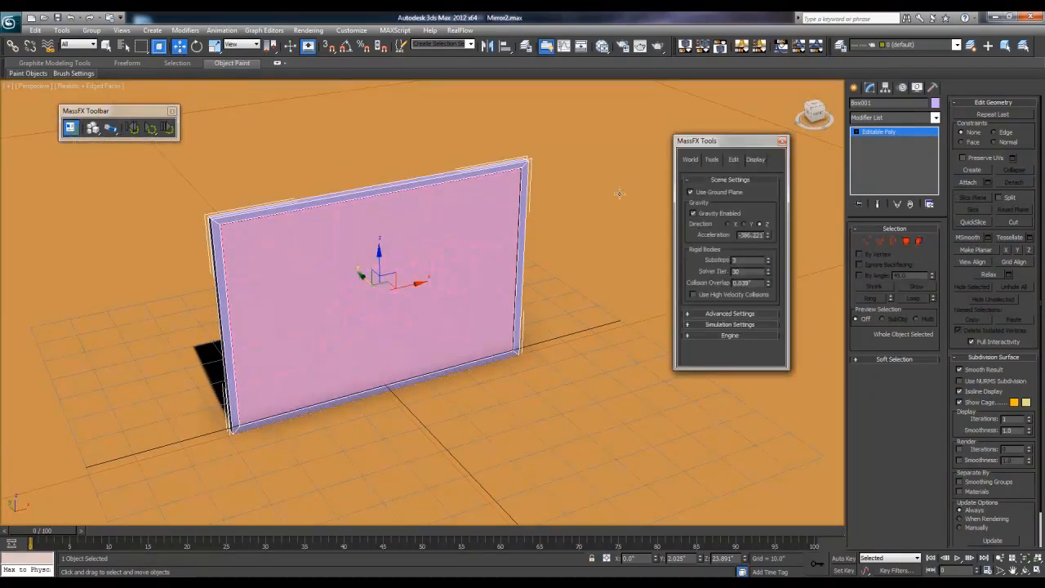
click(712, 160)
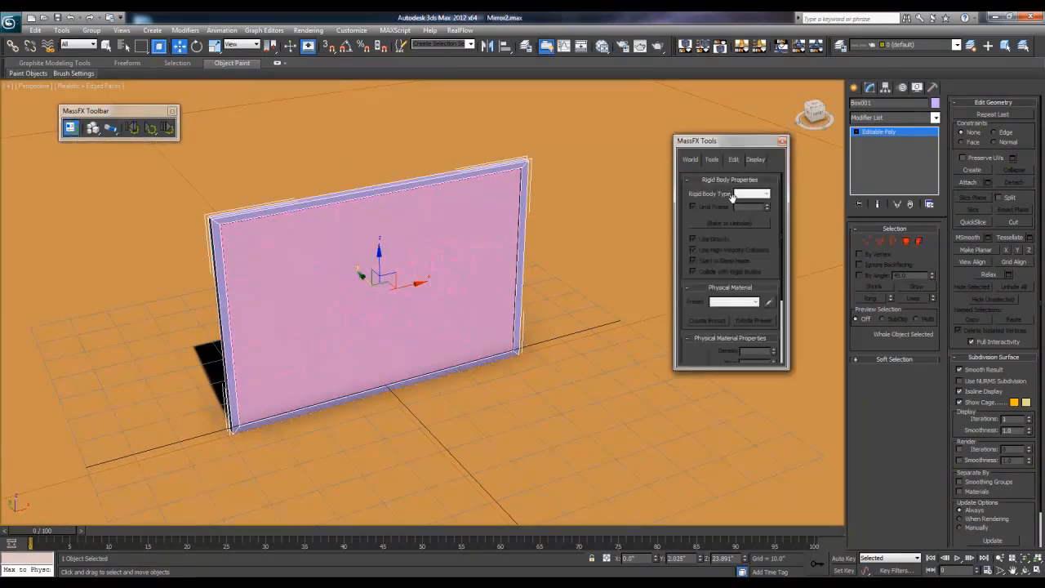
click(689, 160)
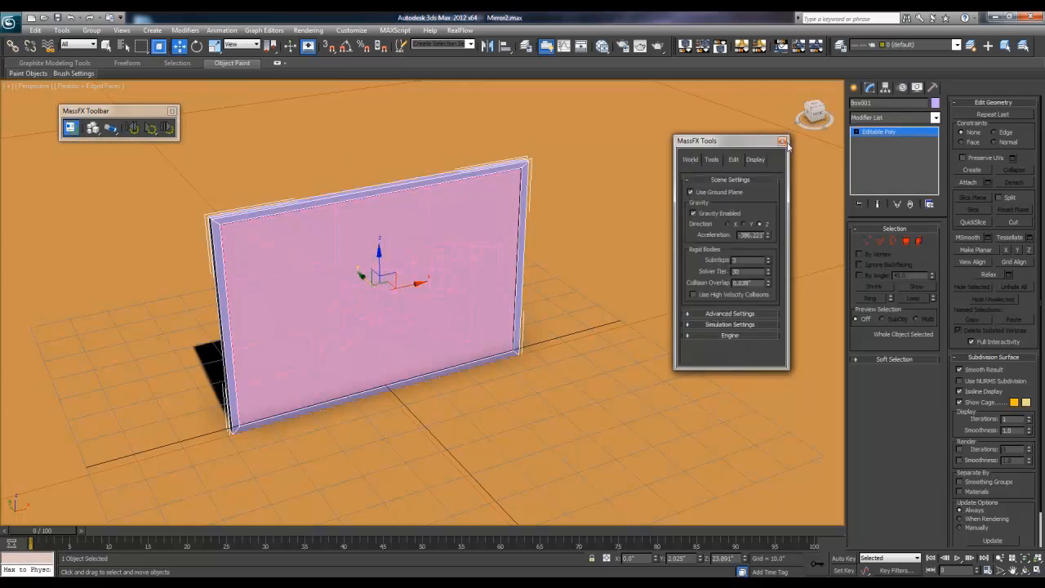
click(781, 140)
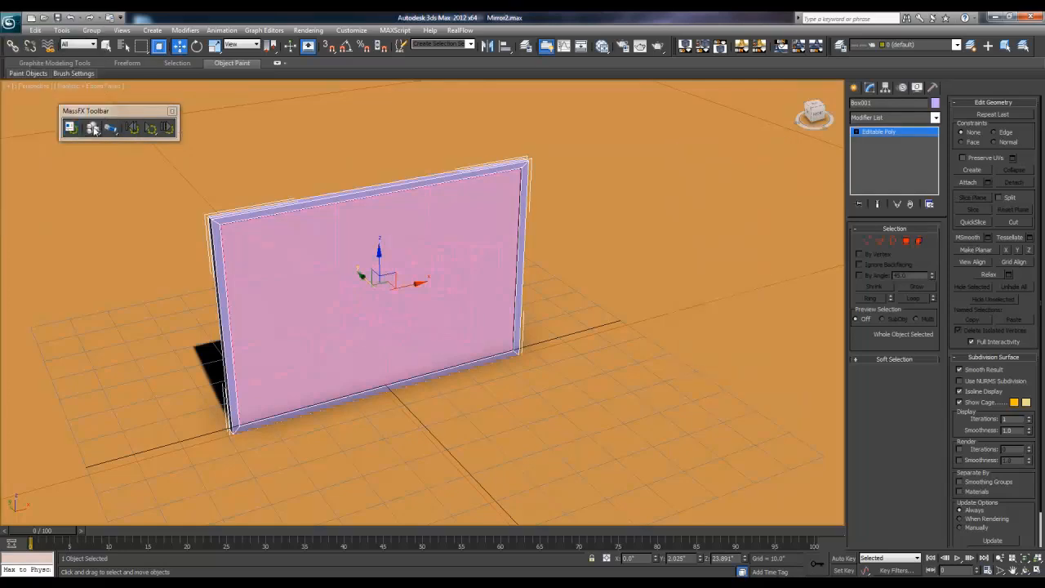
Step: Set the selected mirror as a Static Rigid Body from the toolbar flyout
click(93, 127)
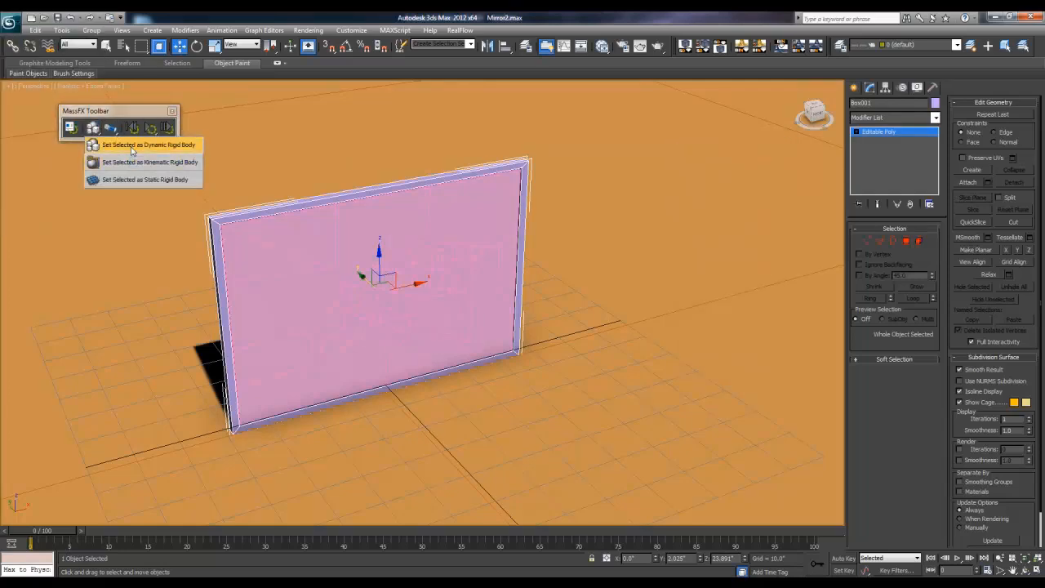
click(143, 179)
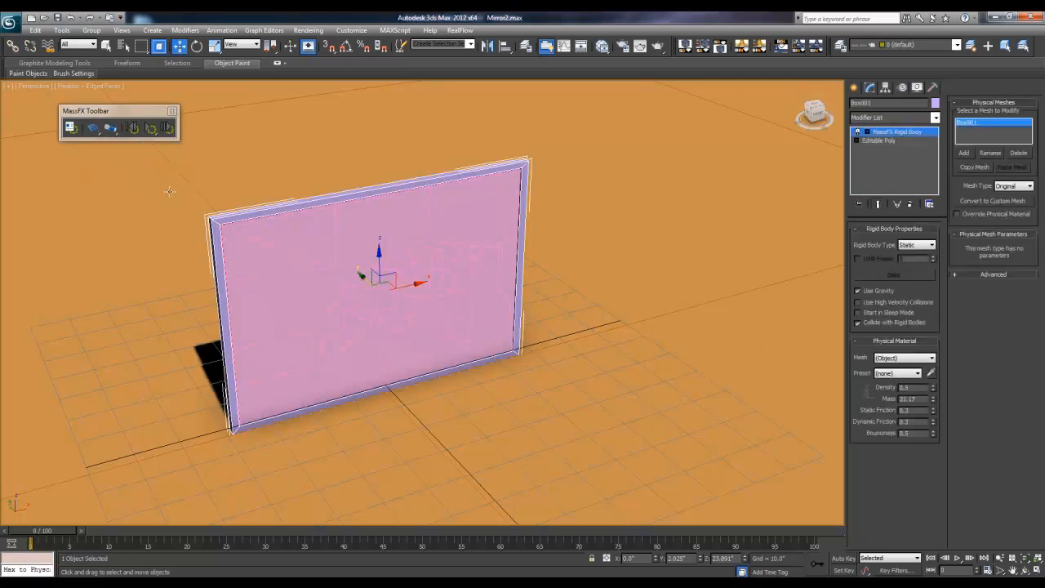
mouse_move(162, 158)
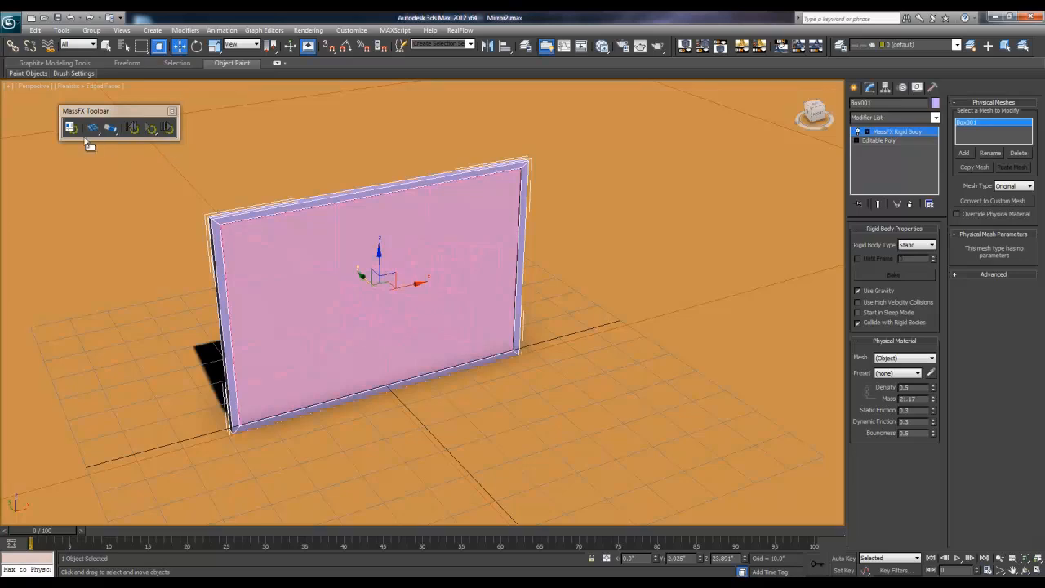
mouse_move(70, 127)
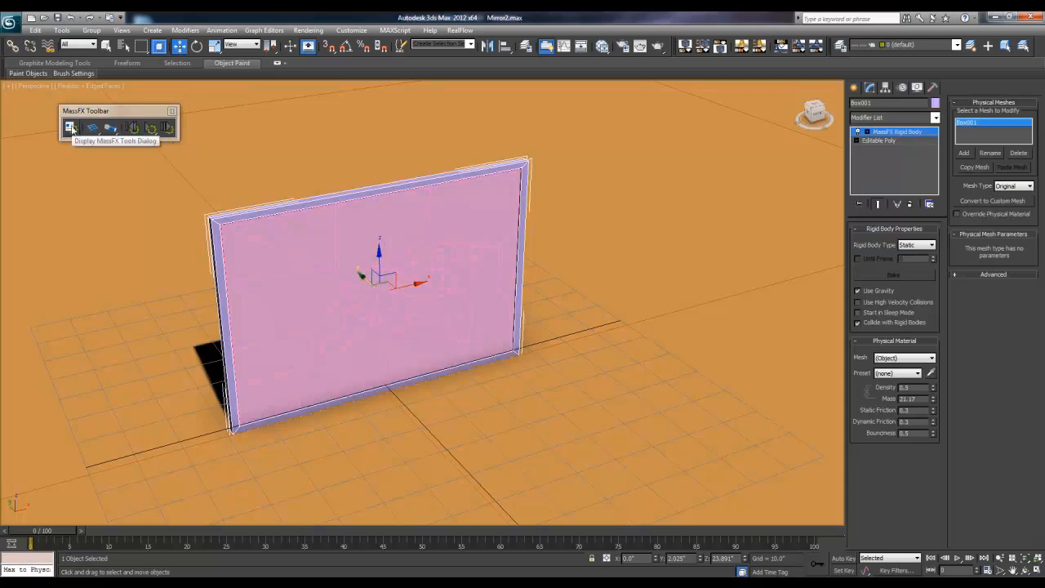
Step: Assign the Limestone physical material preset to the mirror's rigid body
click(69, 128)
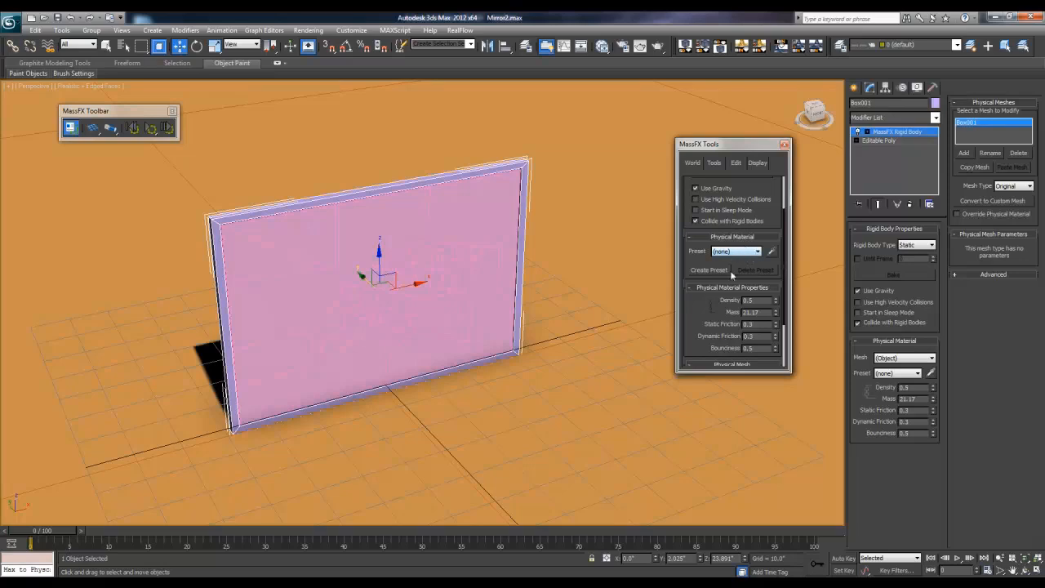
click(755, 252)
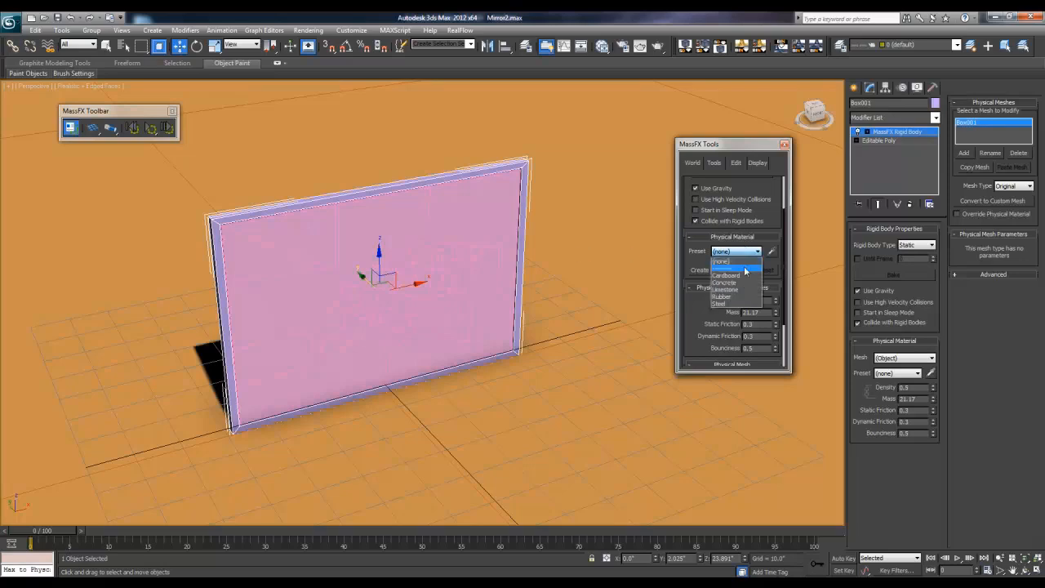
mouse_move(747, 290)
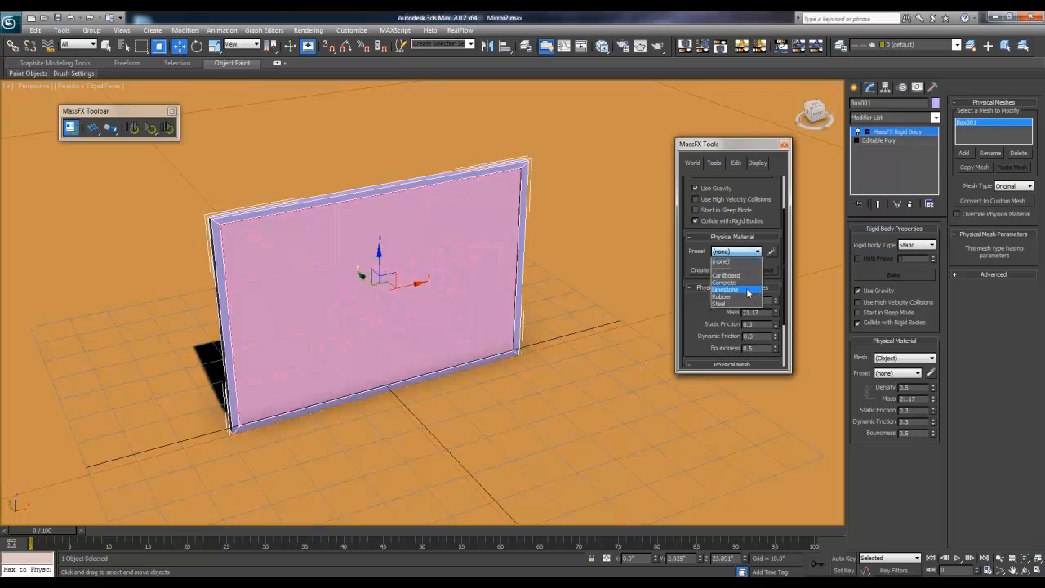
click(735, 290)
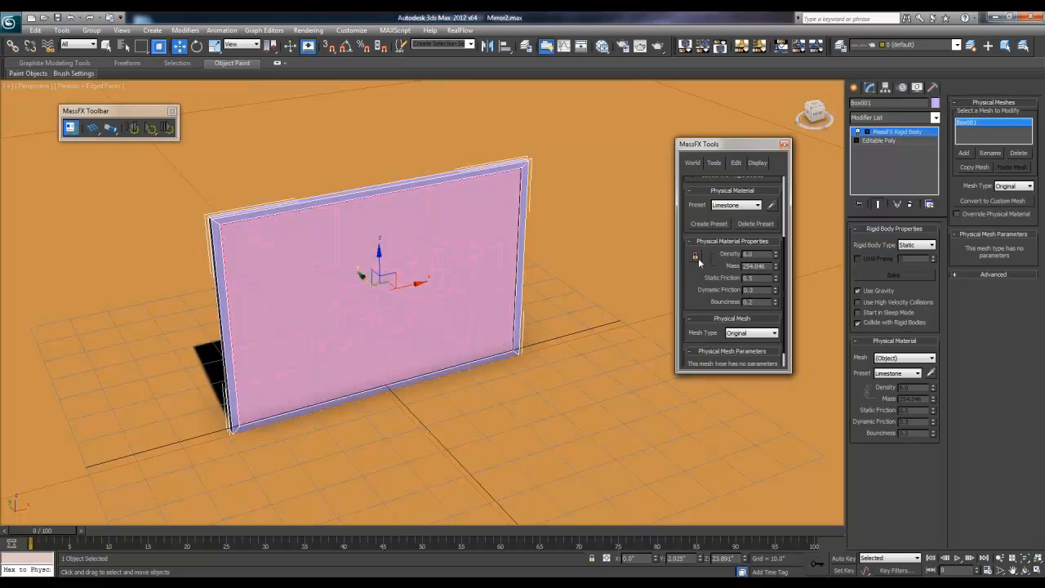
click(696, 254)
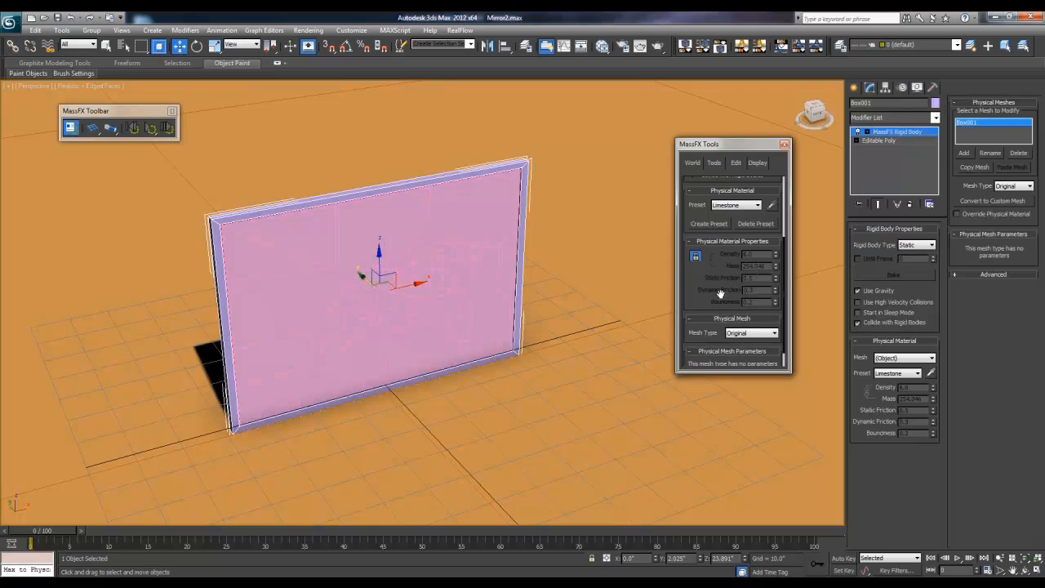
Step: Keep the mirror's collision Mesh Type set to Original
click(771, 312)
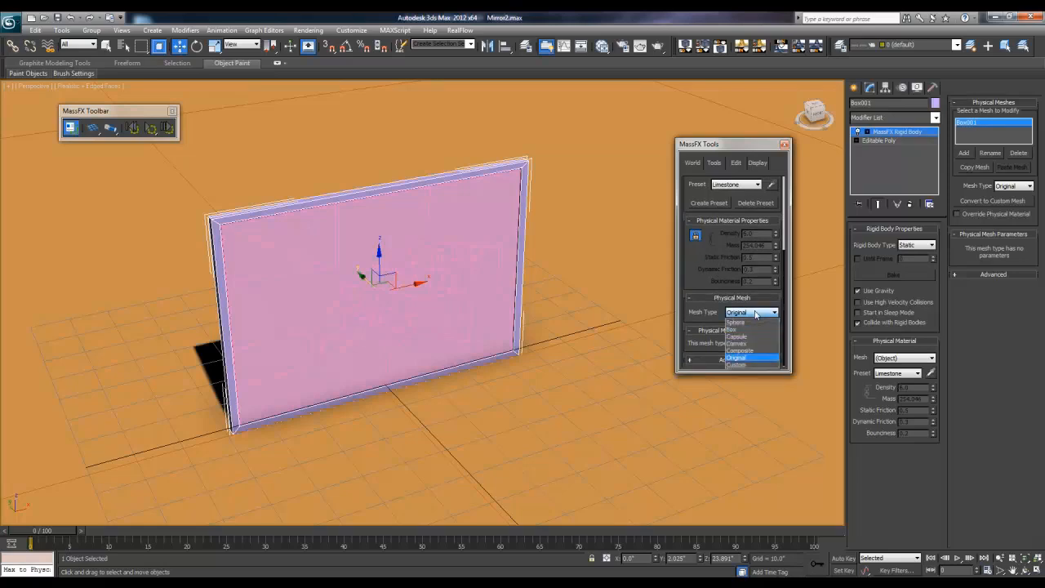
click(751, 357)
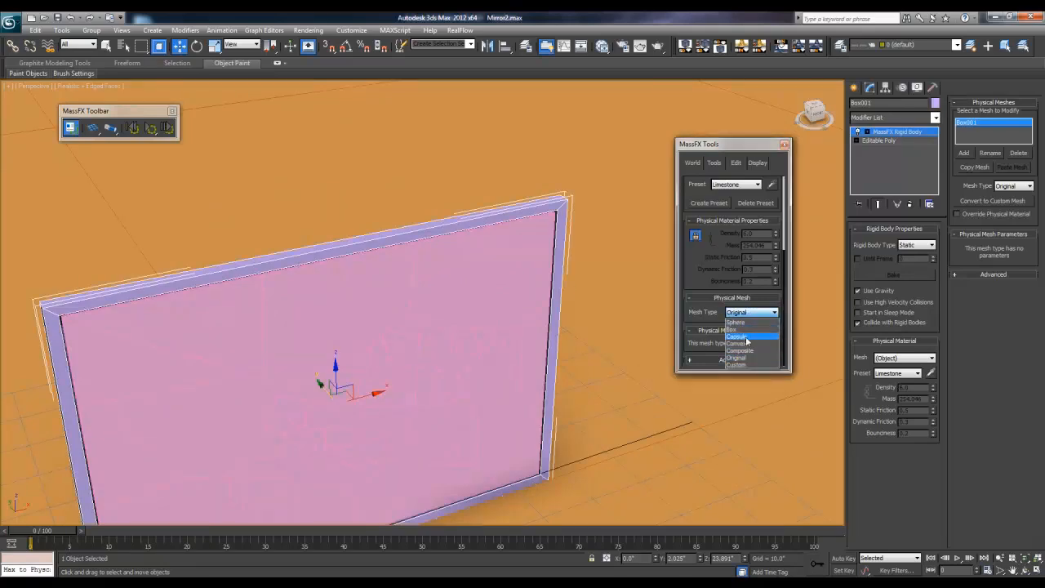
click(738, 330)
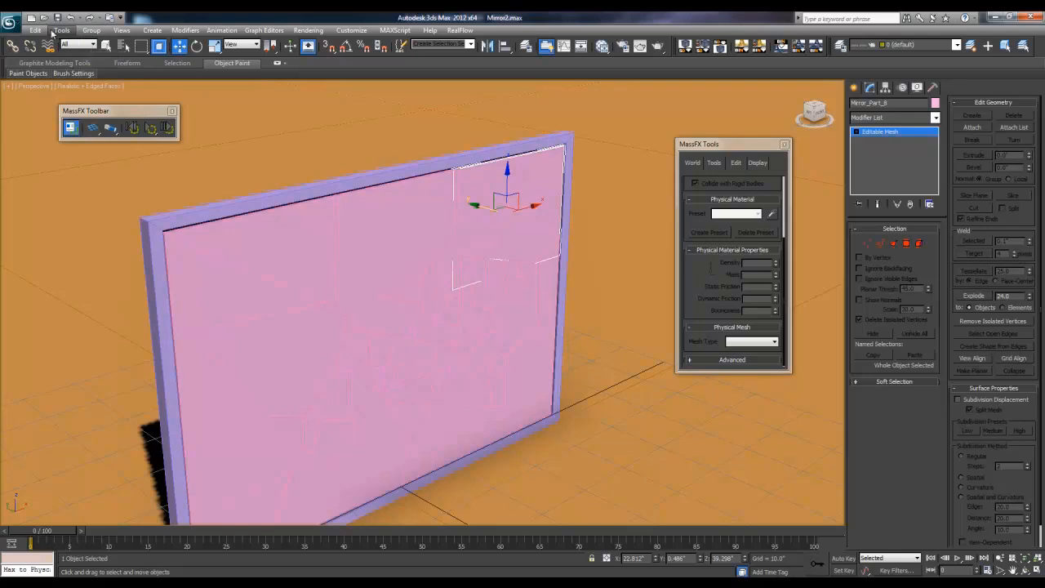
Step: Select all fractured mirror pieces and make them Dynamic Rigid Bodies starting in sleep mode
click(36, 30)
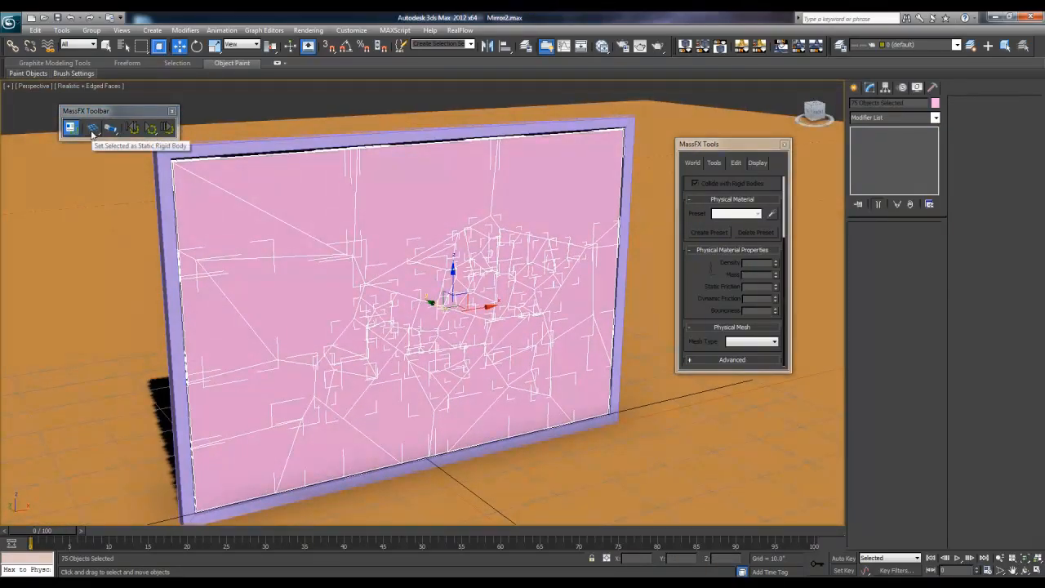
click(71, 127)
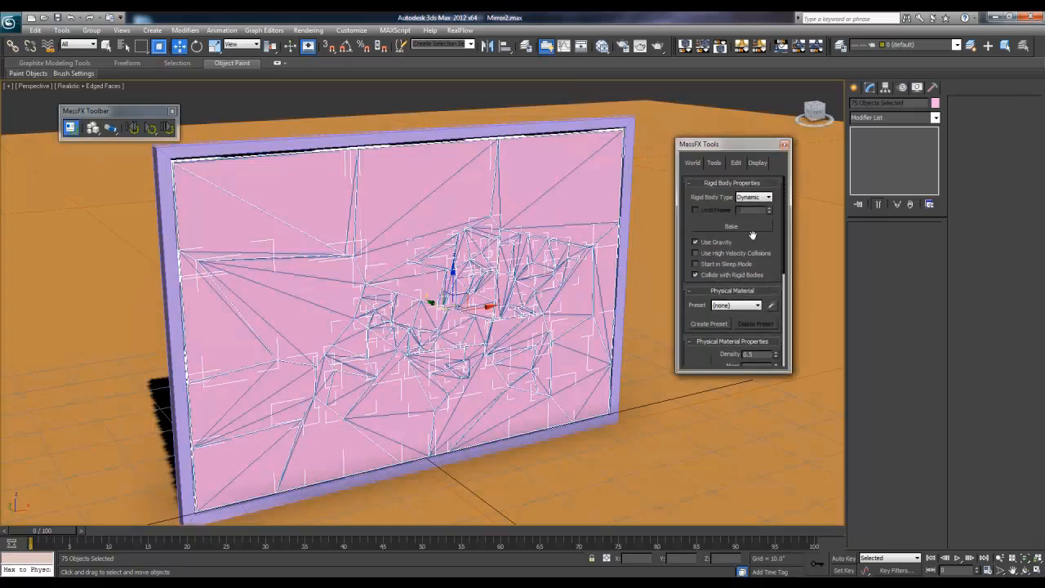
click(696, 264)
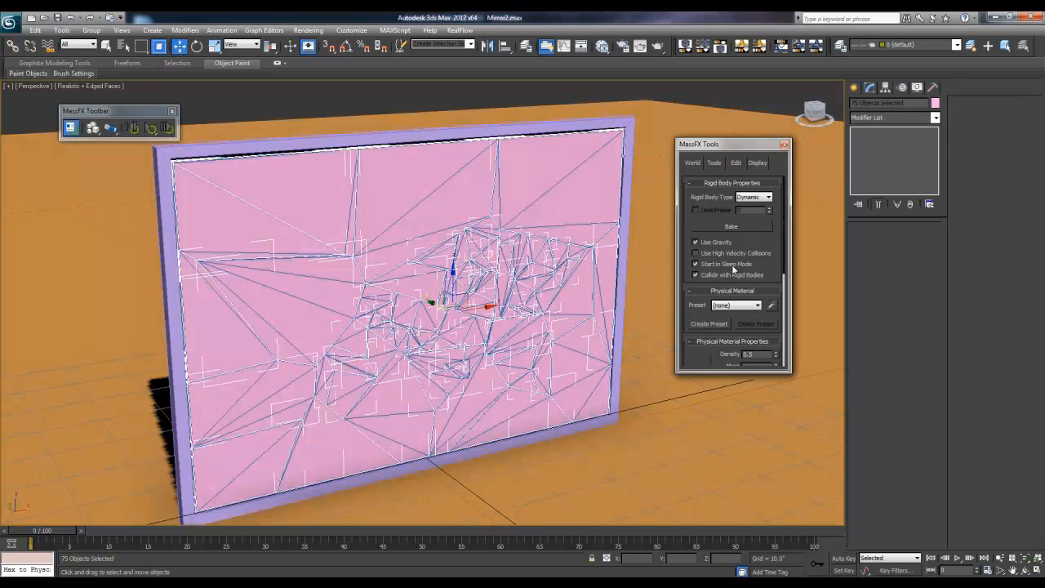
mouse_move(707, 239)
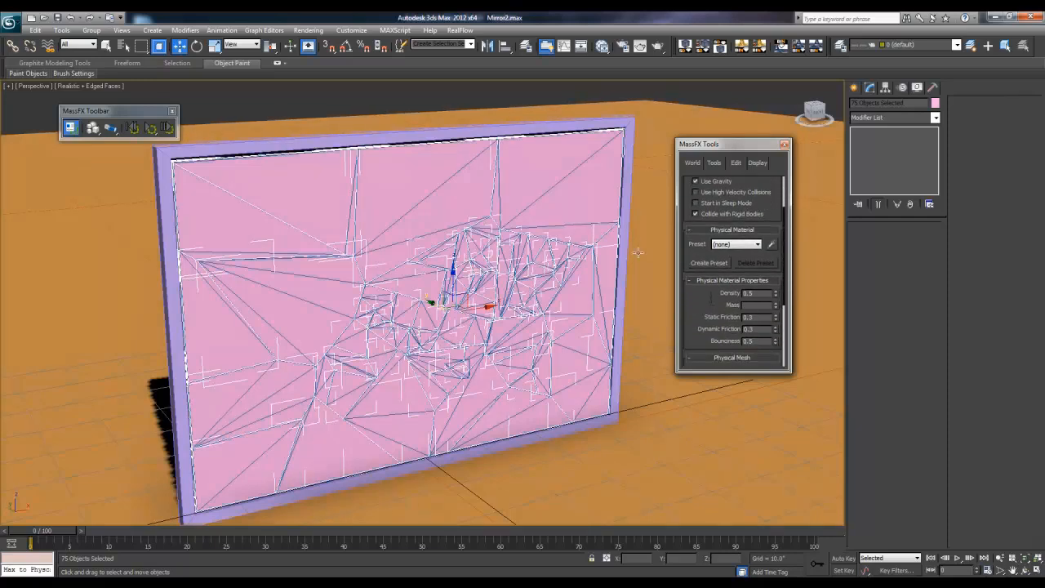
mouse_move(768, 212)
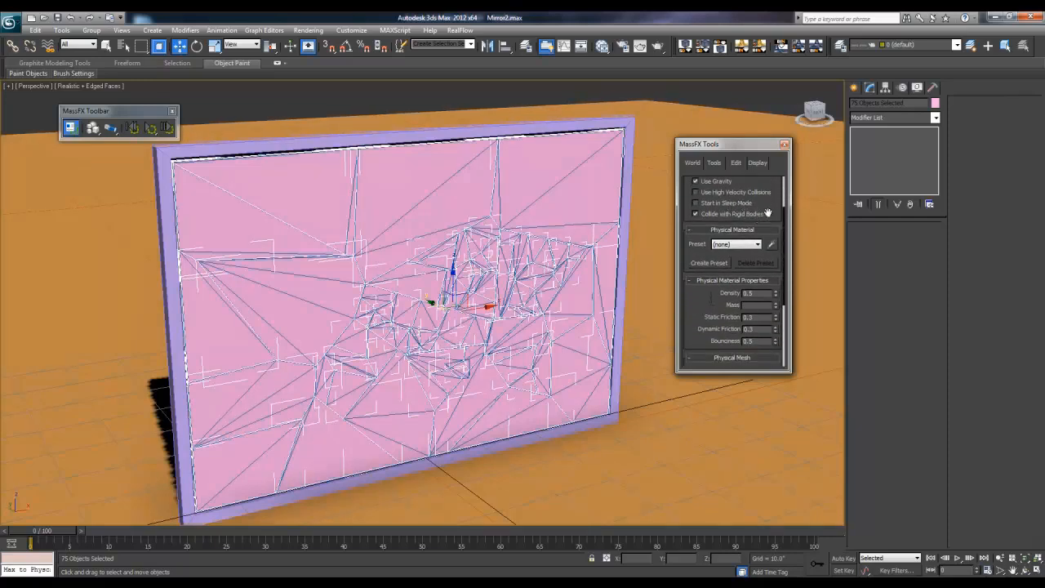
Step: Give the 75 fragments the Cardboard material preset with Original collision meshes
click(757, 220)
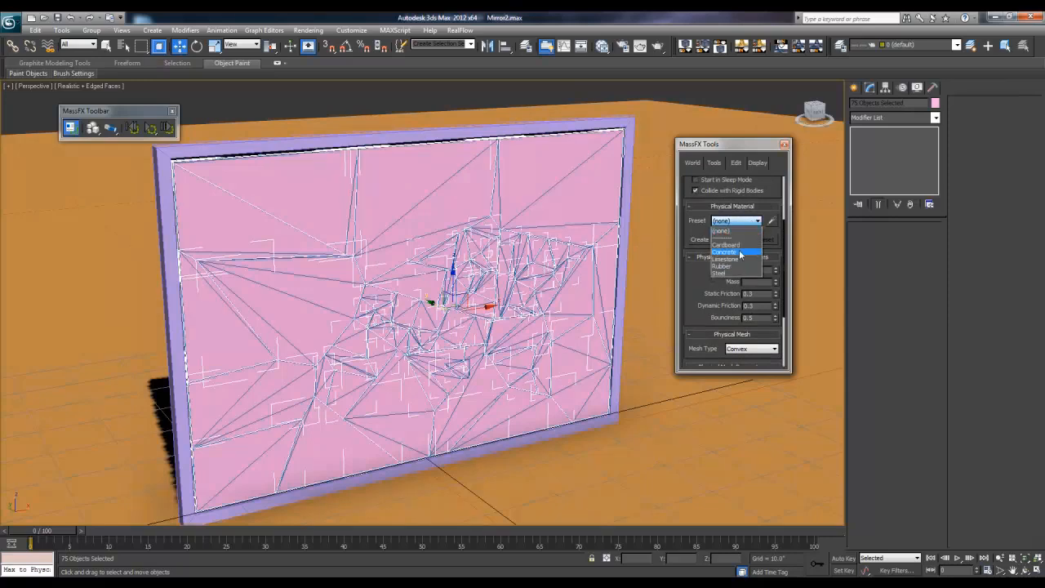
click(727, 245)
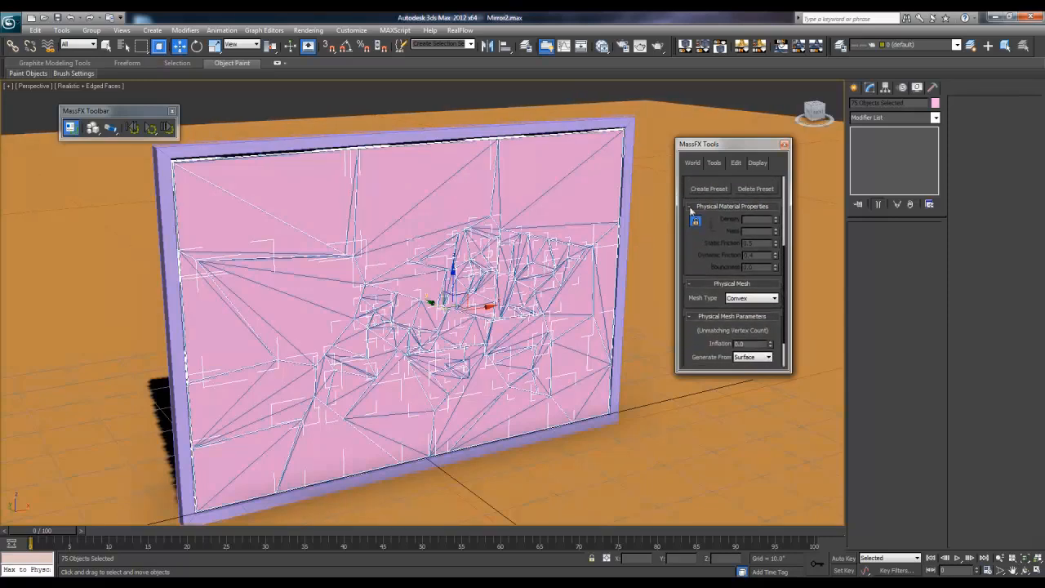
click(768, 298)
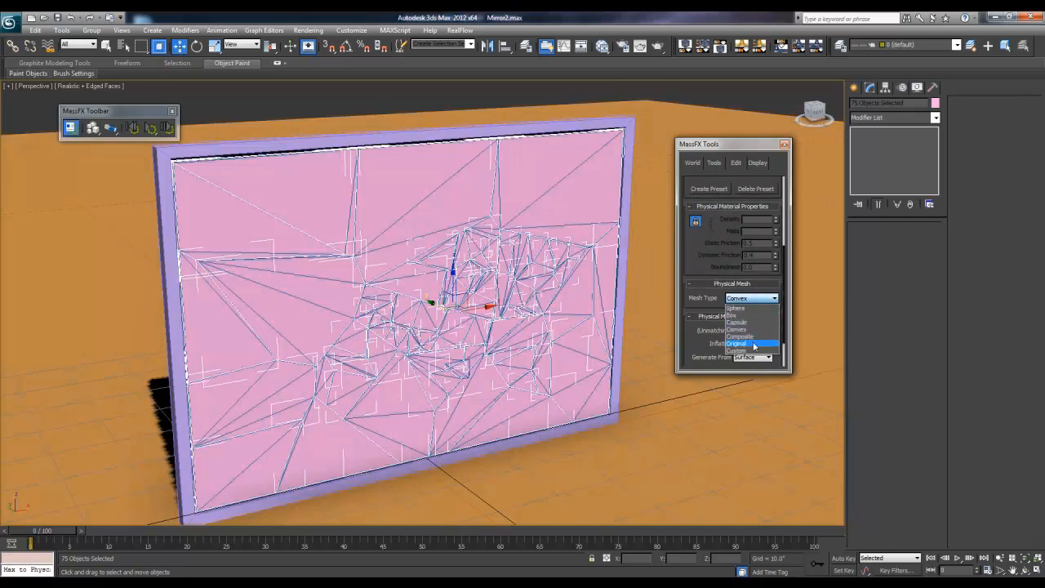
click(748, 343)
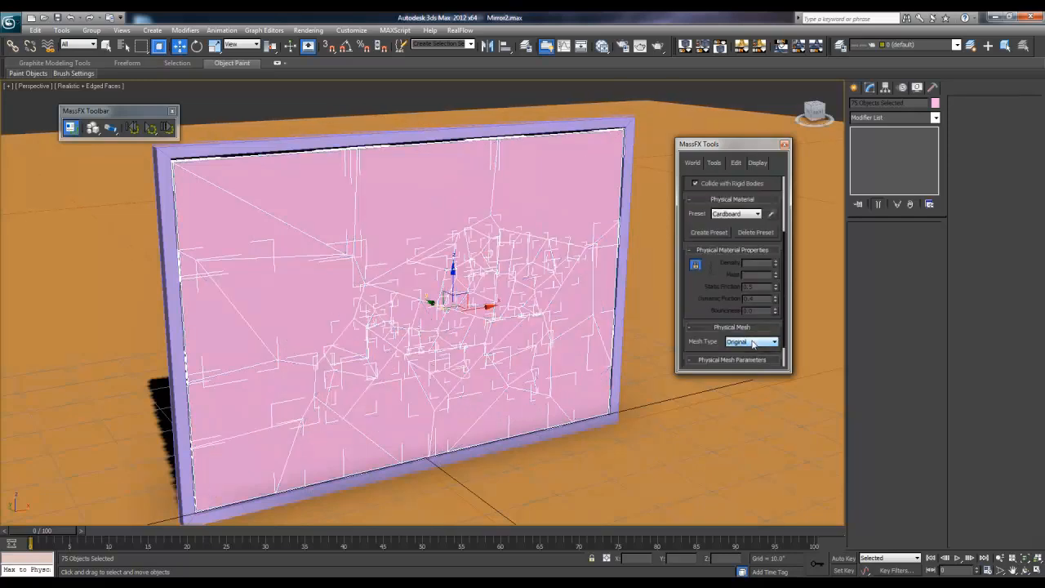
click(748, 342)
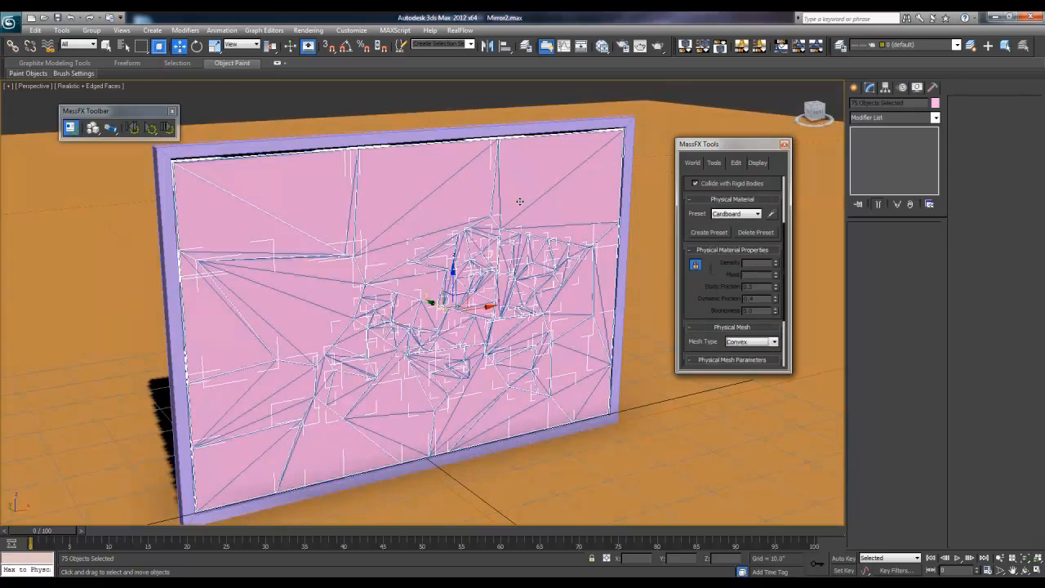
mouse_move(545, 269)
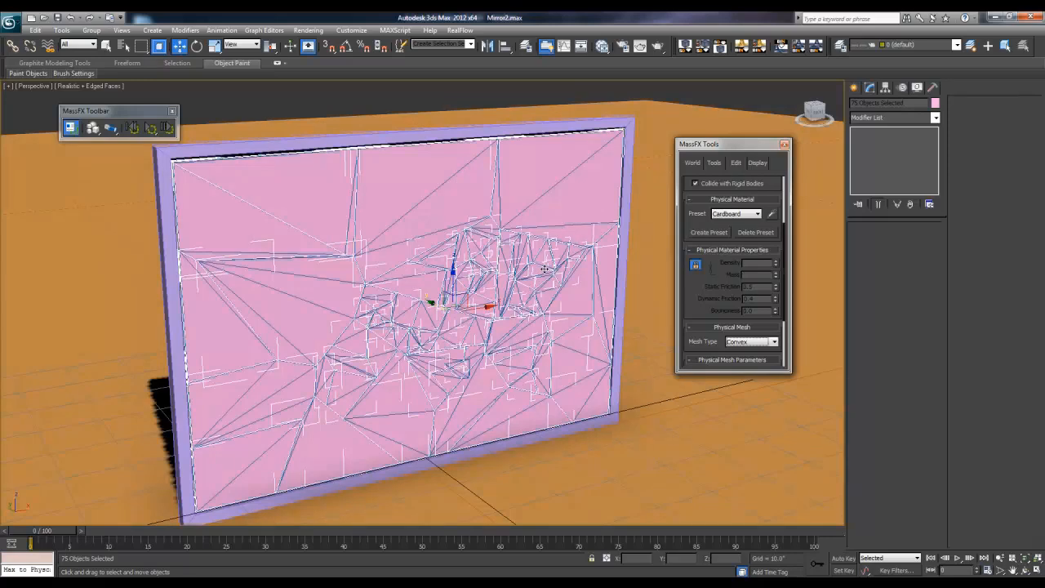
mouse_move(546, 245)
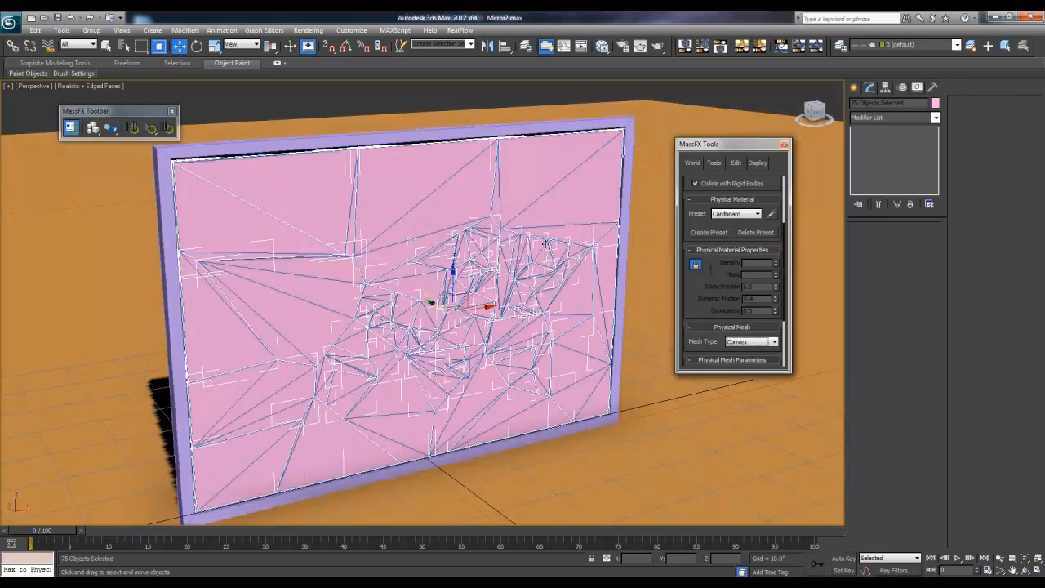
Step: Choose a different physical mesh shape for the fragments from the Mesh Type list
click(771, 341)
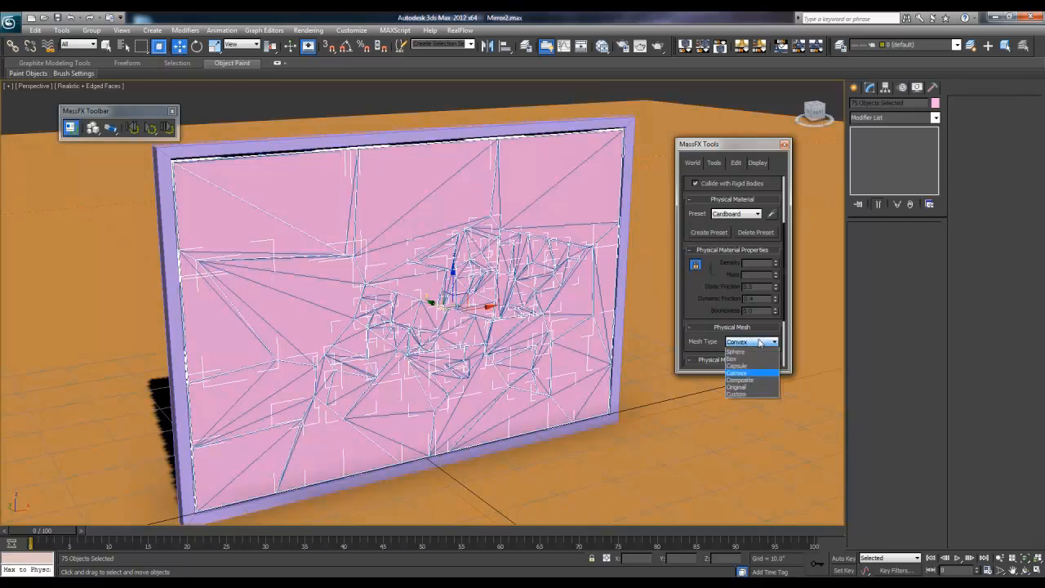
click(734, 385)
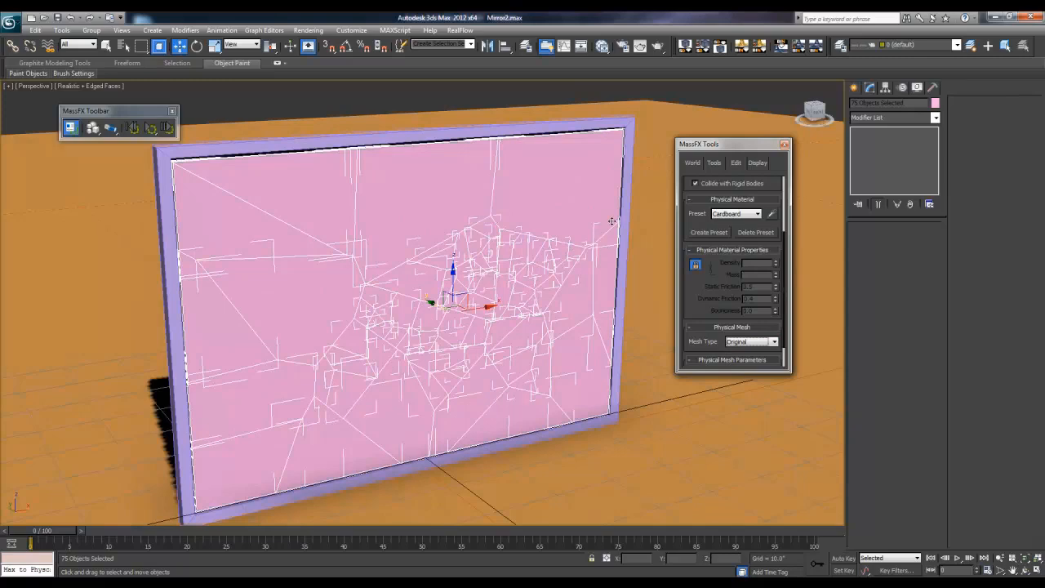
mouse_move(627, 183)
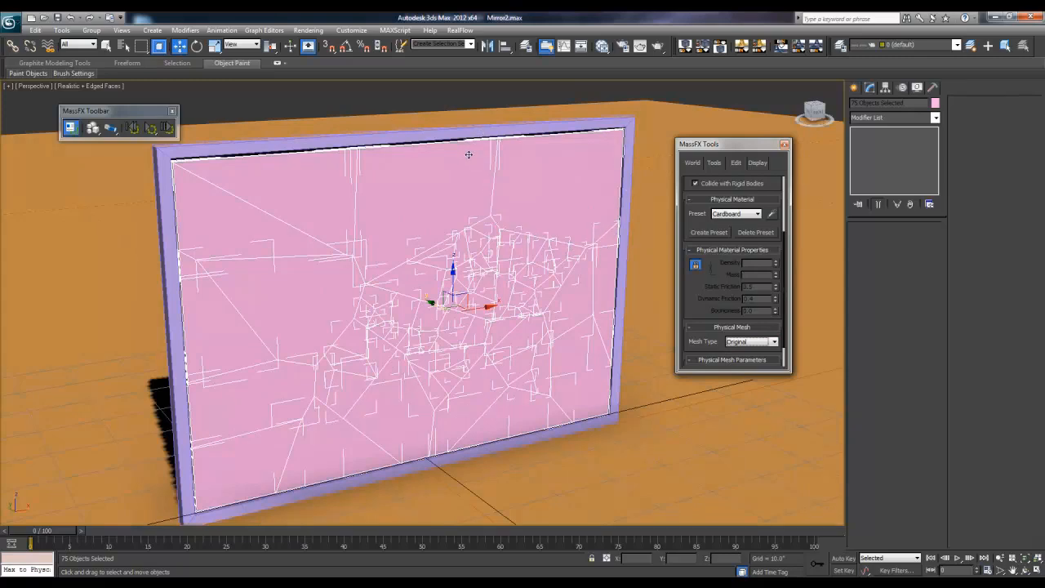
mouse_move(558, 199)
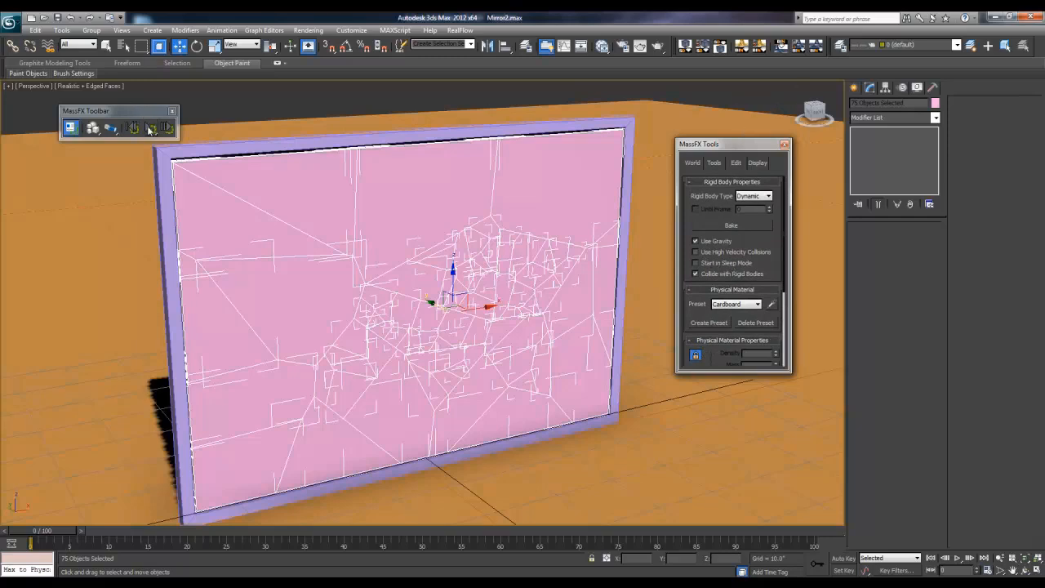
click(150, 128)
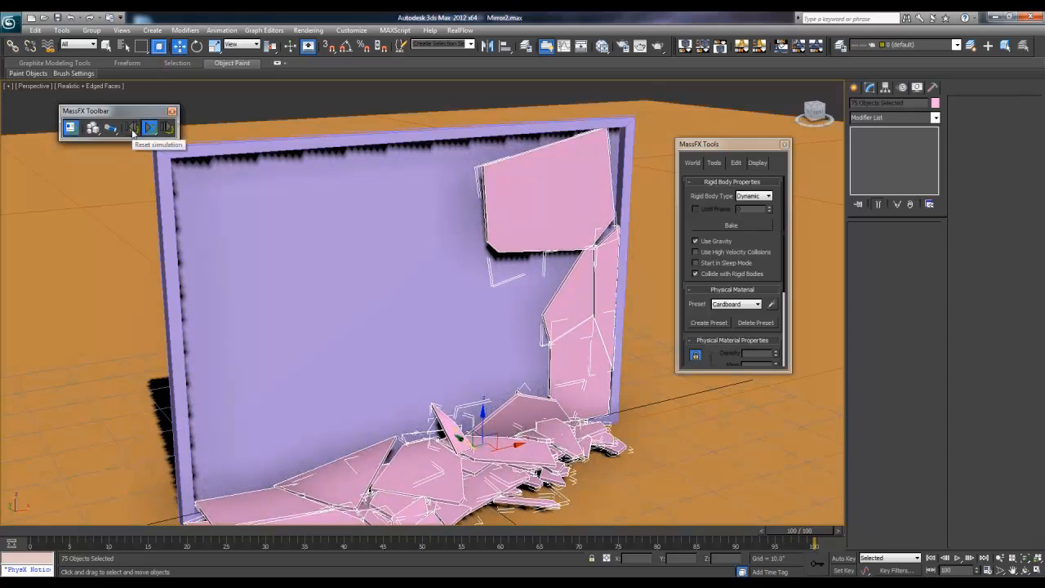
click(150, 128)
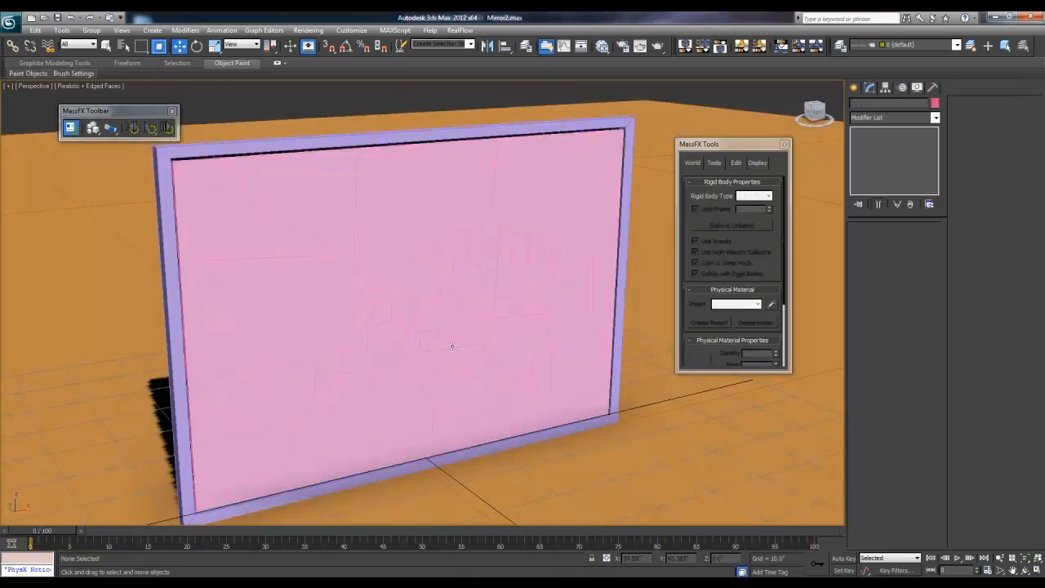
Step: Select a single mirror fragment and review its MassFX Rigid Body properties
click(441, 335)
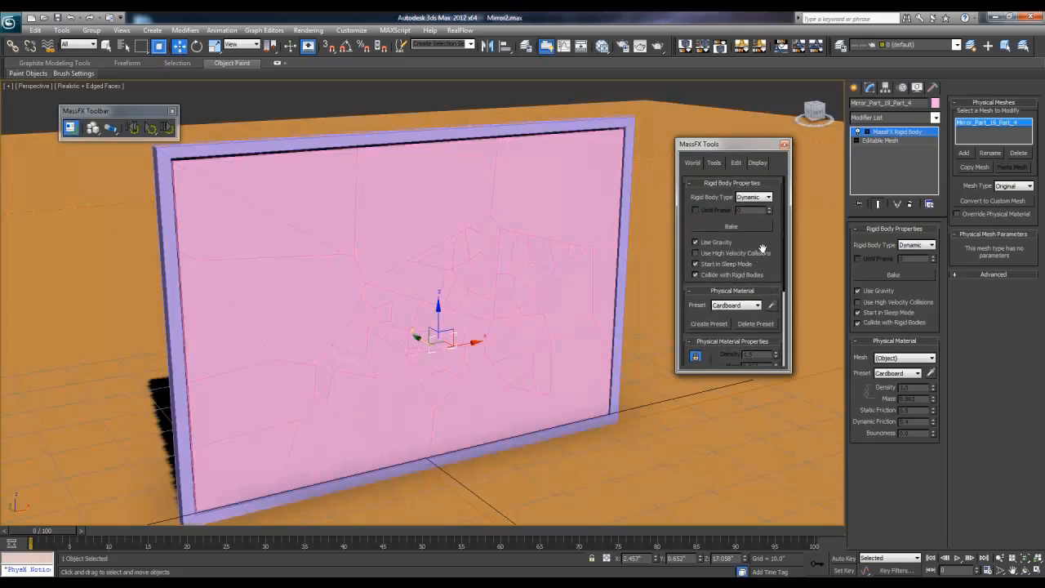
scroll(down, 3)
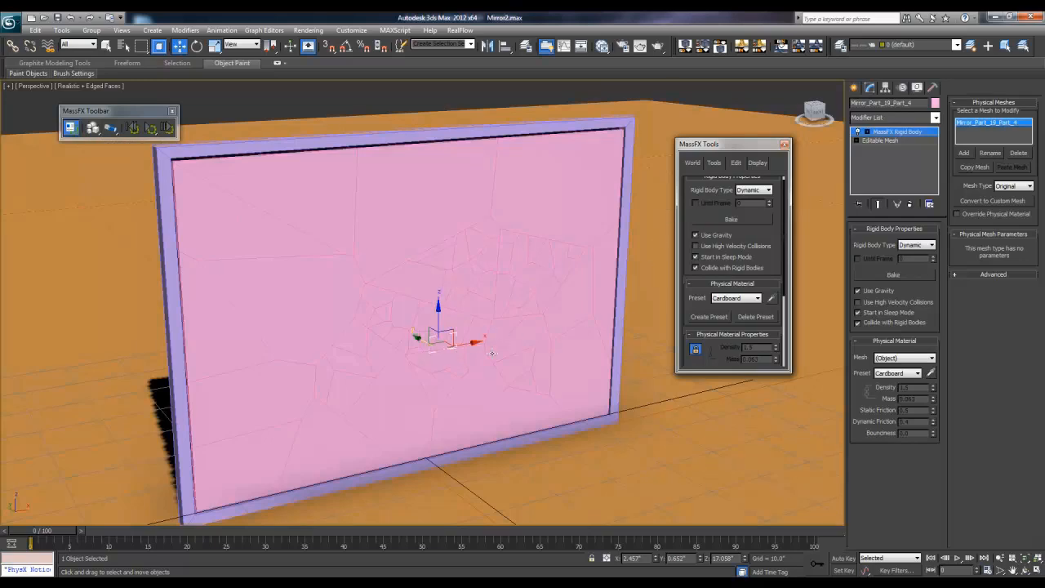
drag(441, 335, 400, 307)
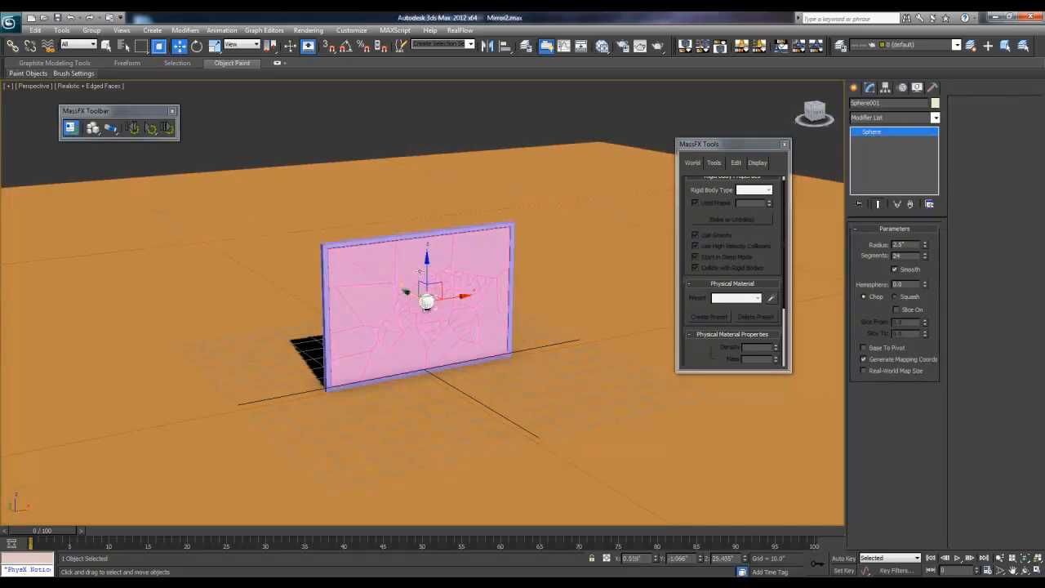
Step: Move the ball away from the mirror, enable Auto Key and set its start position
drag(426, 301, 727, 444)
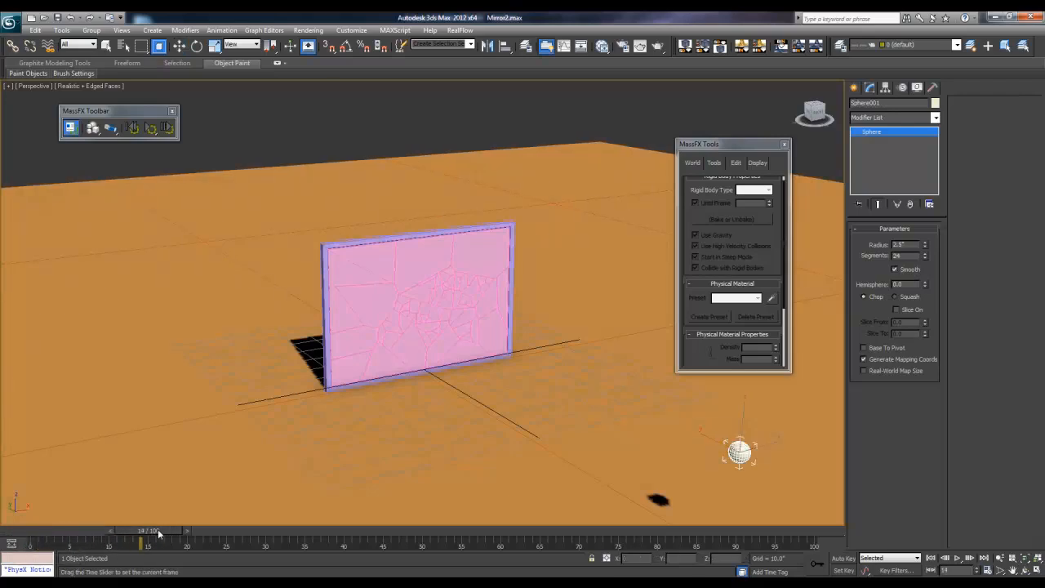
click(842, 559)
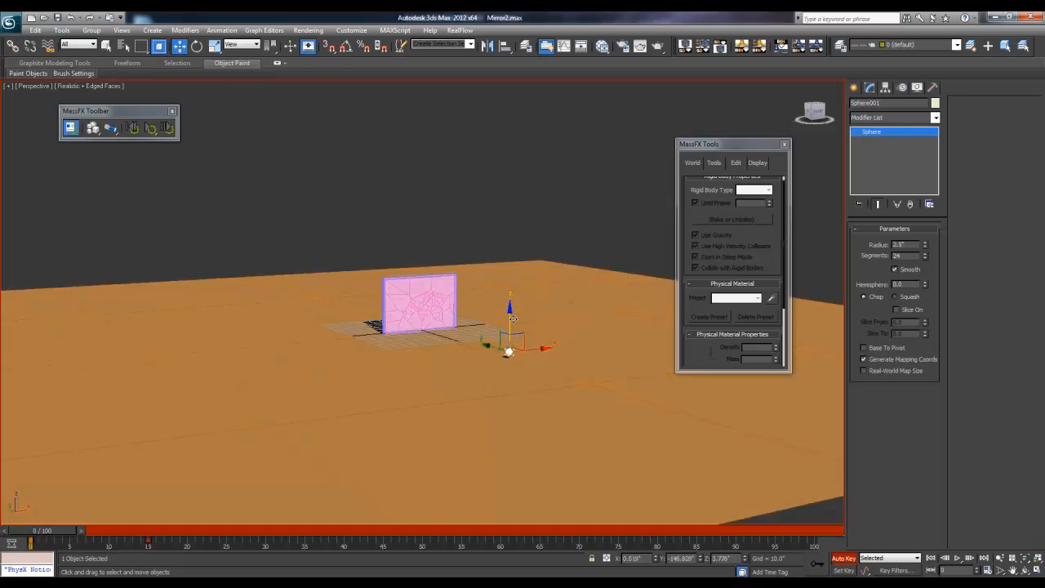
drag(31, 538, 75, 539)
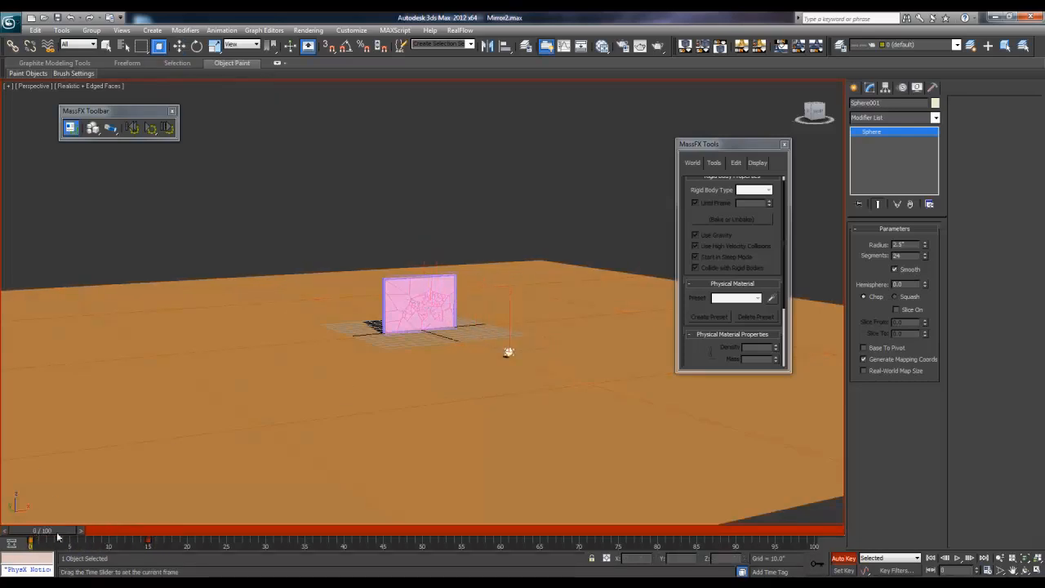
Step: Keyframe the ball flying into the mirror at a later frame and scrub its flight
drag(30, 542, 134, 542)
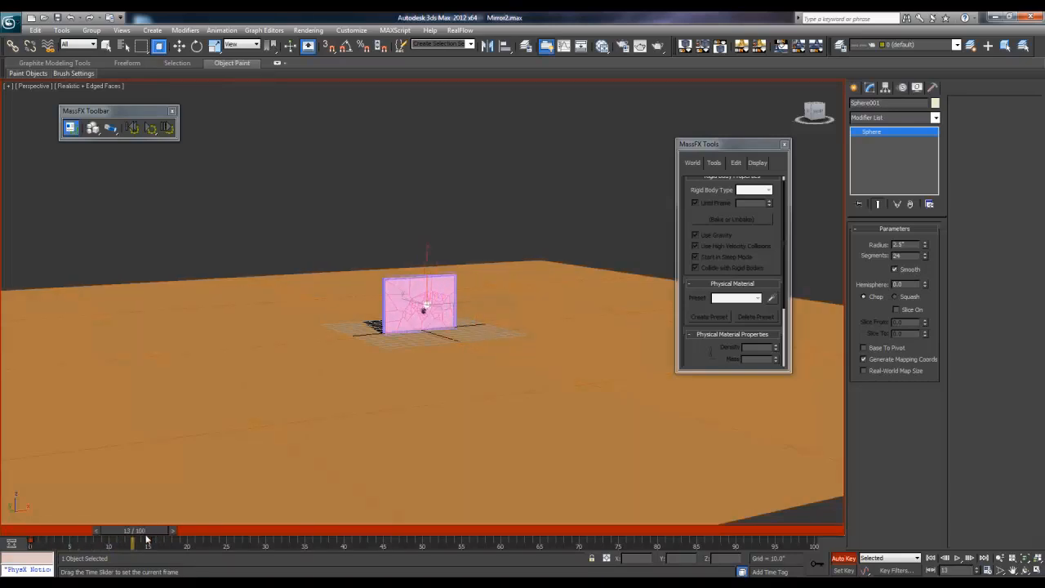
drag(133, 542, 147, 542)
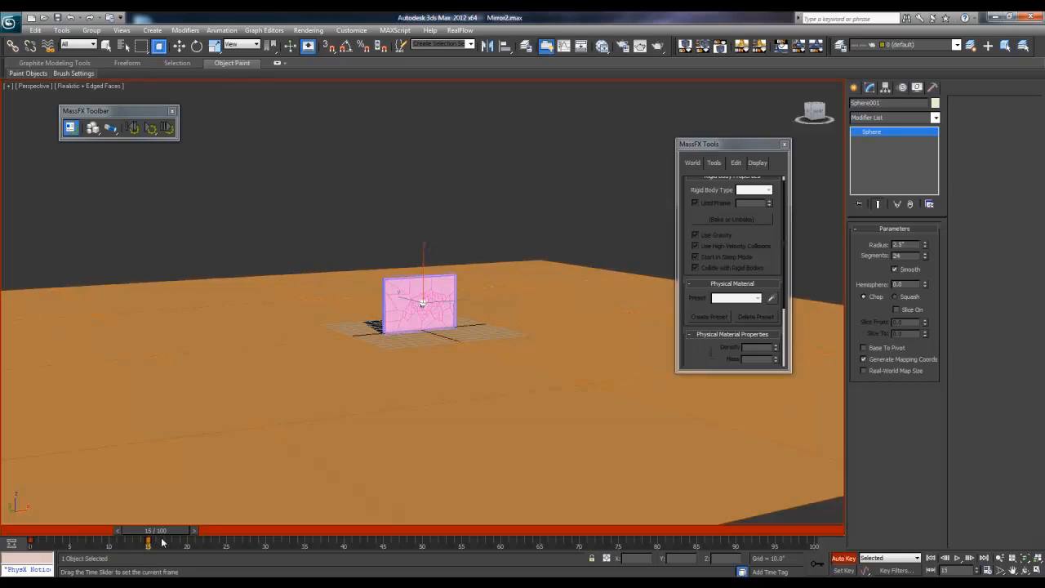
drag(147, 542, 29, 542)
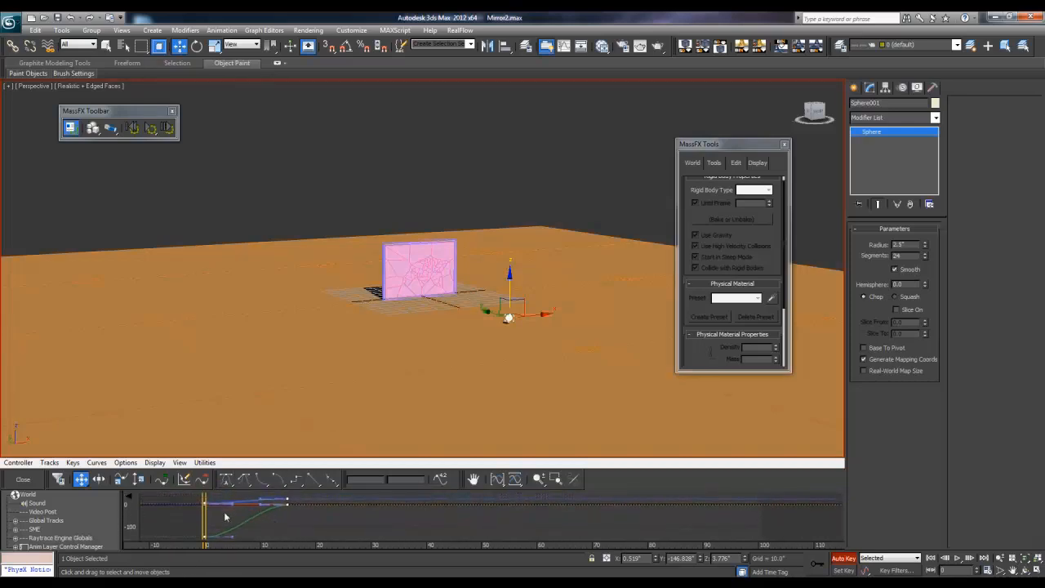
mouse_move(310, 480)
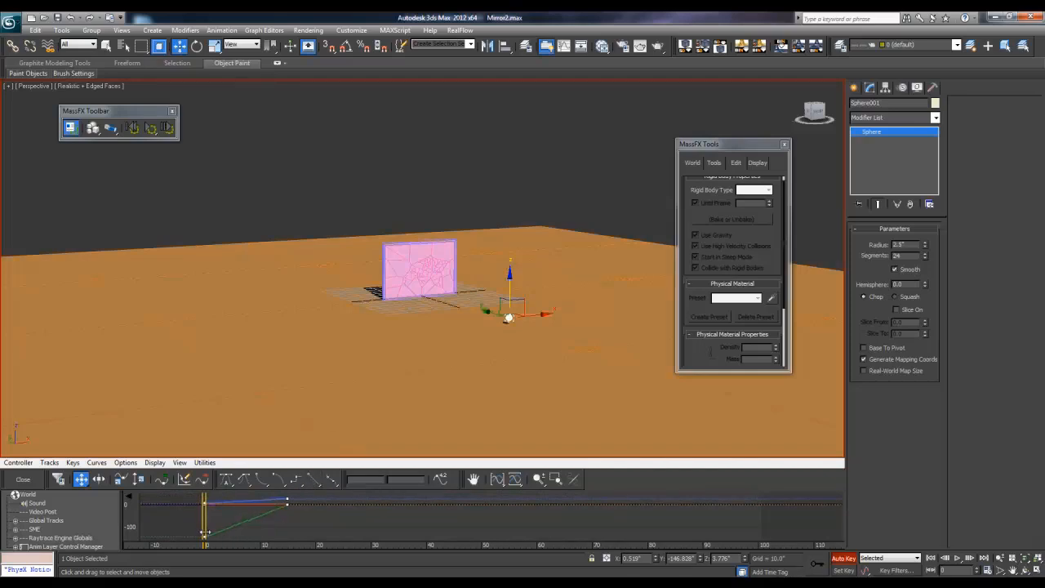
mouse_move(23, 480)
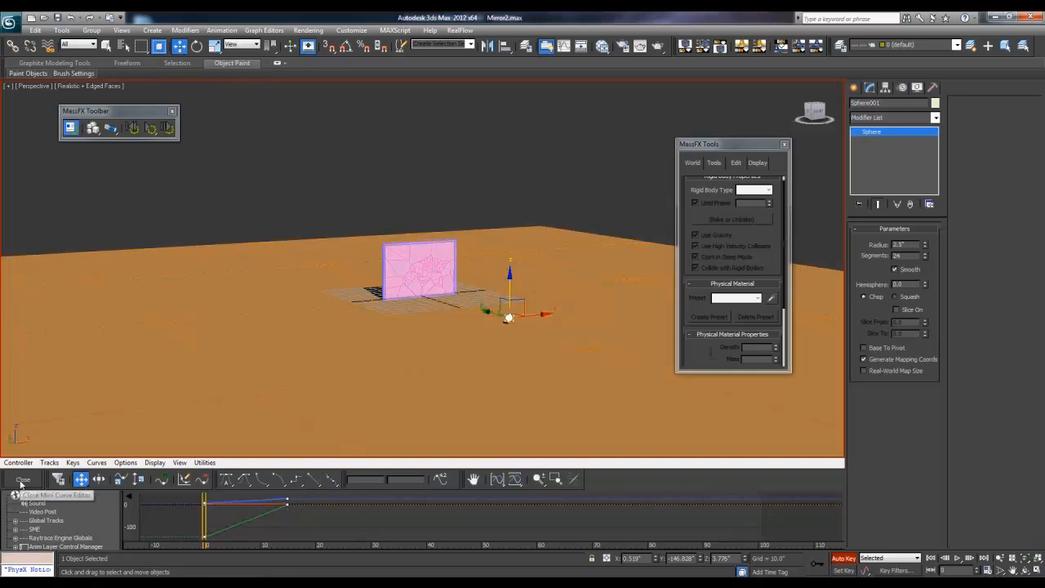
Step: Close the Mini Curve Editor and switch off Auto Key recording
click(23, 480)
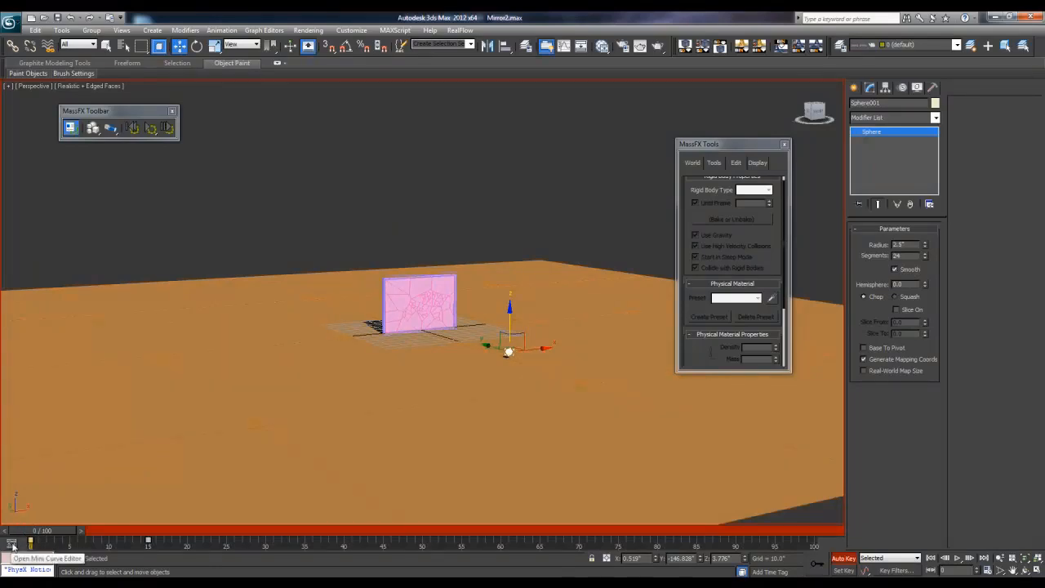
click(13, 538)
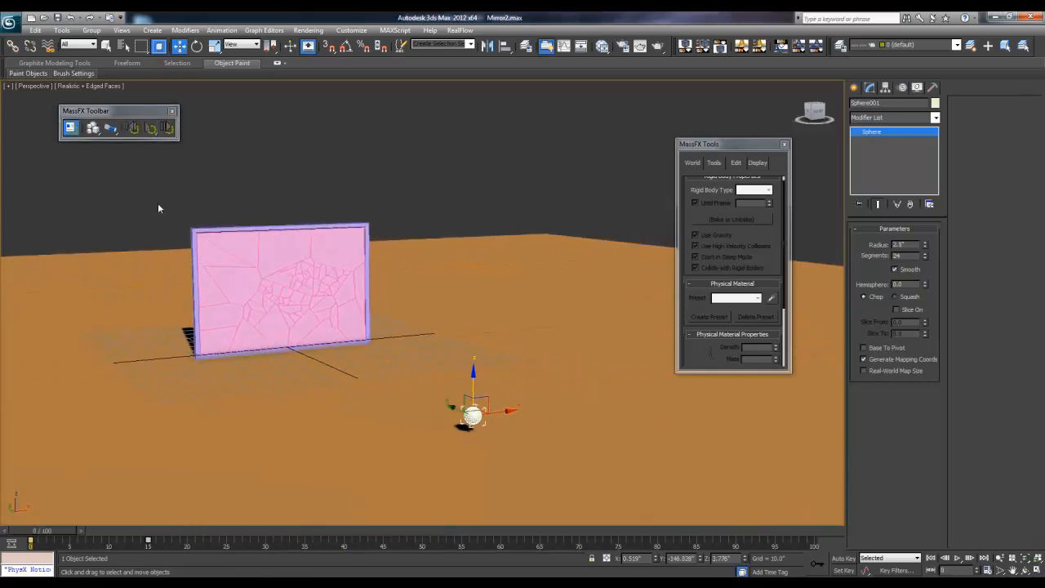
Step: Make the ball a Kinematic Rigid Body with Until Frame enabled, then preview its motion
click(70, 127)
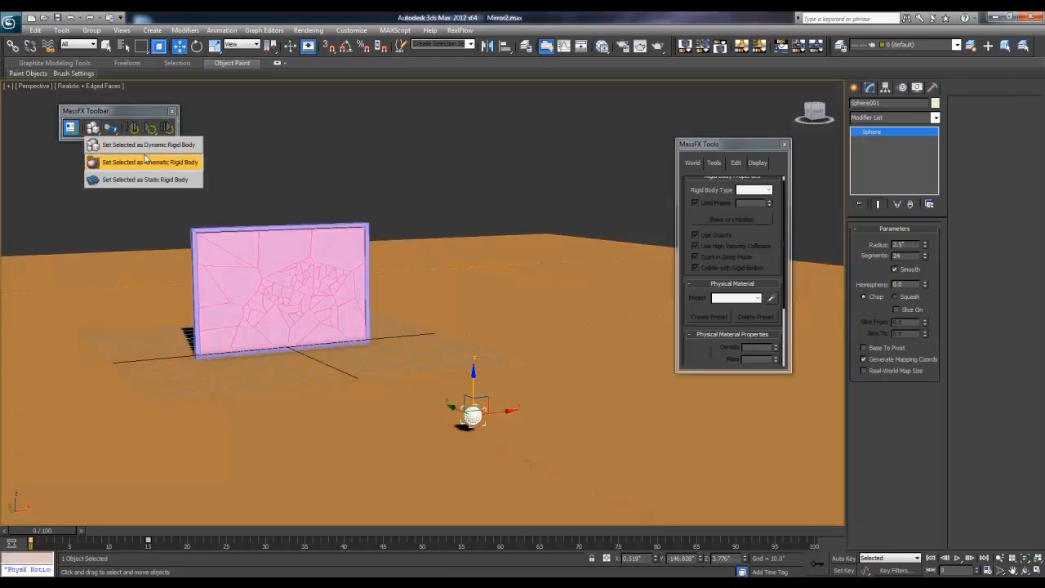
mouse_move(147, 162)
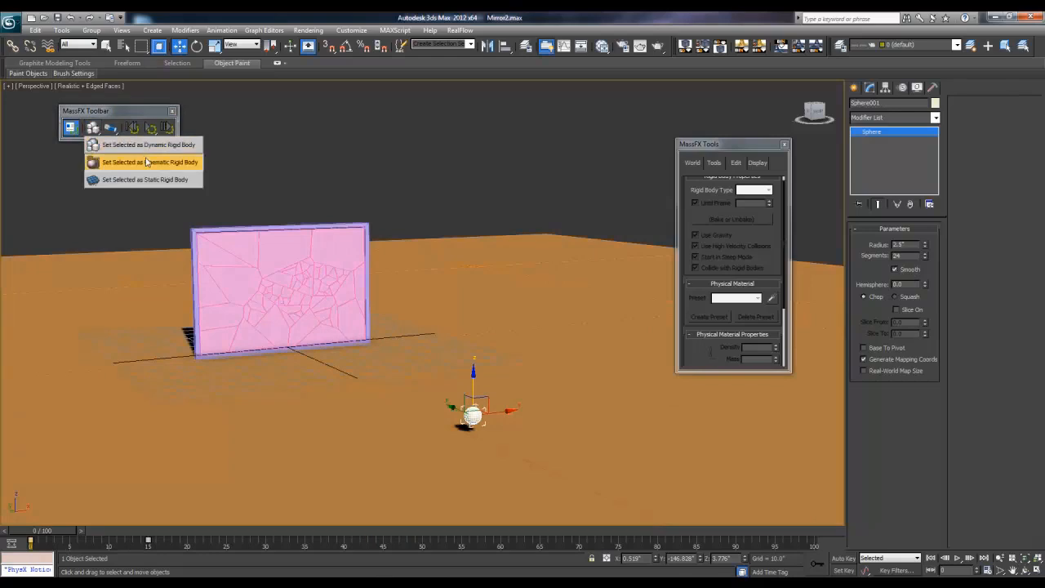
click(150, 162)
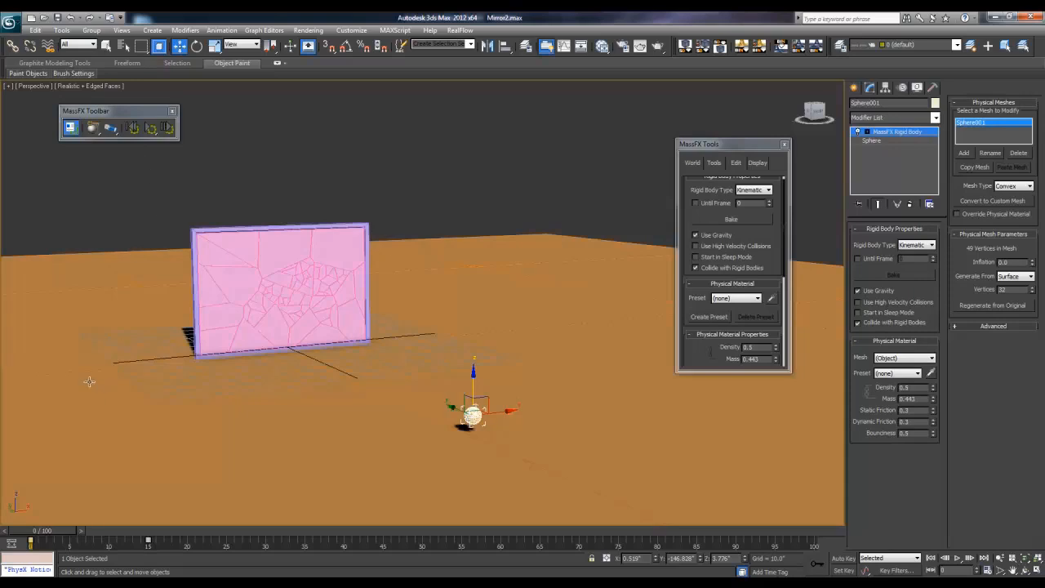
mouse_move(794, 275)
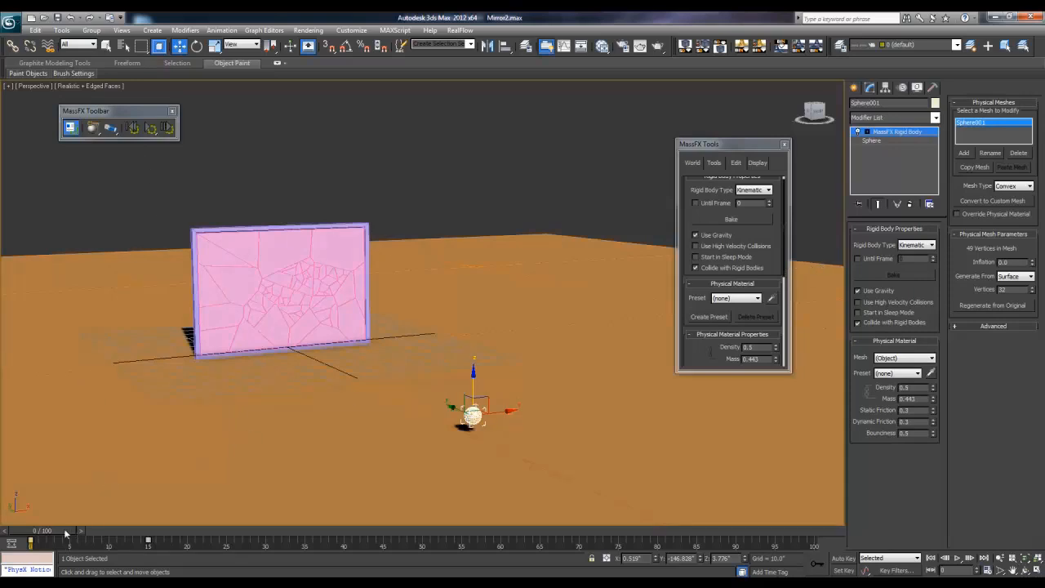
drag(65, 542, 91, 542)
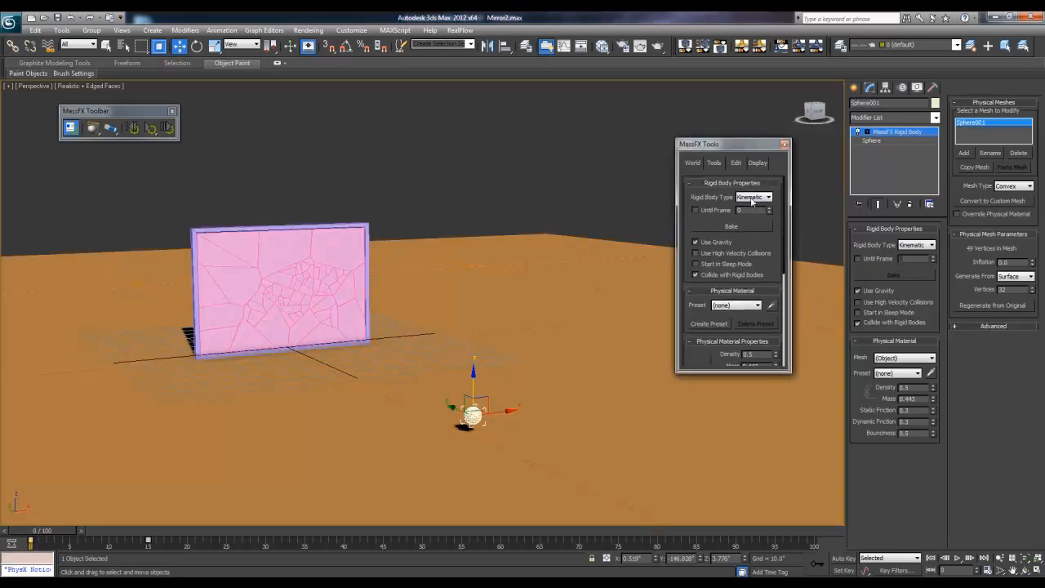
click(695, 209)
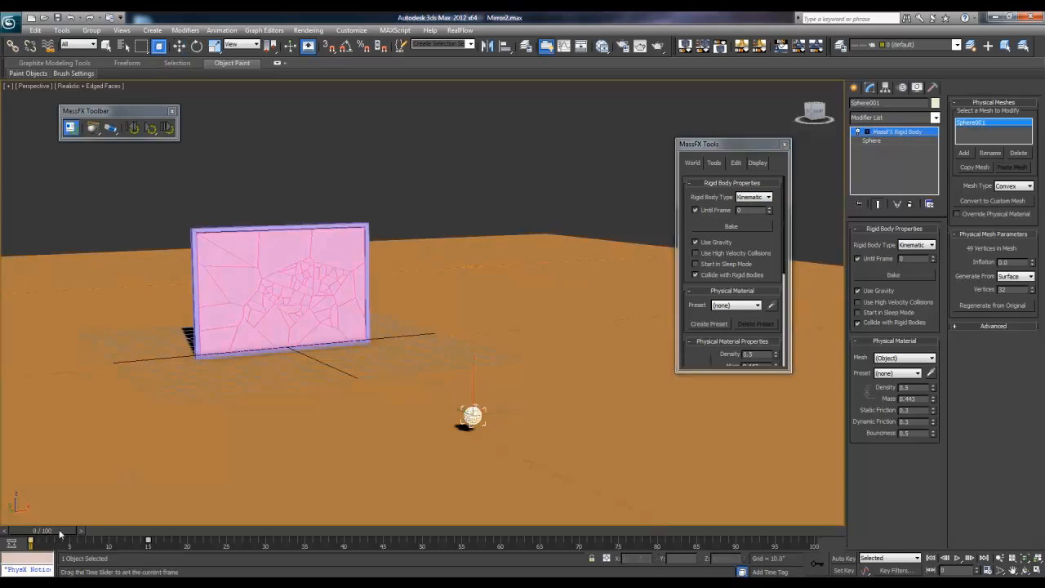
drag(62, 539, 147, 539)
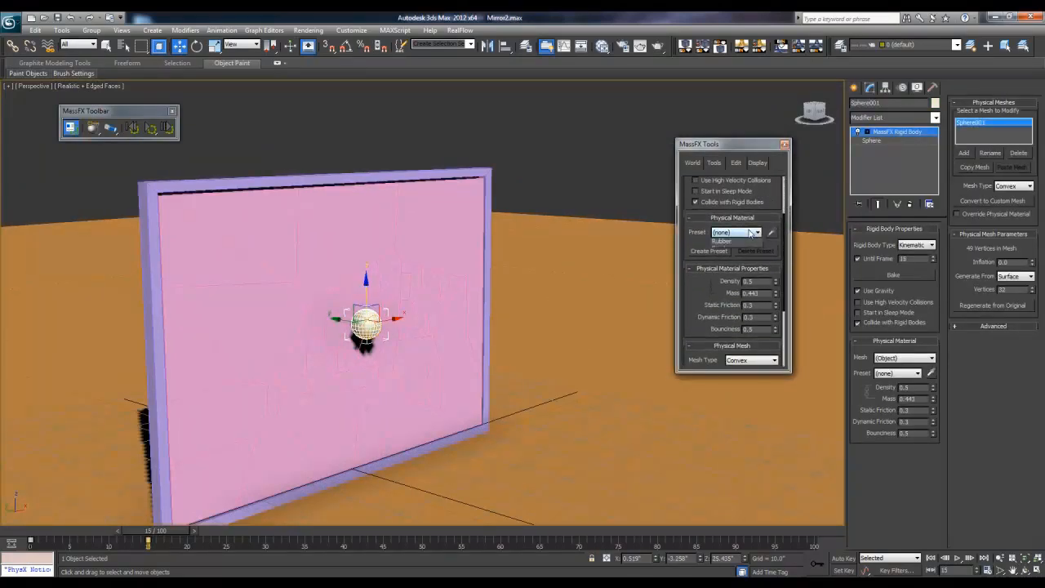
Step: Give the ball's rigid body the Concrete preset and a Sphere collision mesh
click(731, 242)
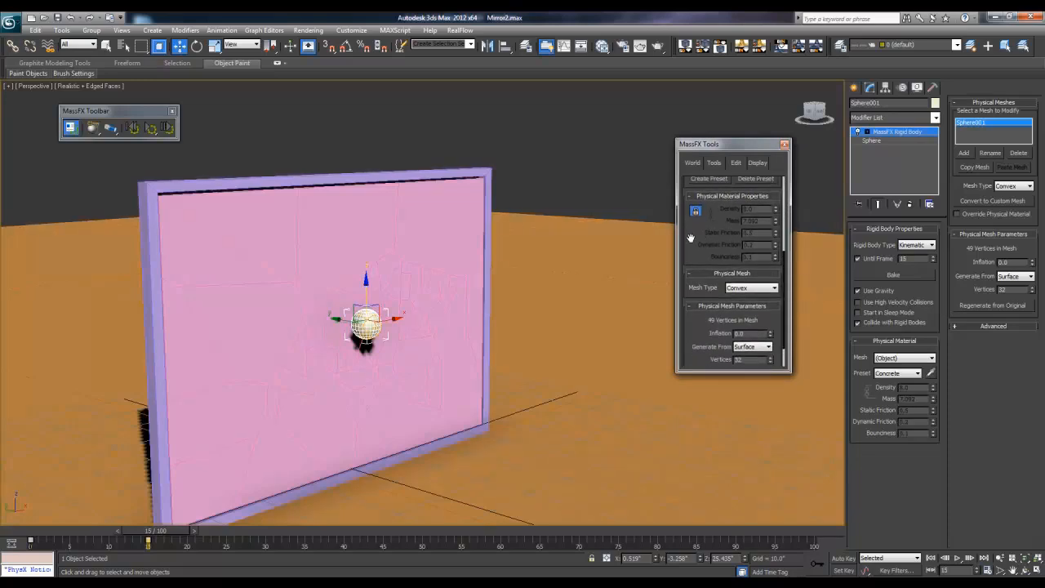
click(771, 284)
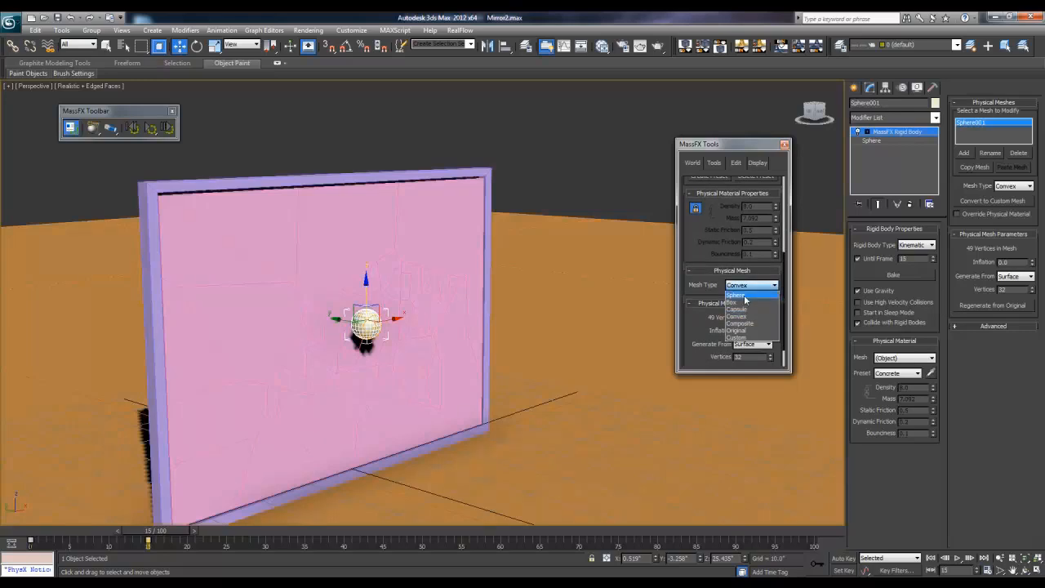
click(735, 294)
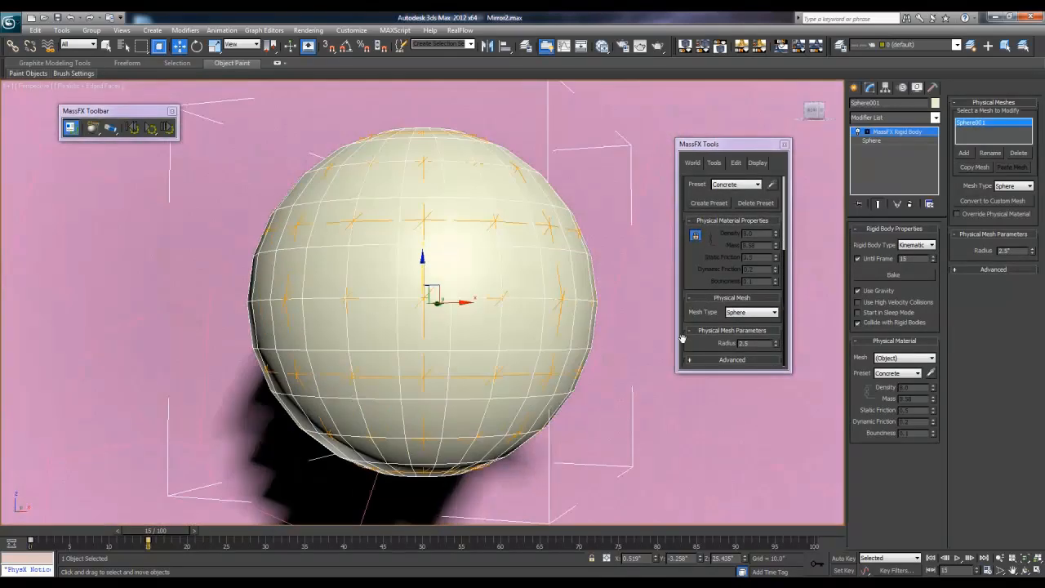
click(872, 140)
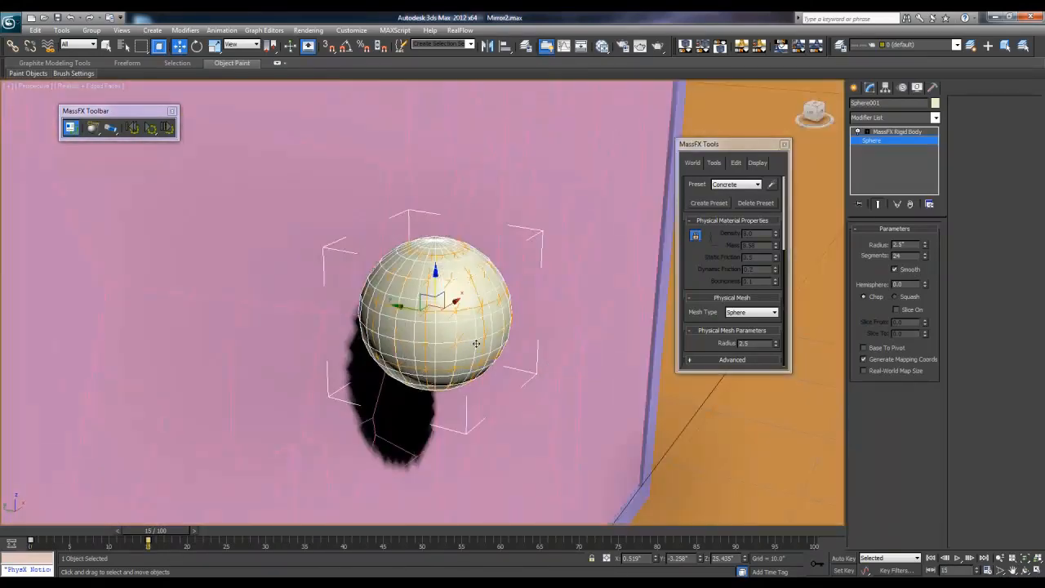
mouse_move(127, 495)
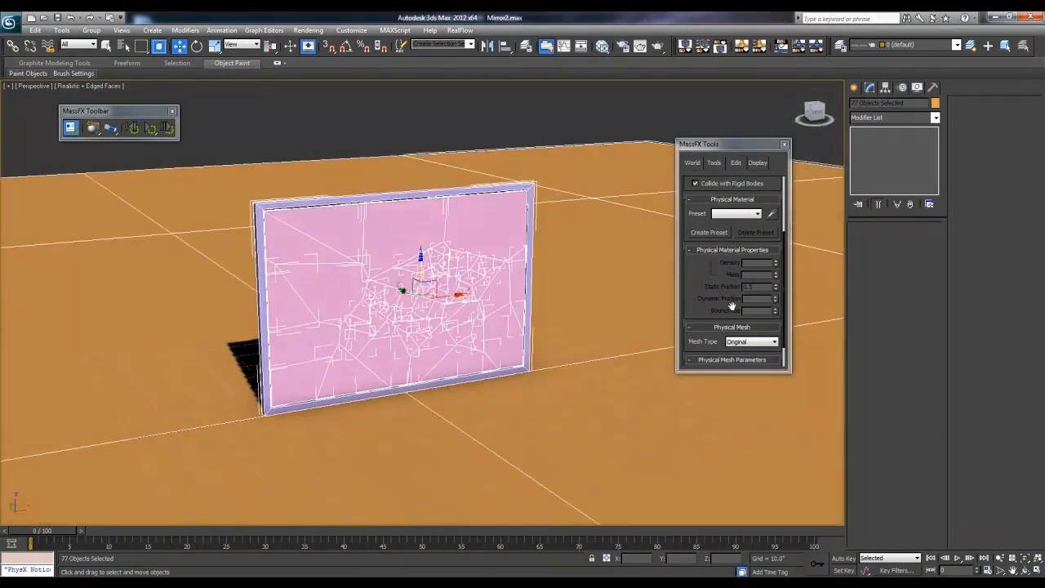
Step: Enable Use Ground Plane in the MassFX World scene settings and return to the Multi-Object Editor
click(692, 163)
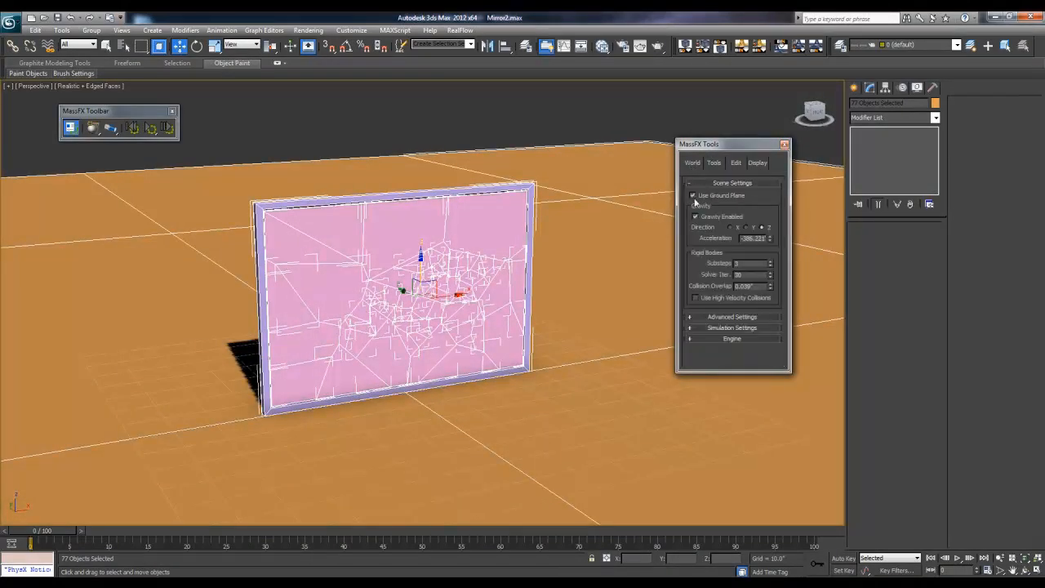
mouse_move(703, 202)
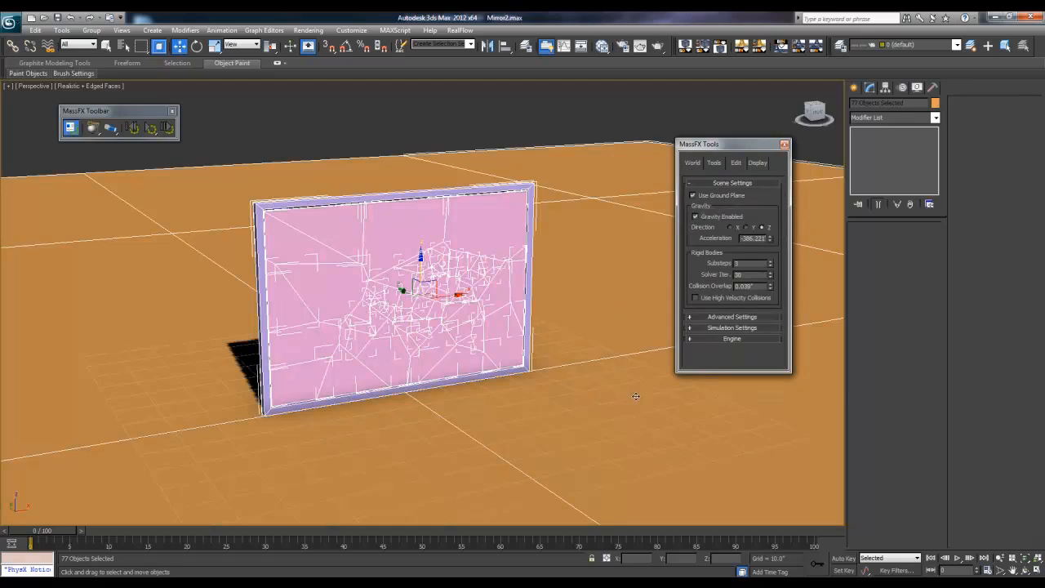
mouse_move(702, 232)
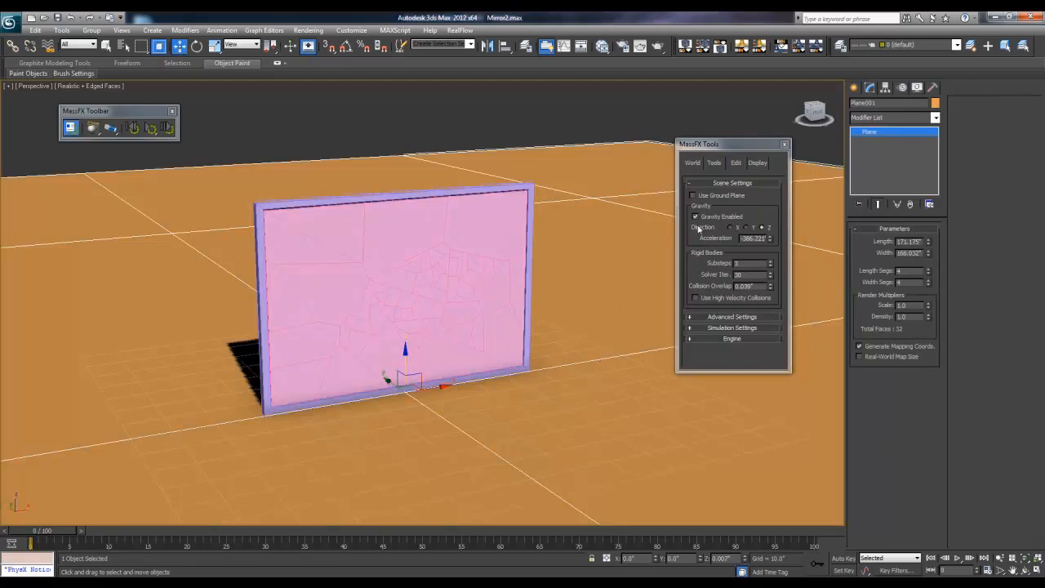
mouse_move(715, 199)
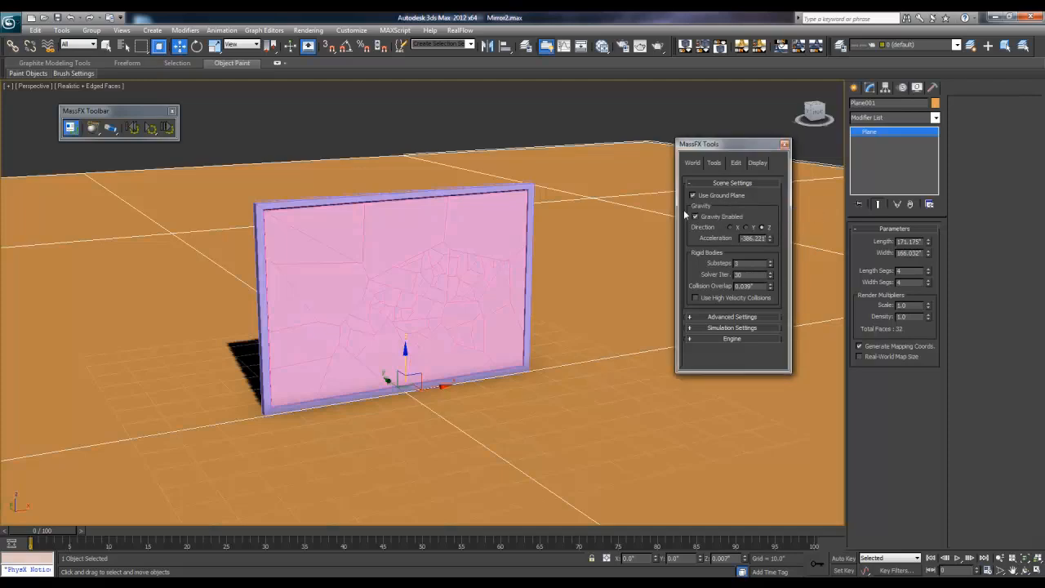
click(693, 196)
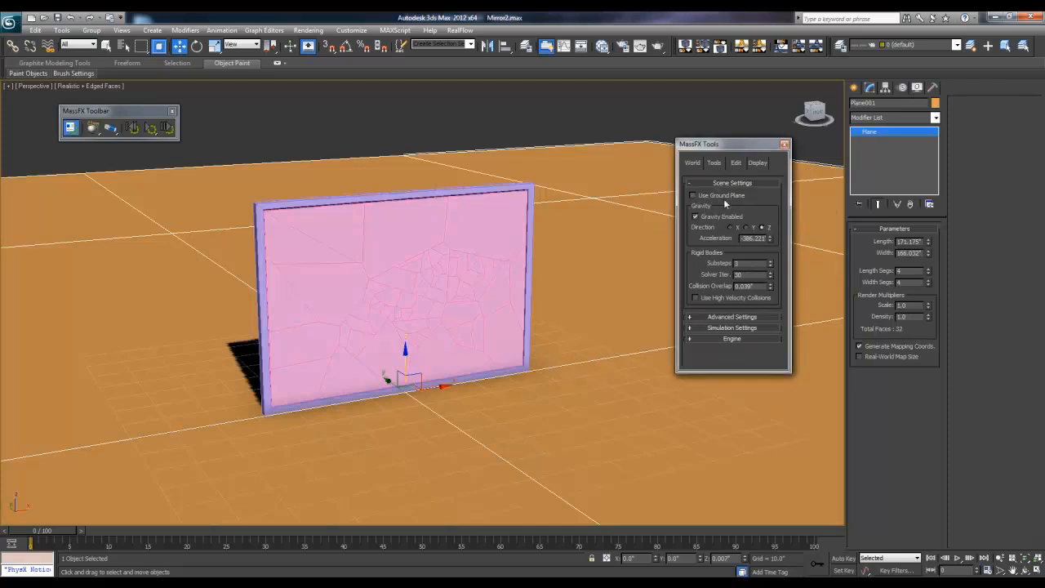
mouse_move(717, 196)
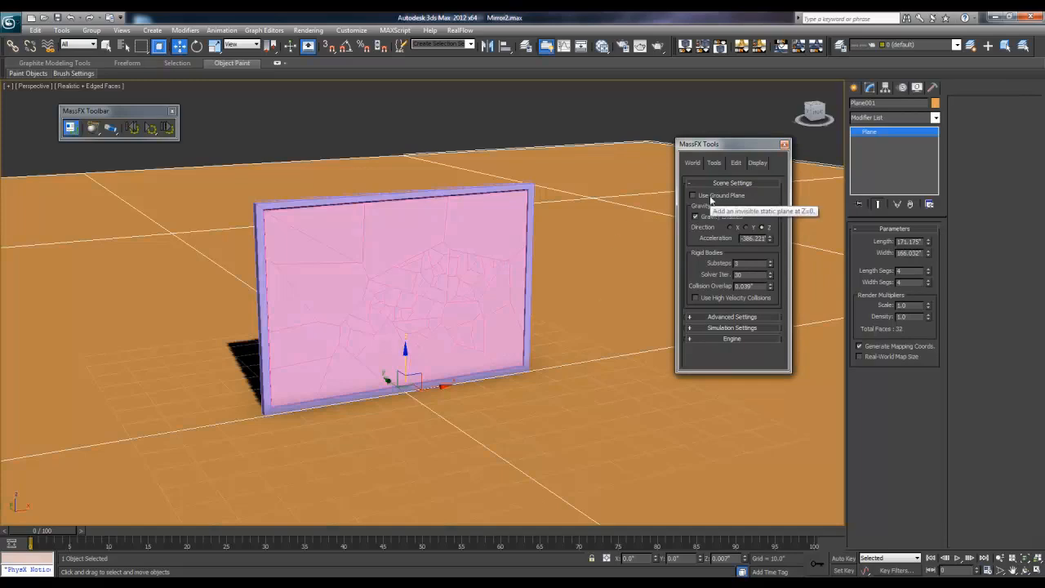
click(693, 196)
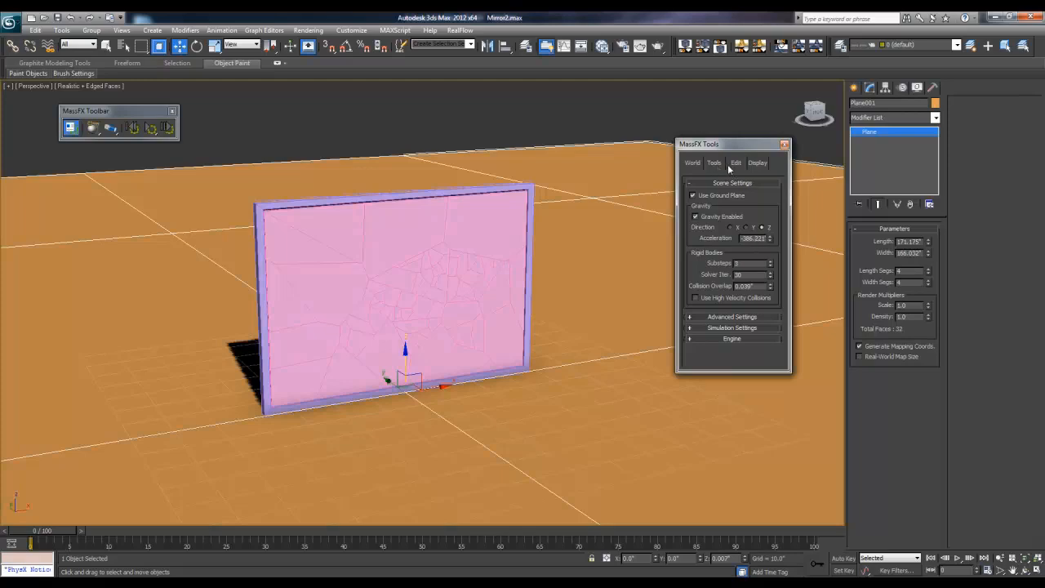
click(735, 162)
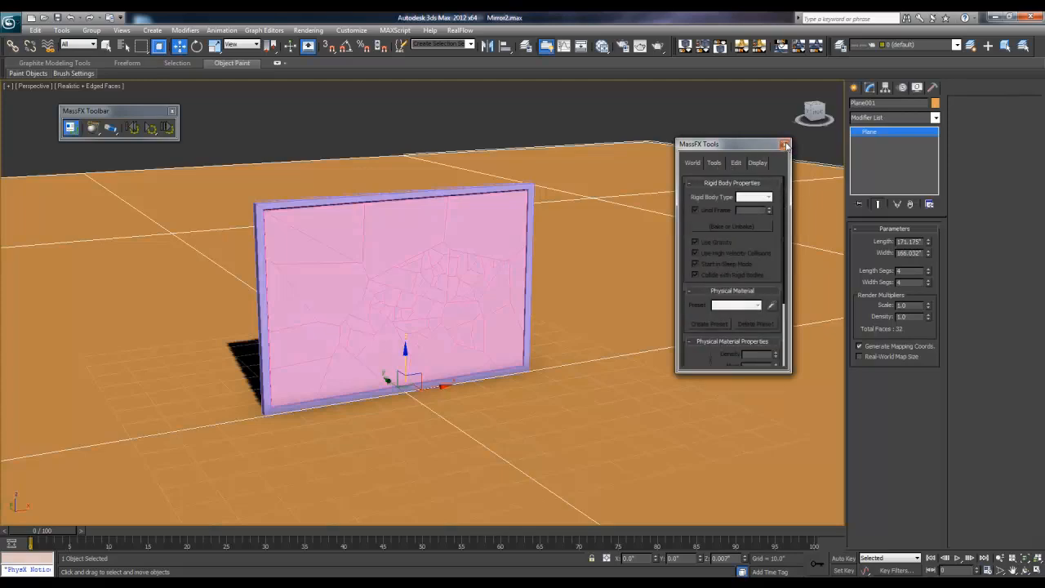
click(783, 144)
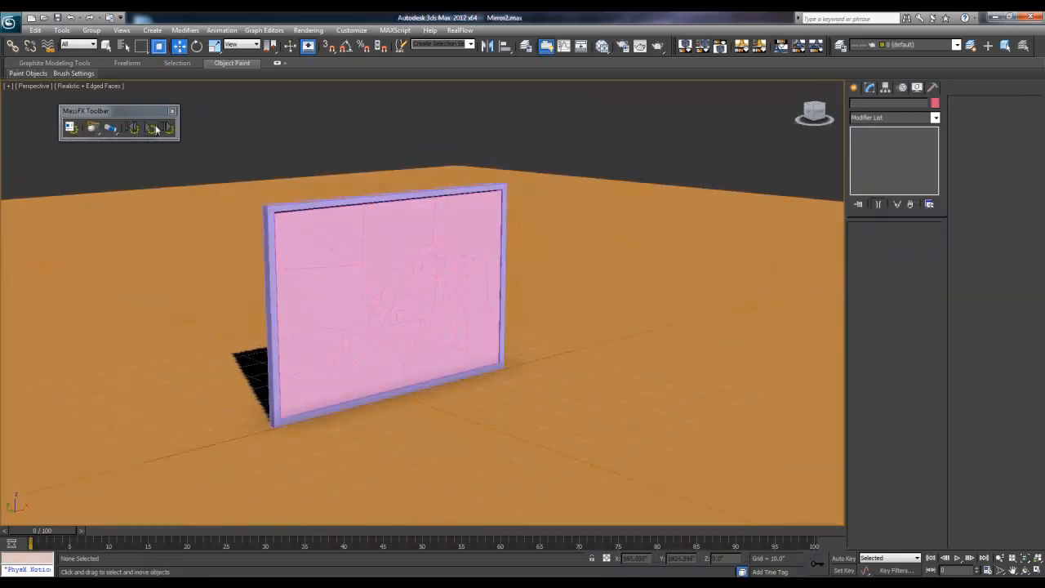
Step: Select the ball and review its sphere parameters and Kinematic rigid body settings
click(151, 127)
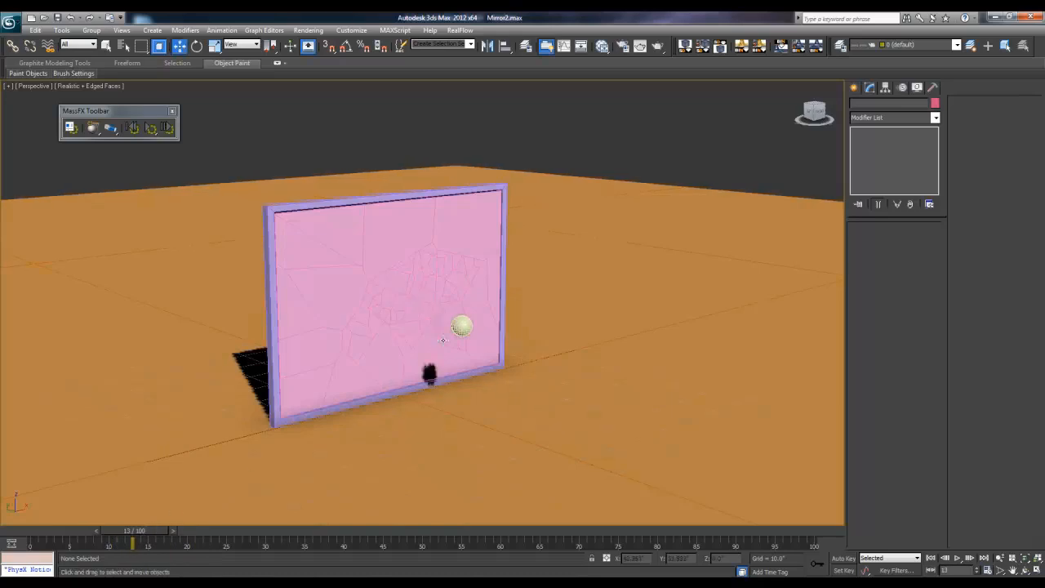
click(461, 326)
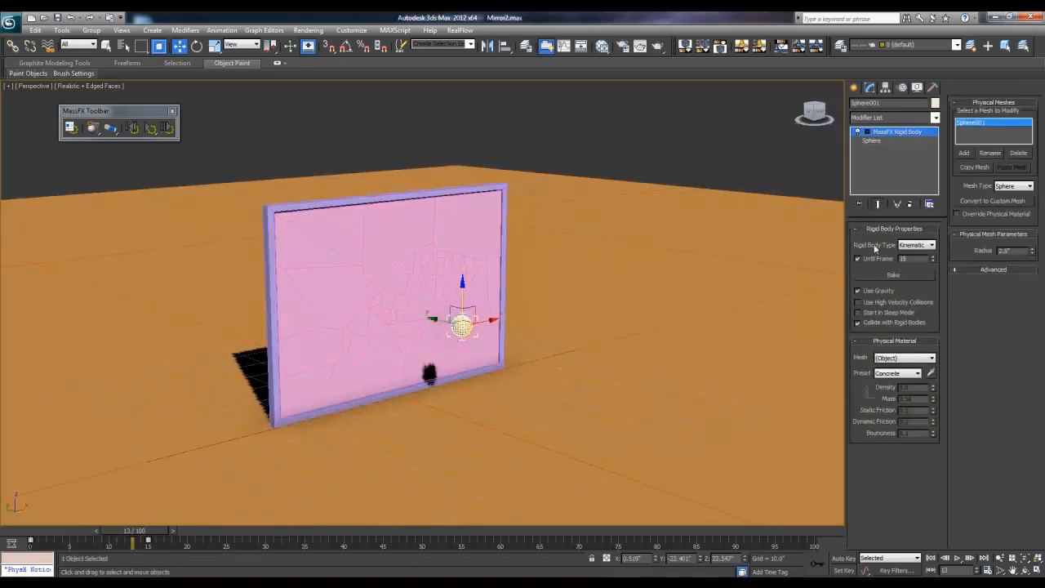
click(872, 140)
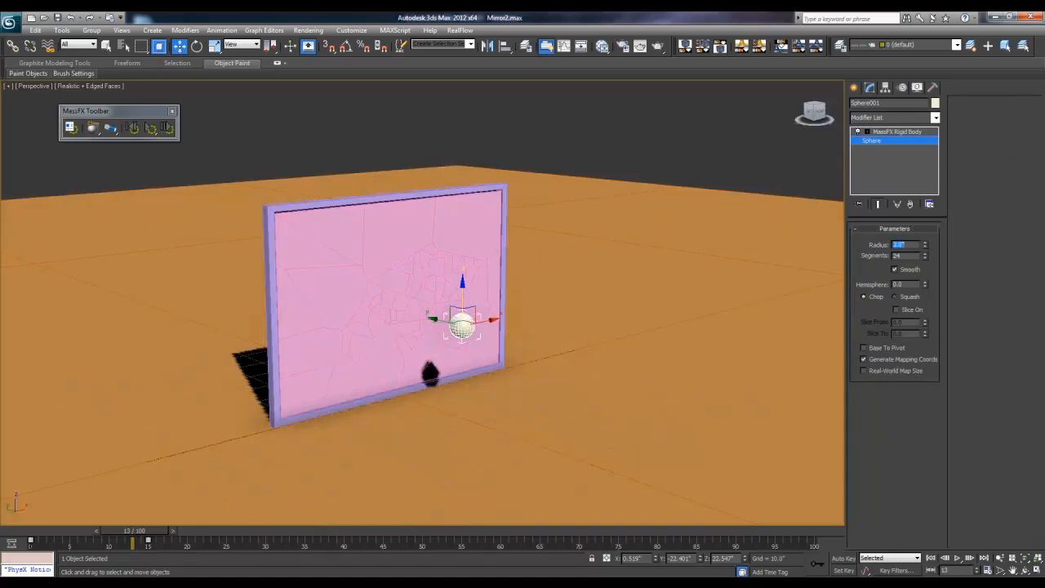
click(896, 131)
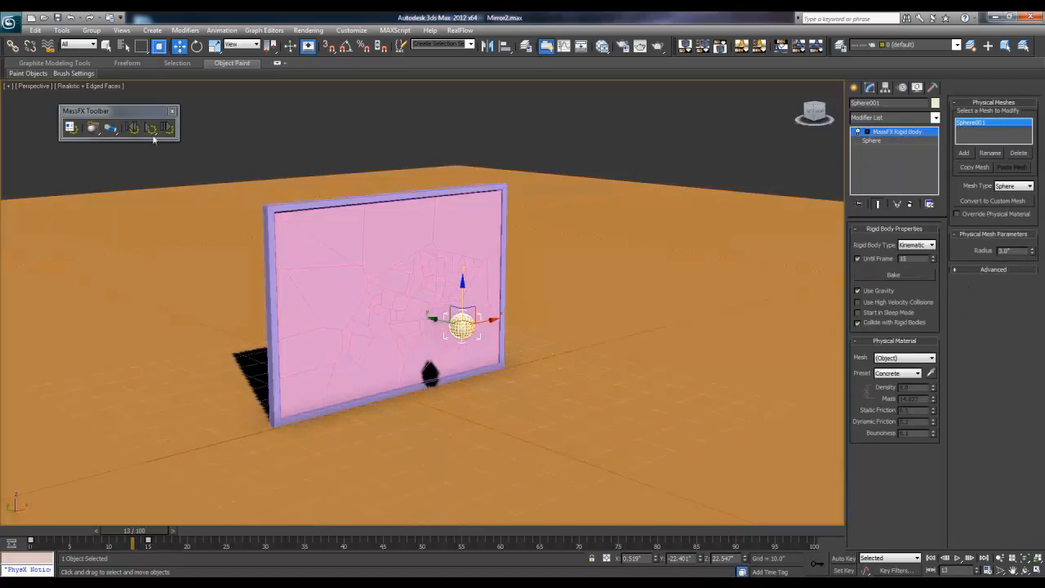
Step: Play the MassFX simulation so the ball shatters the mirror, then reset it to the start
click(70, 127)
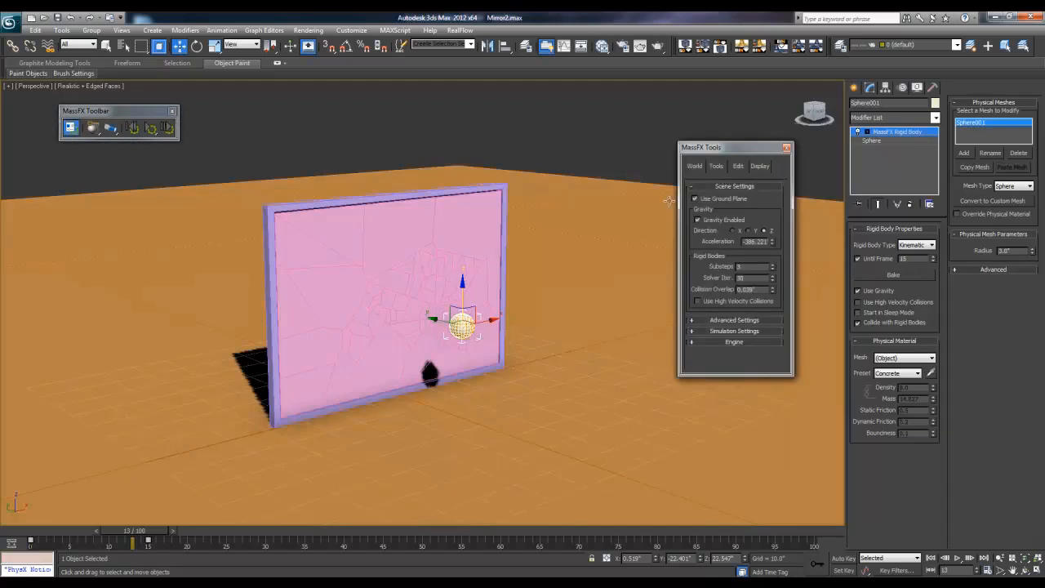
mouse_move(340, 288)
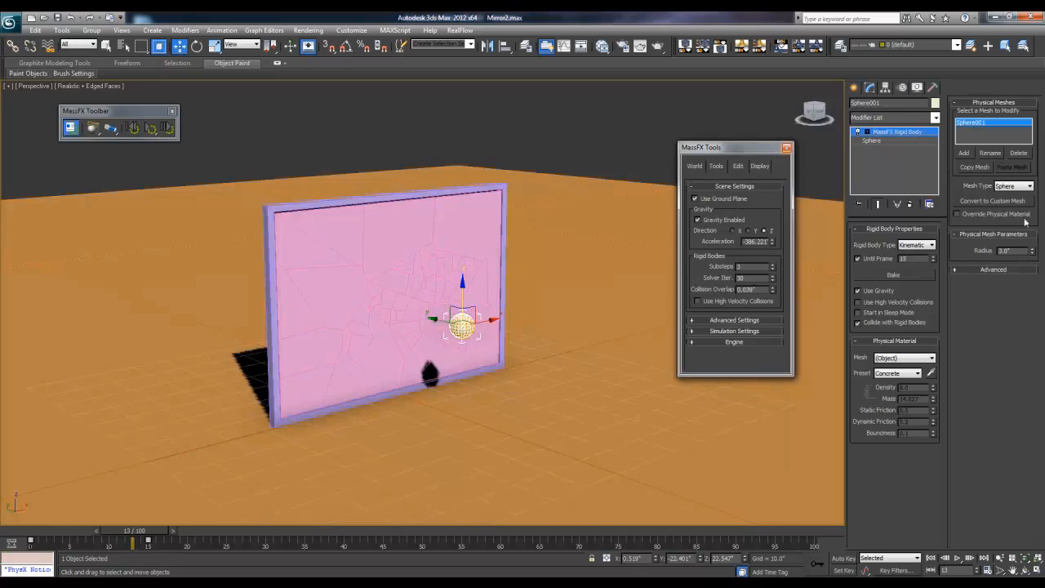
mouse_move(849, 254)
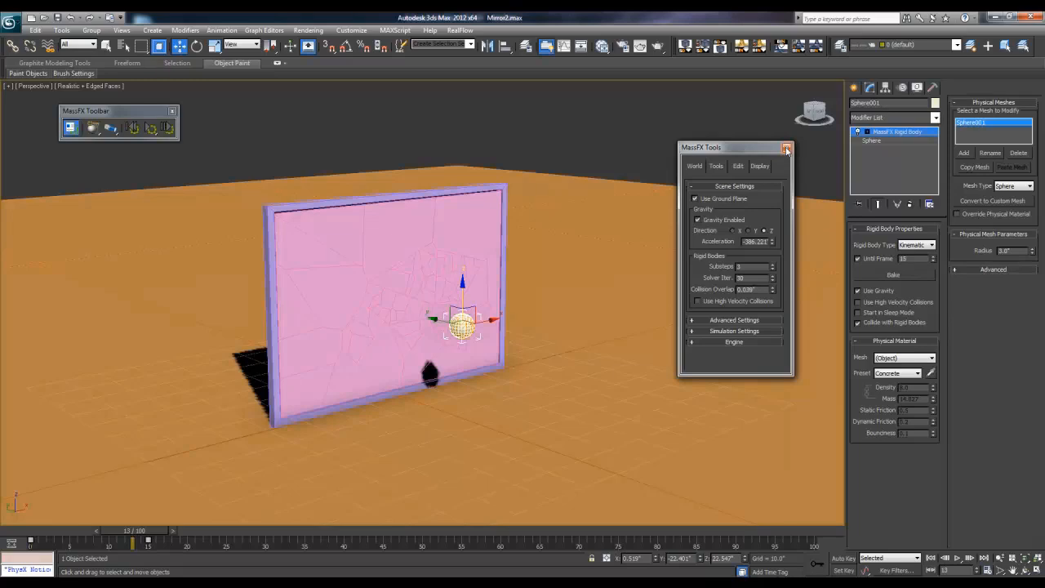
click(787, 147)
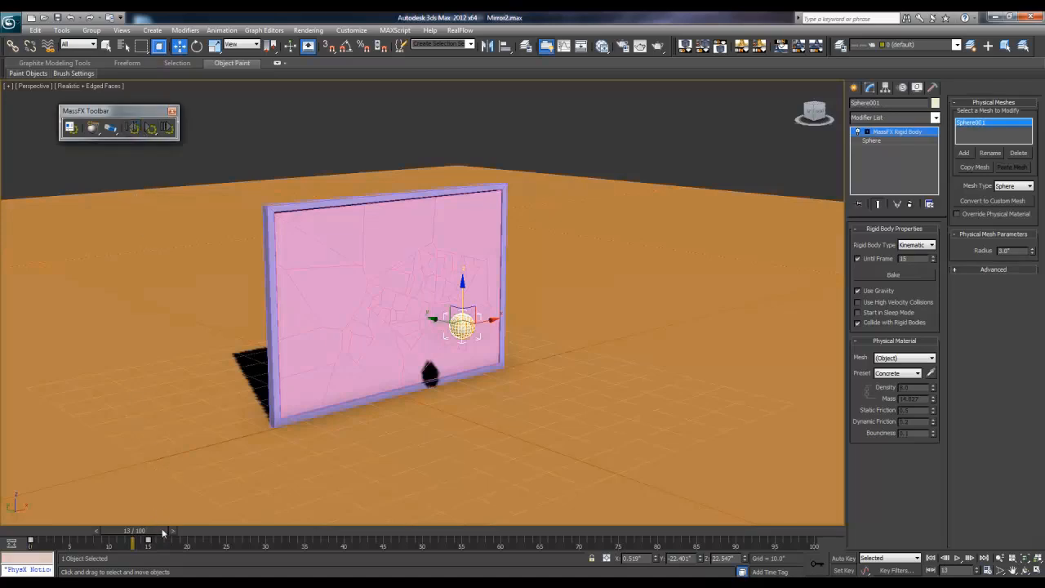
click(150, 127)
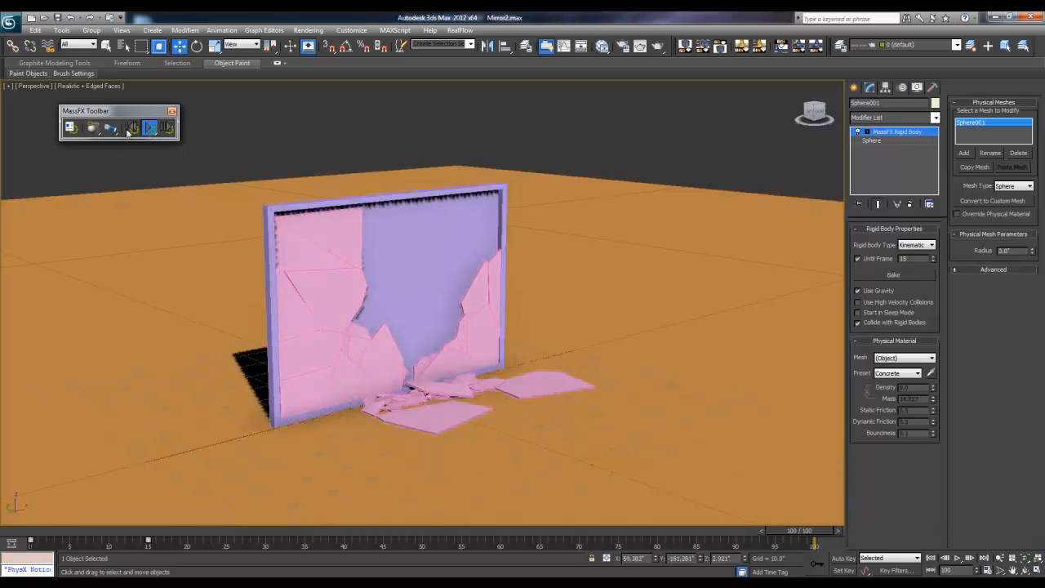
click(151, 127)
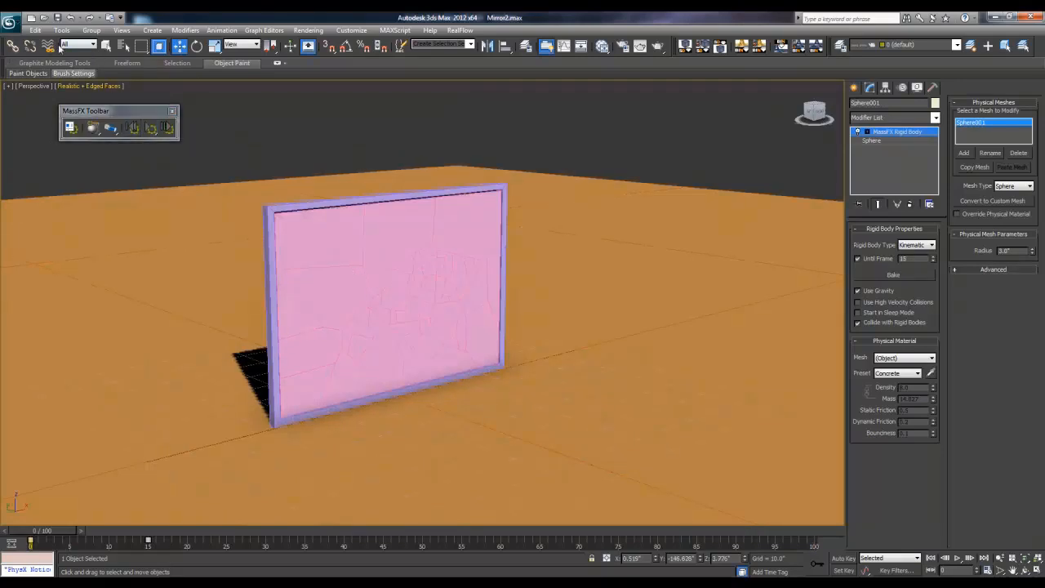
Step: Select all mirror fragments and bring up the Physical Material Preset list in the Multi-Object Editor
click(36, 29)
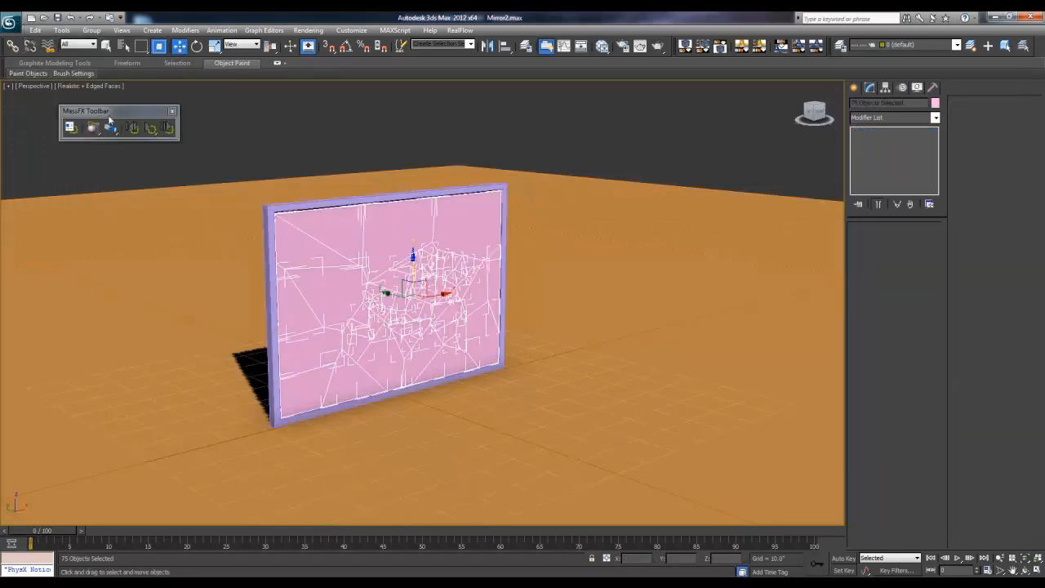
click(70, 128)
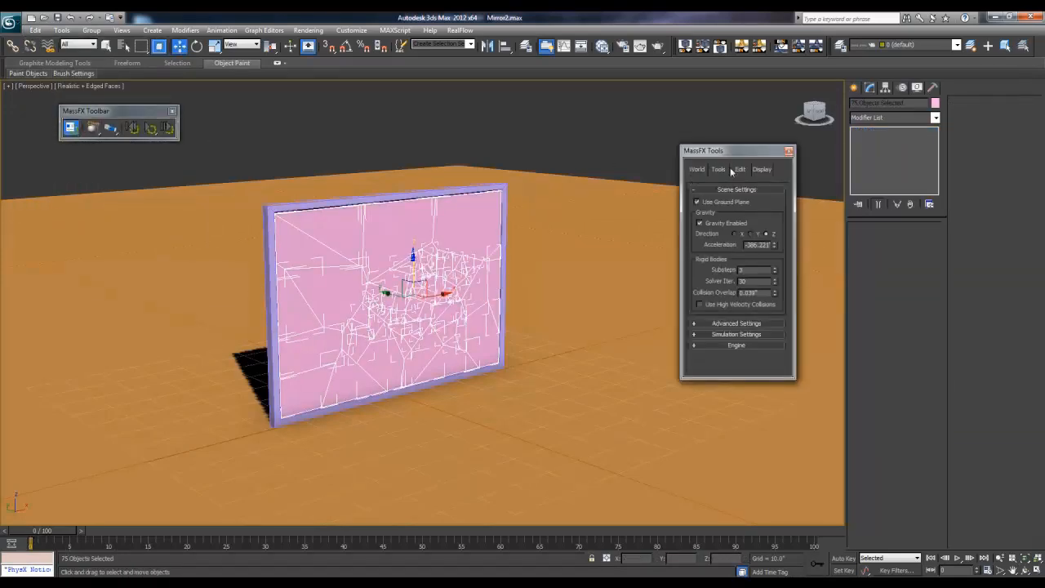
click(739, 168)
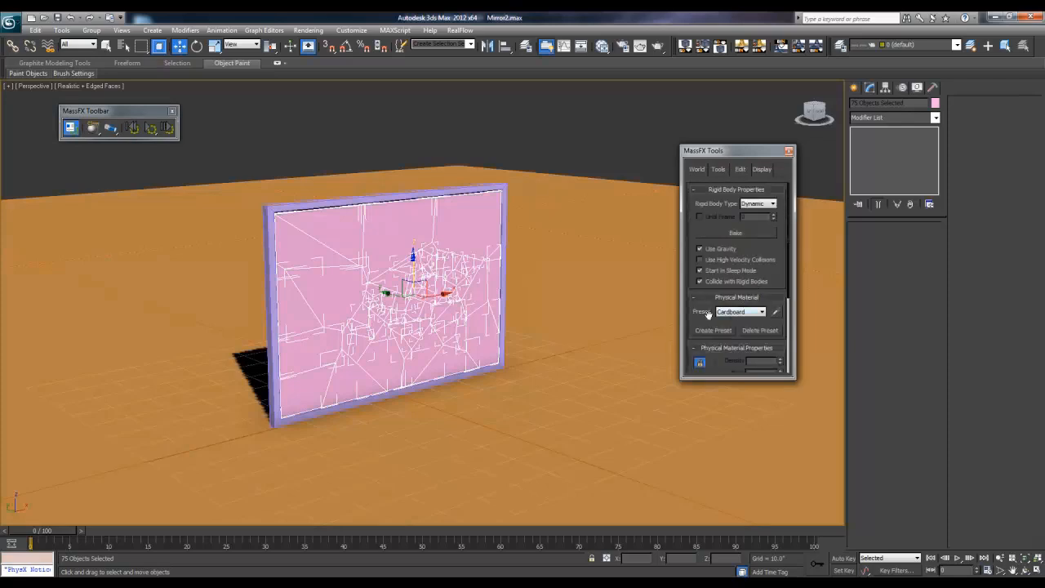
click(761, 218)
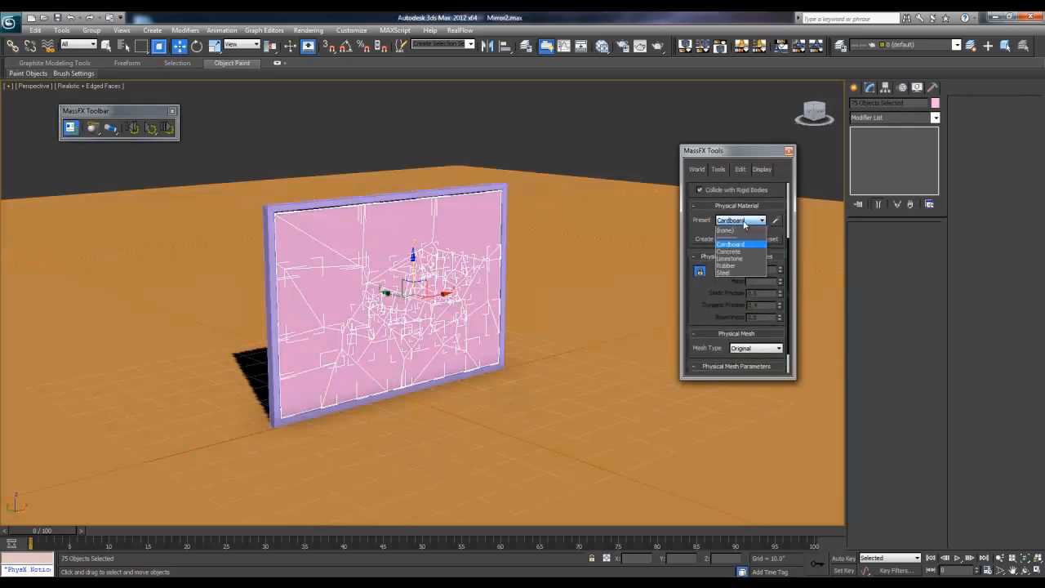
mouse_move(738, 258)
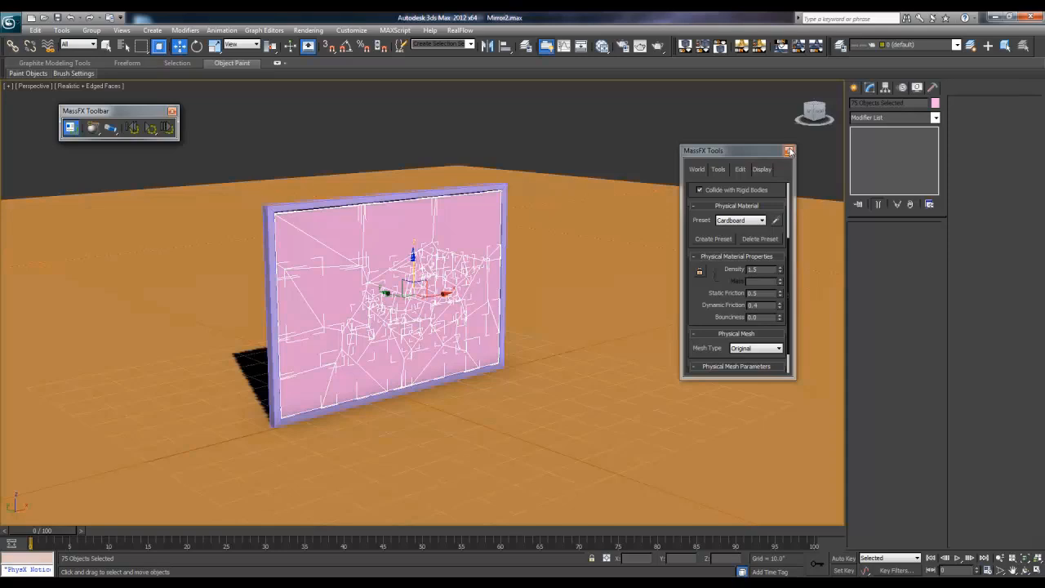
Step: Create an Autodesk Mirror material in the Slate Material Editor and assign it to the mirror pieces
click(789, 150)
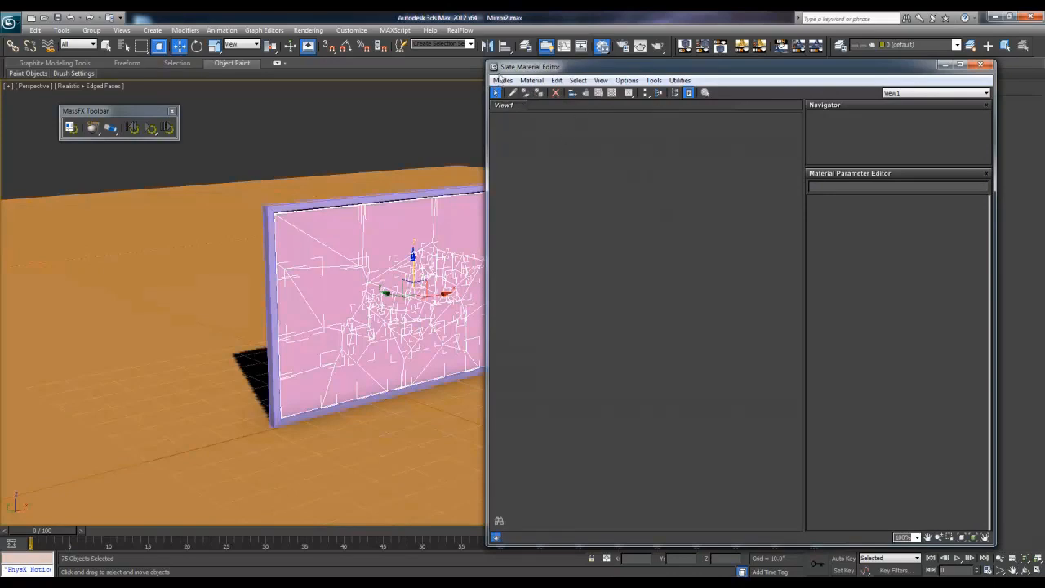
click(503, 80)
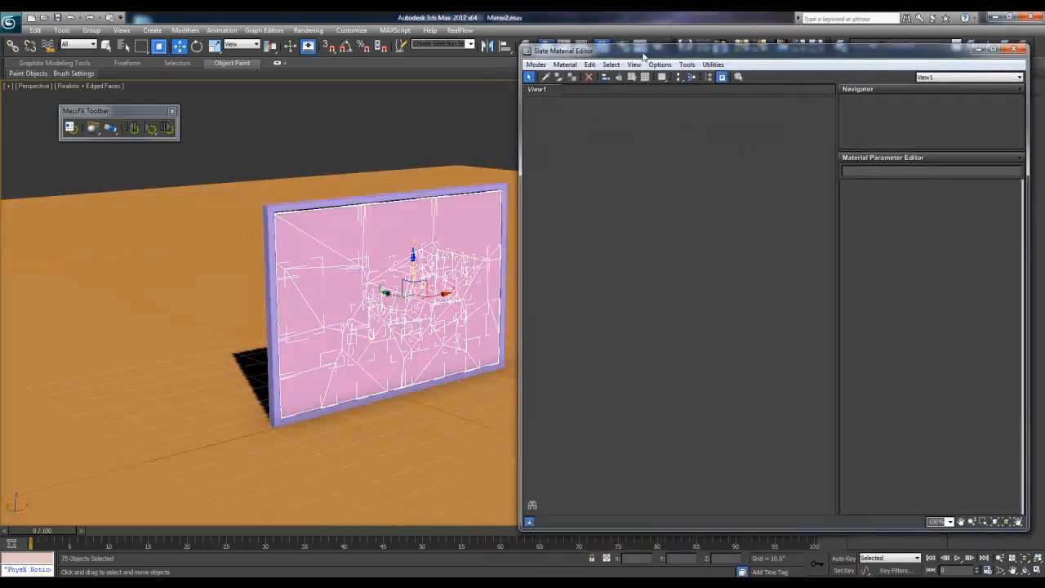
right_click(607, 163)
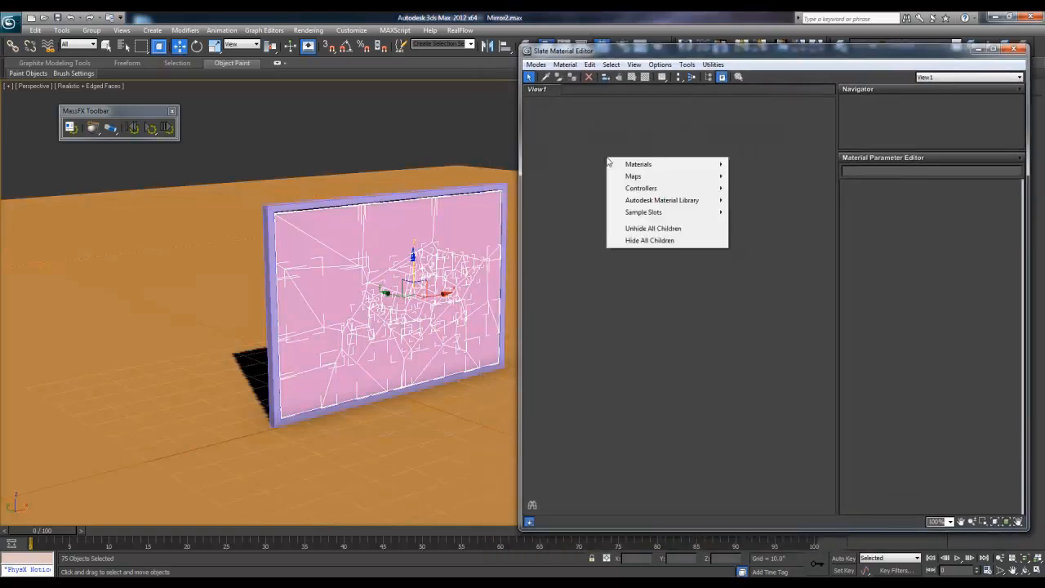
mouse_move(650, 157)
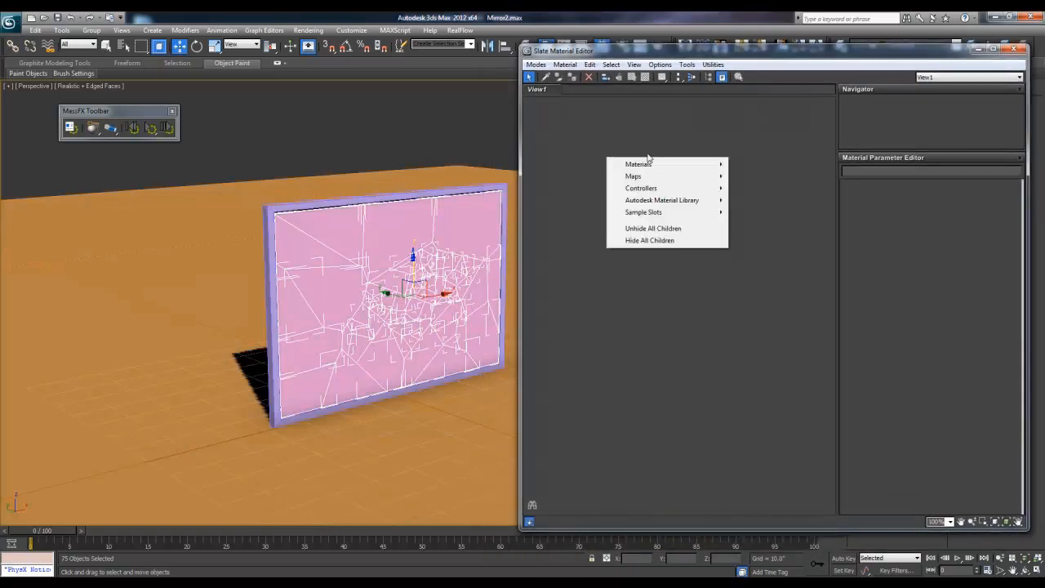
mouse_move(638, 163)
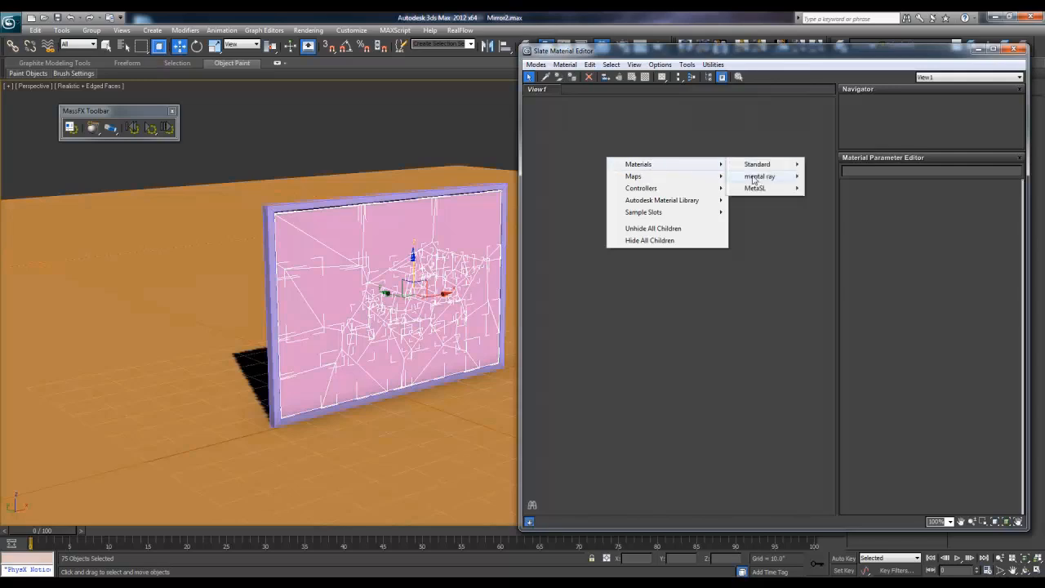
mouse_move(757, 177)
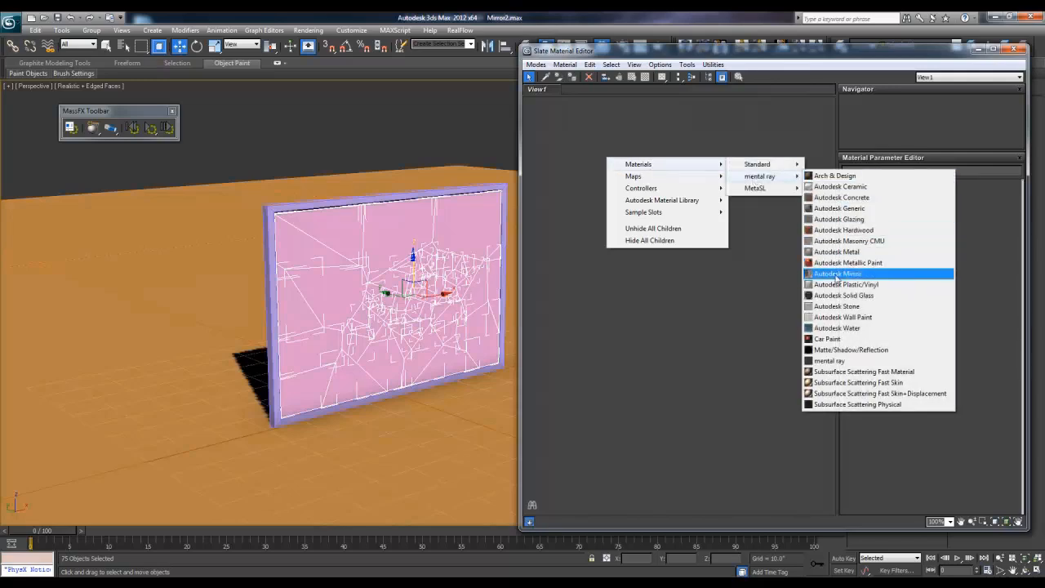
click(836, 274)
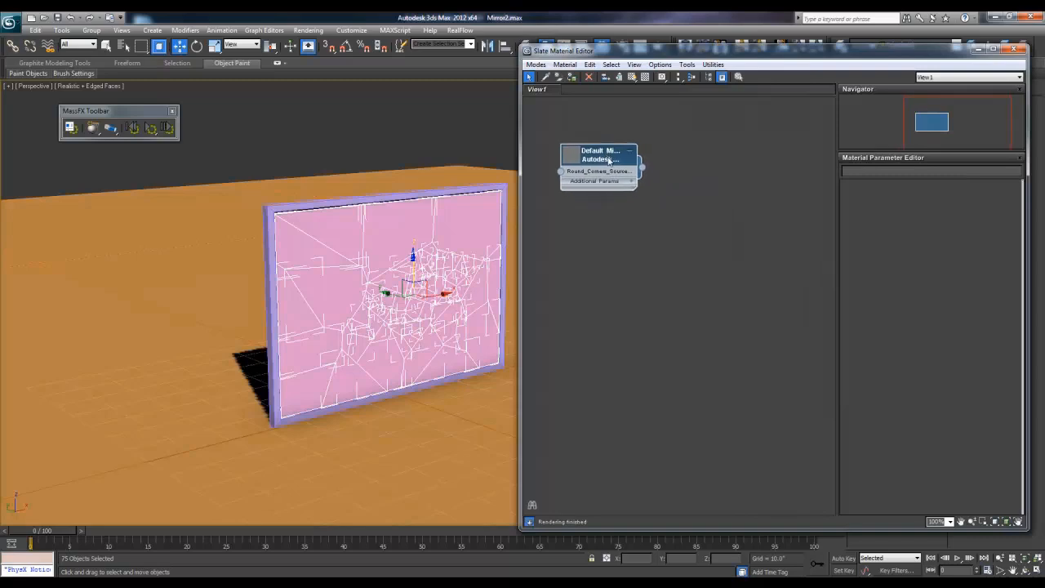
click(601, 154)
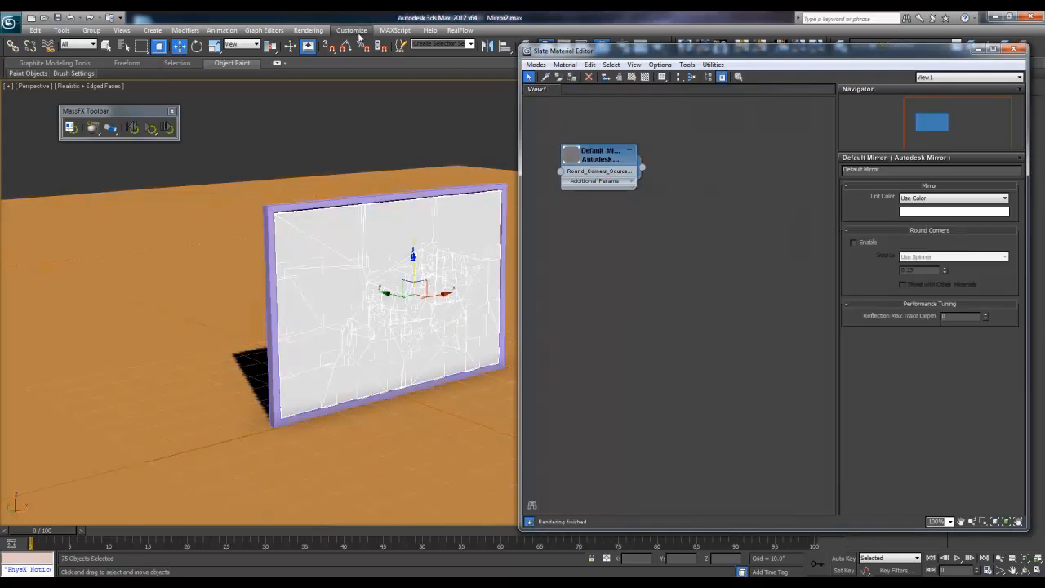
click(307, 29)
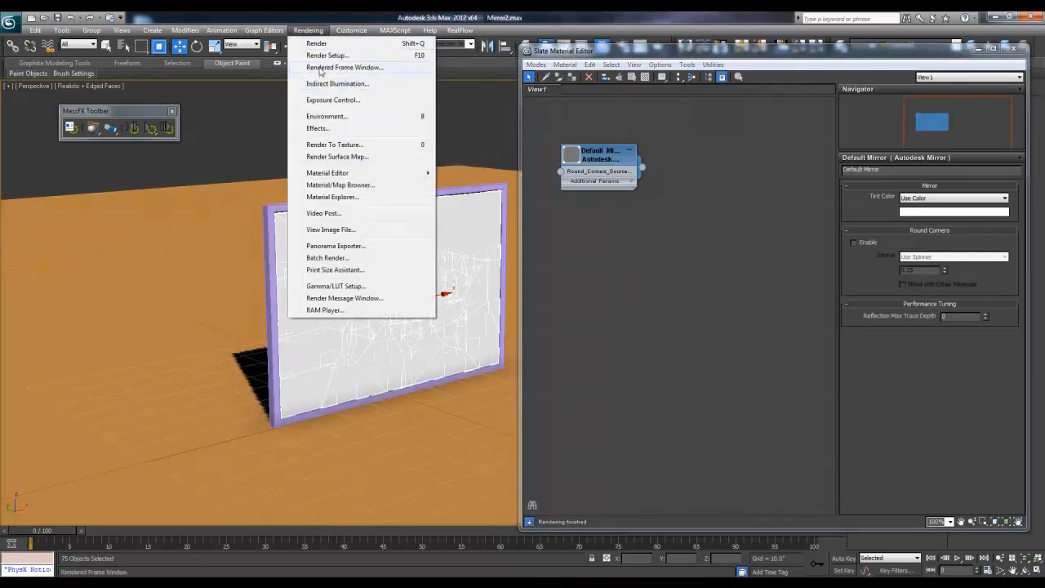
click(327, 55)
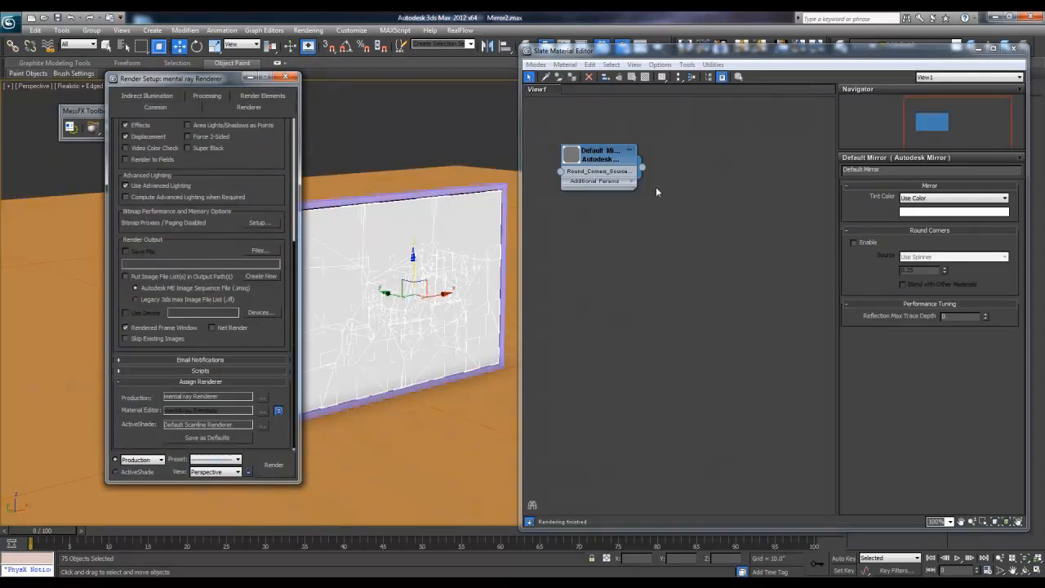
right_click(656, 193)
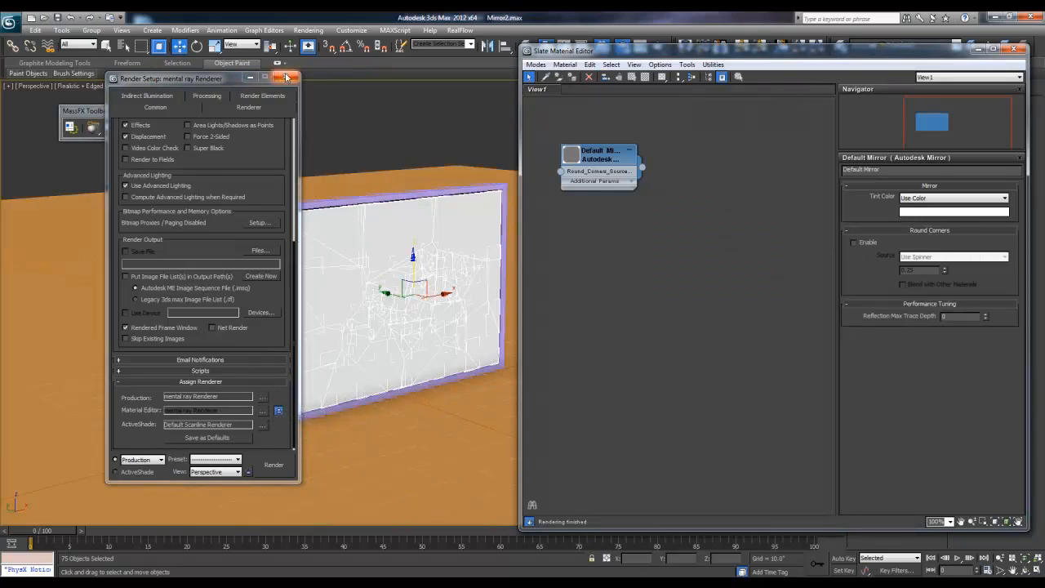
click(284, 78)
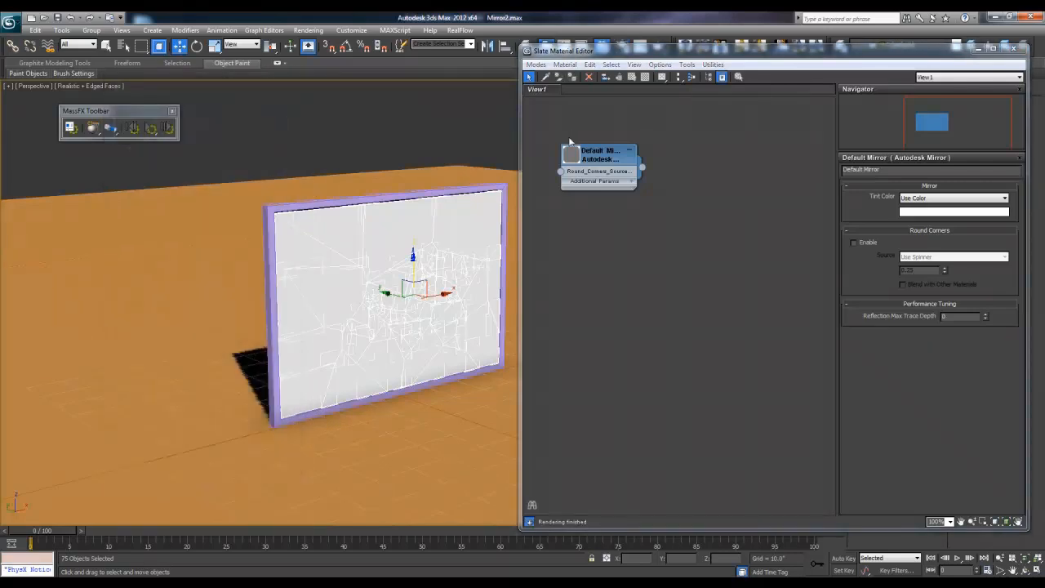
Step: Create a mental ray Arch & Design material and browse the maps for its Diffuse Color slot
right_click(694, 171)
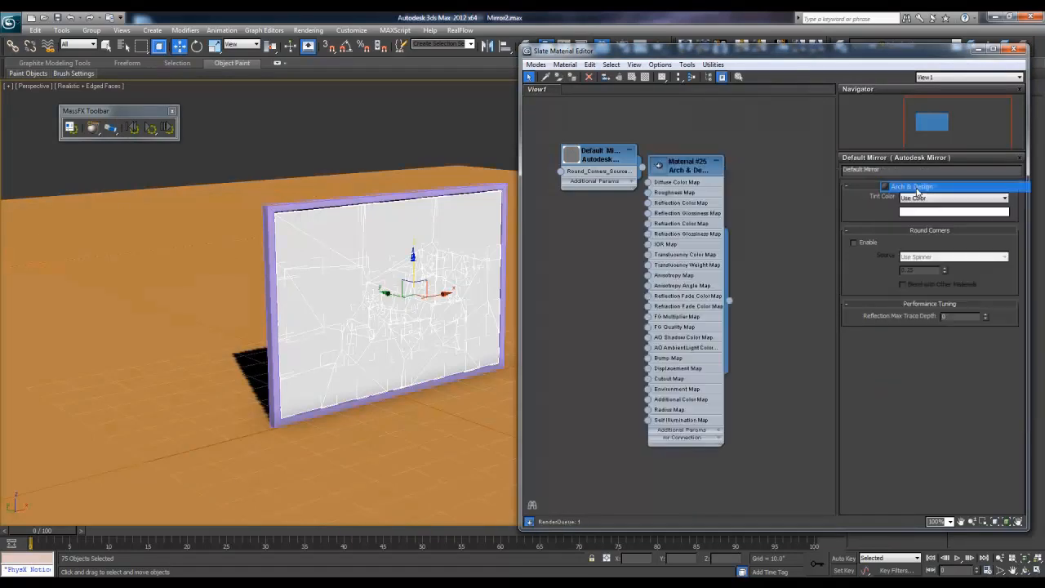
click(686, 164)
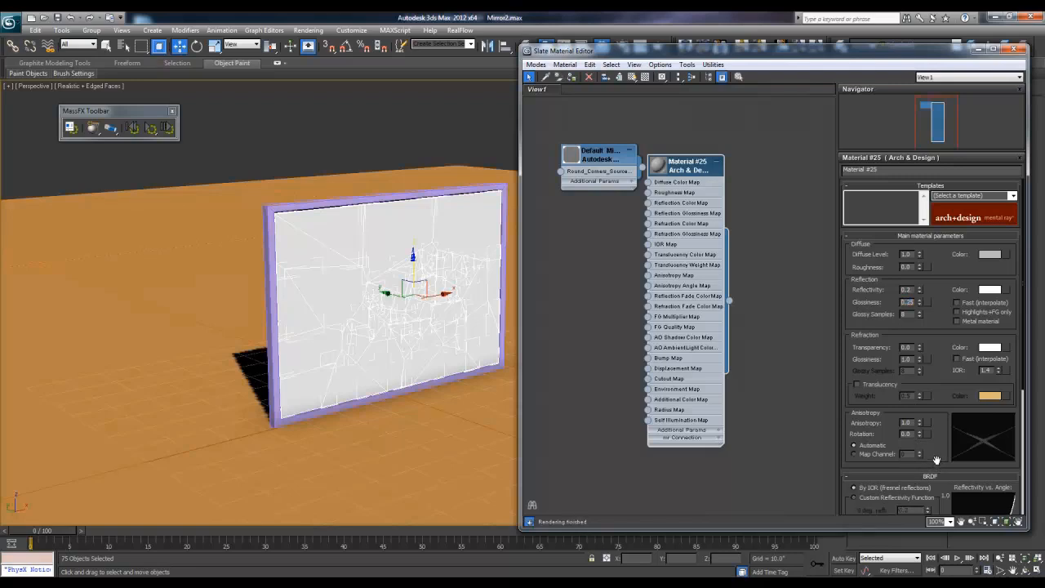
scroll(down, 3)
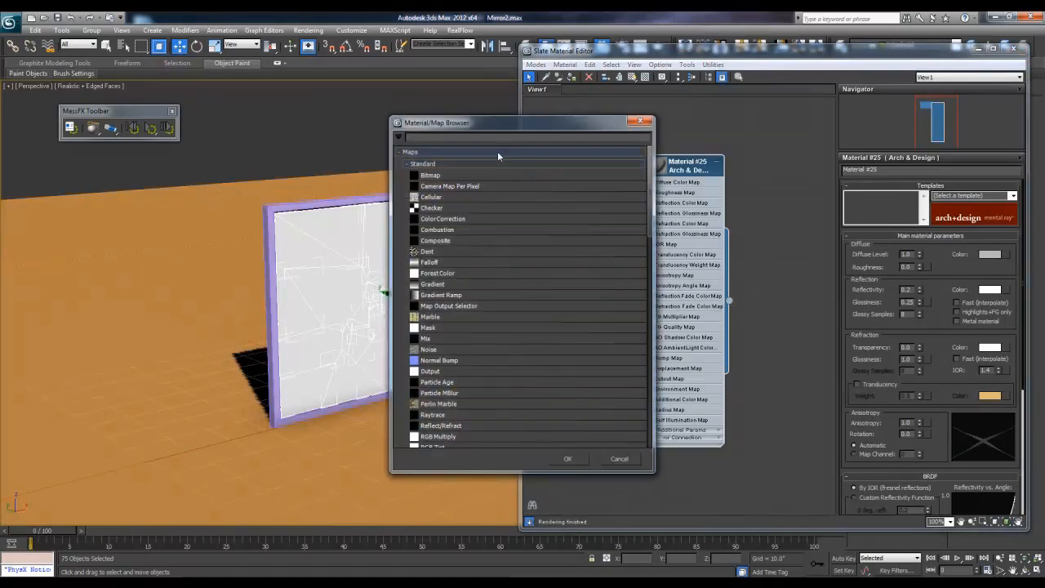
Step: Choose Bitmap as the diffuse map and browse to the shared Materials\Textures\3\Mats folder
double_click(431, 175)
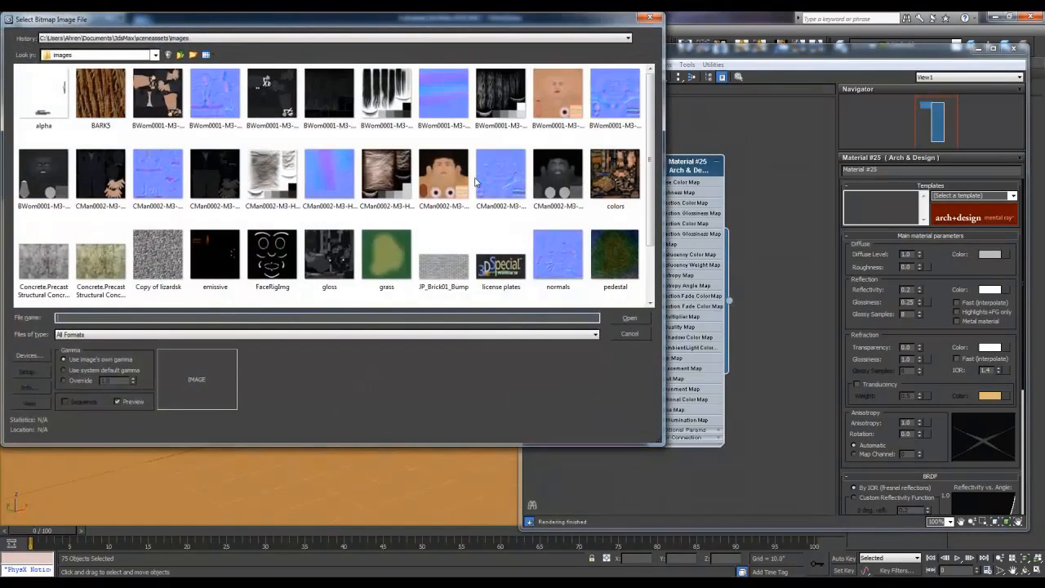
click(156, 55)
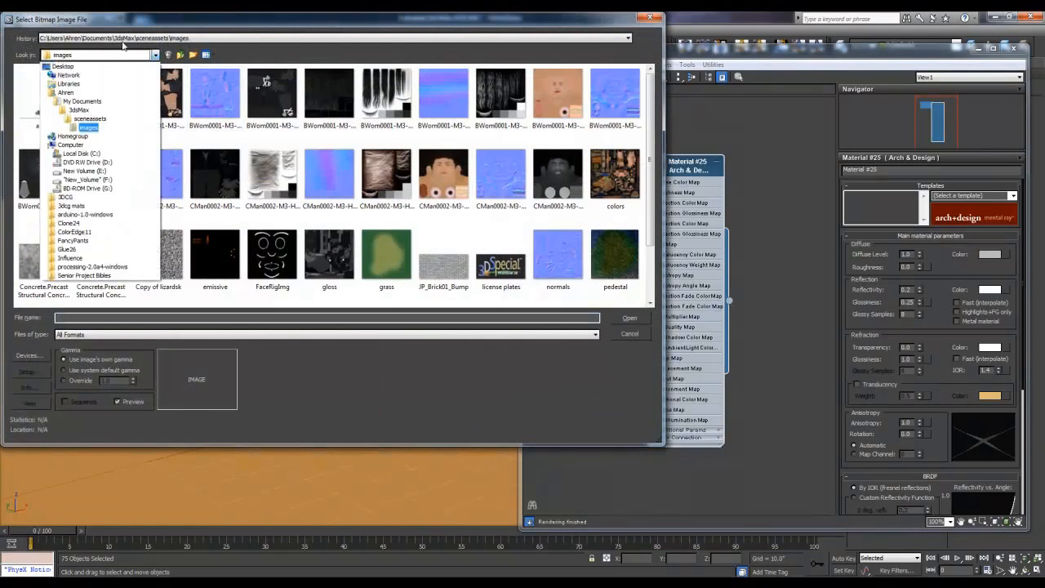
click(627, 37)
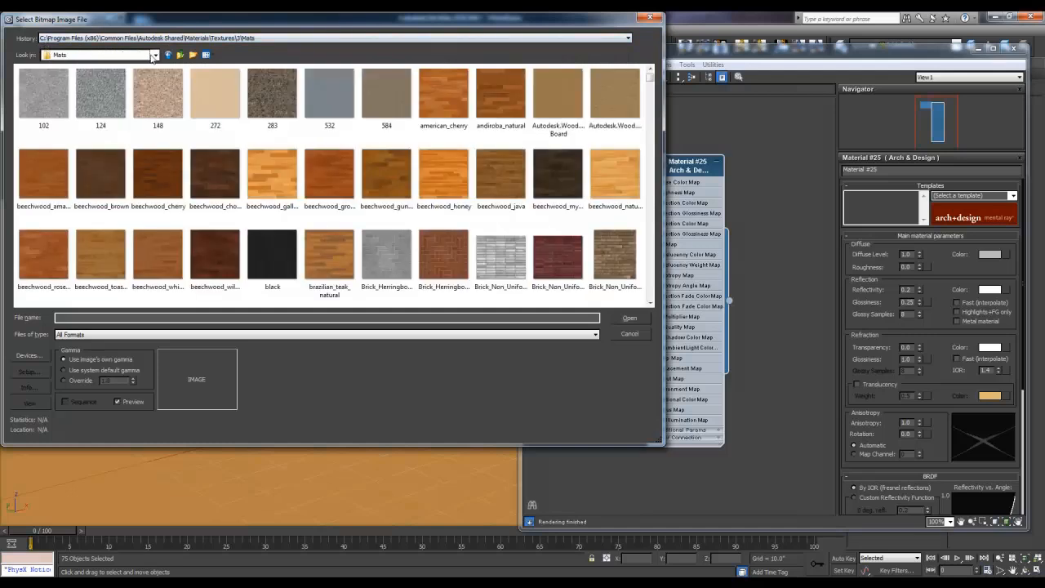
click(153, 56)
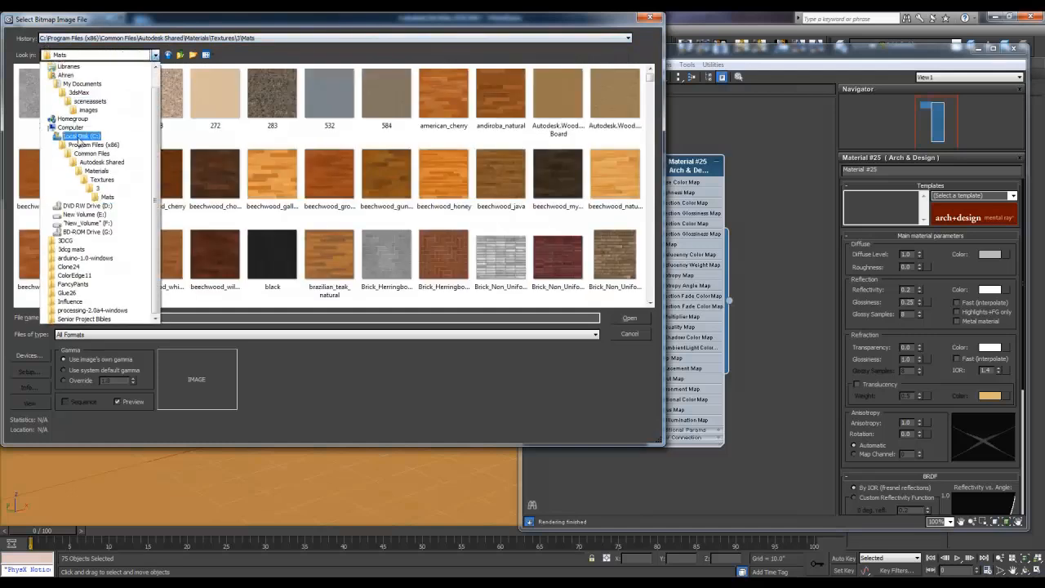
click(91, 153)
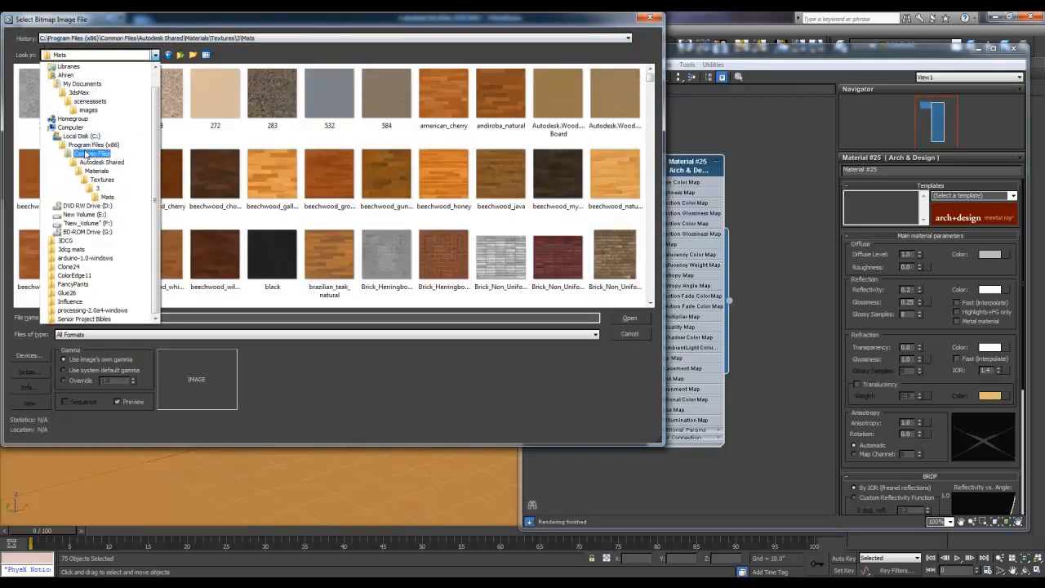
click(101, 161)
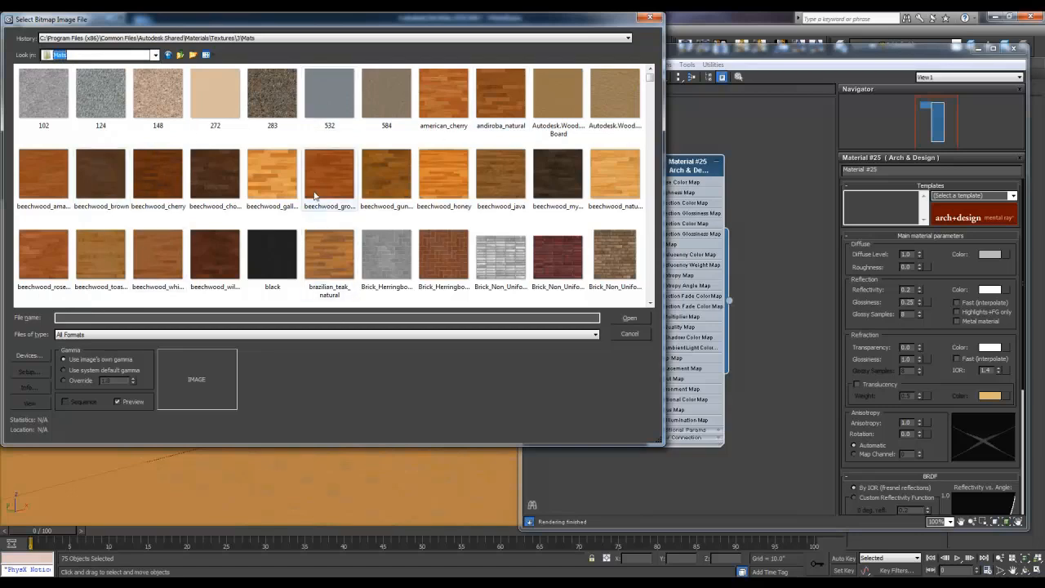
Step: Pick the light beechwood texture, adjust its gamma setting and load it as the diffuse map
click(157, 255)
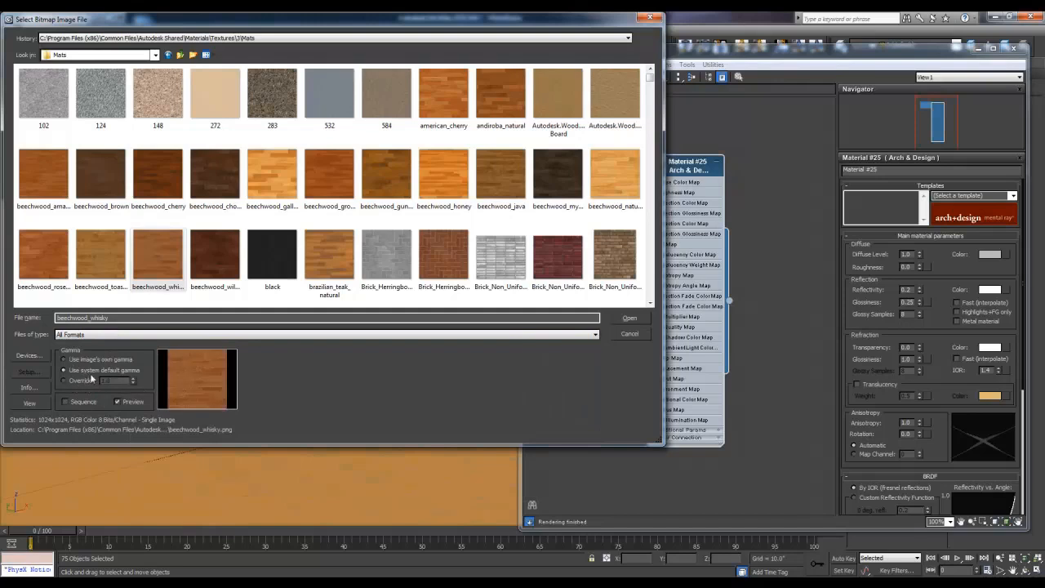
click(63, 359)
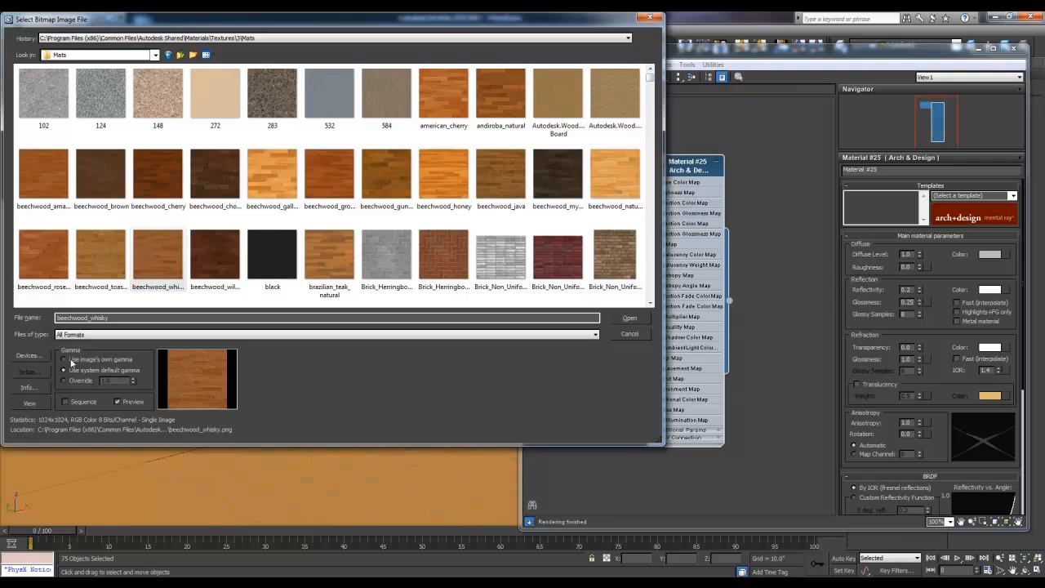
mouse_move(74, 362)
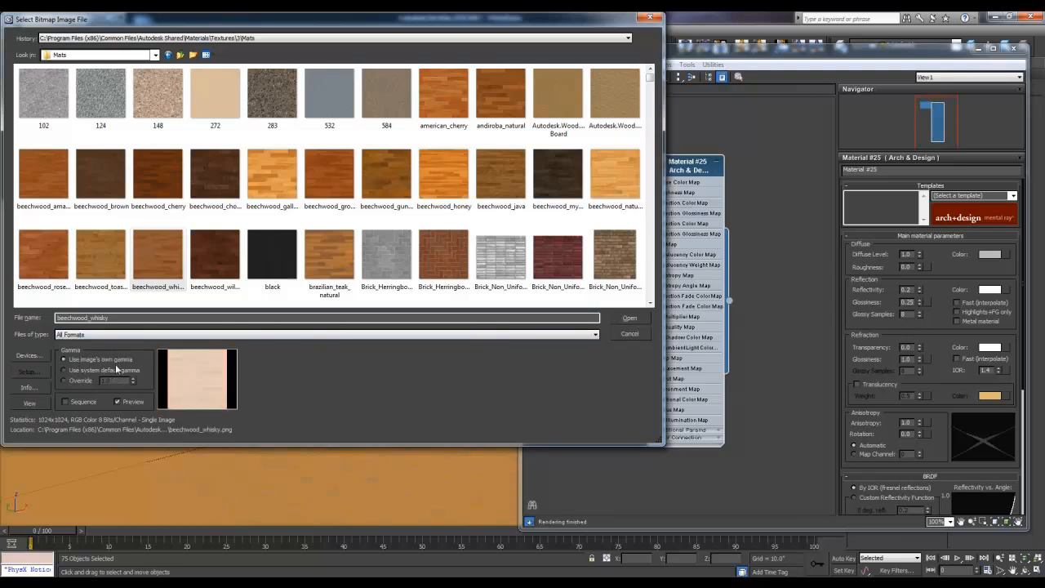
click(63, 369)
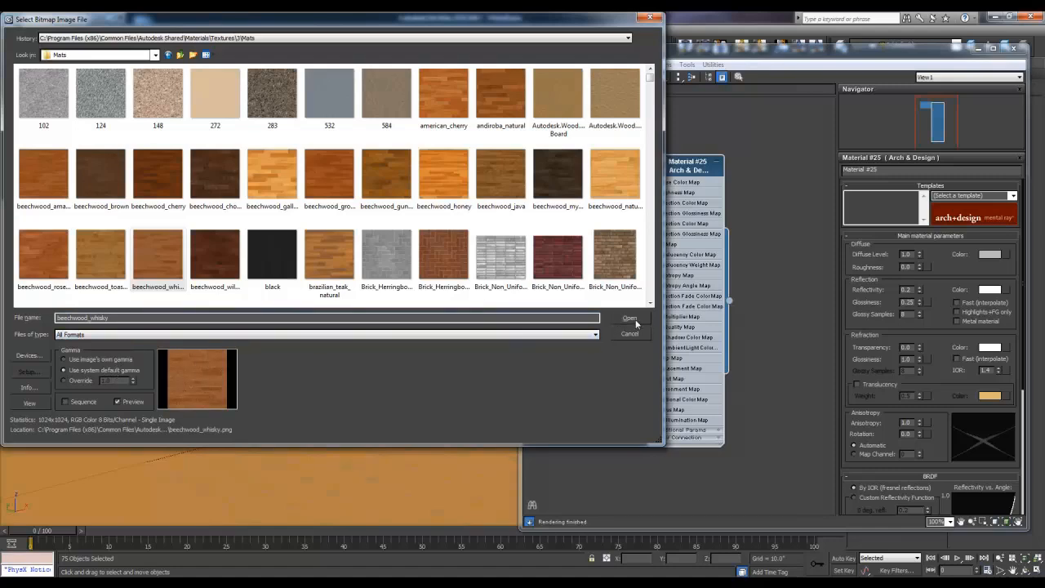
click(630, 316)
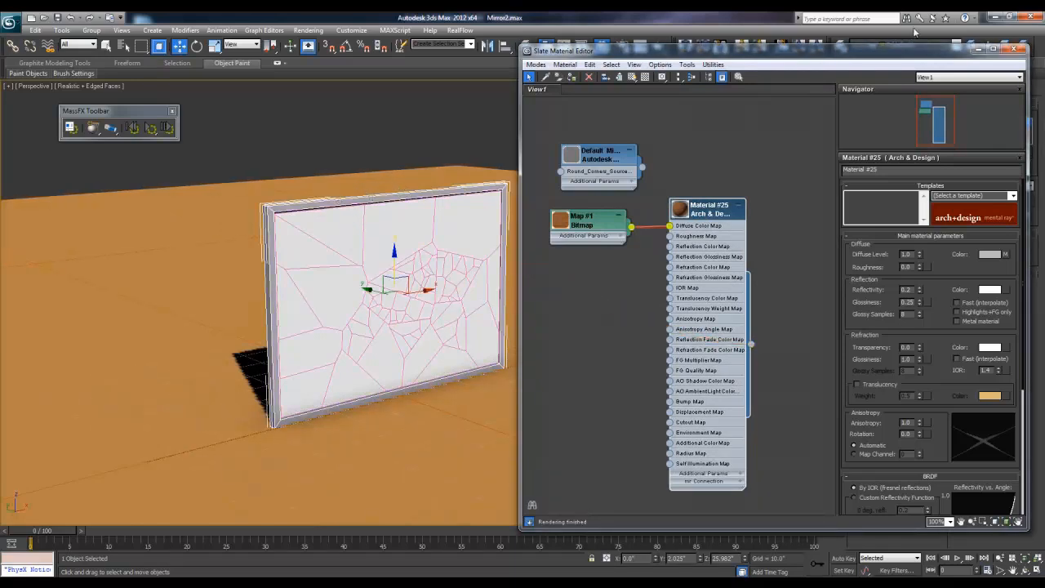
mouse_move(928, 80)
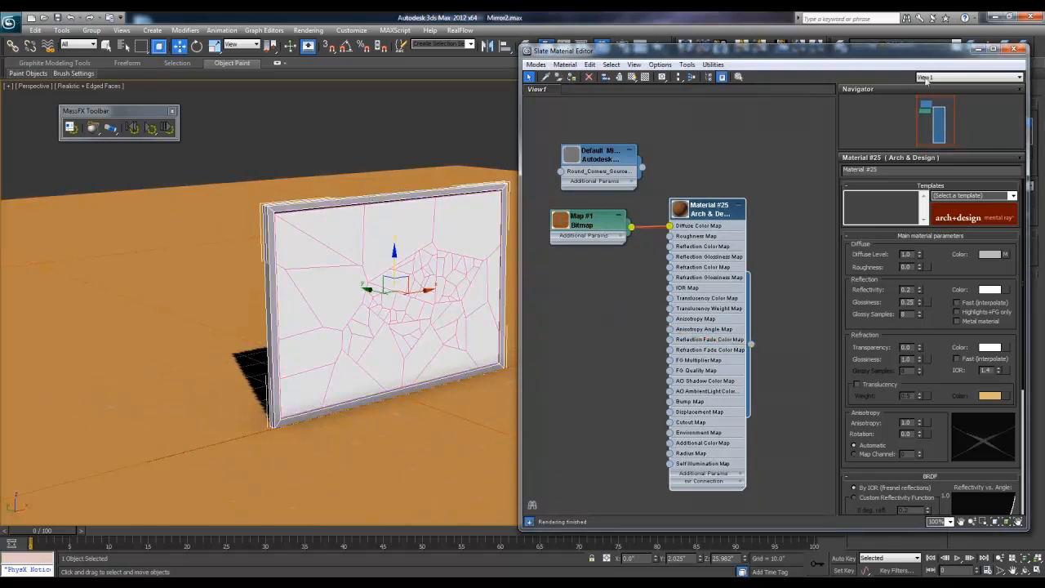
mouse_move(634, 76)
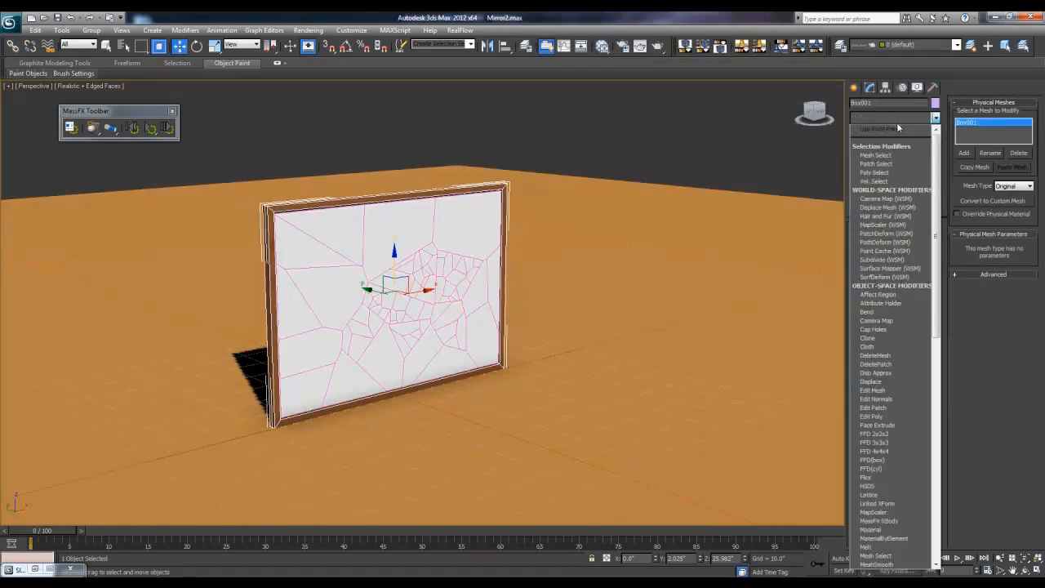
Step: Assign the wood-textured Arch & Design material to the selected mirror frame
click(889, 232)
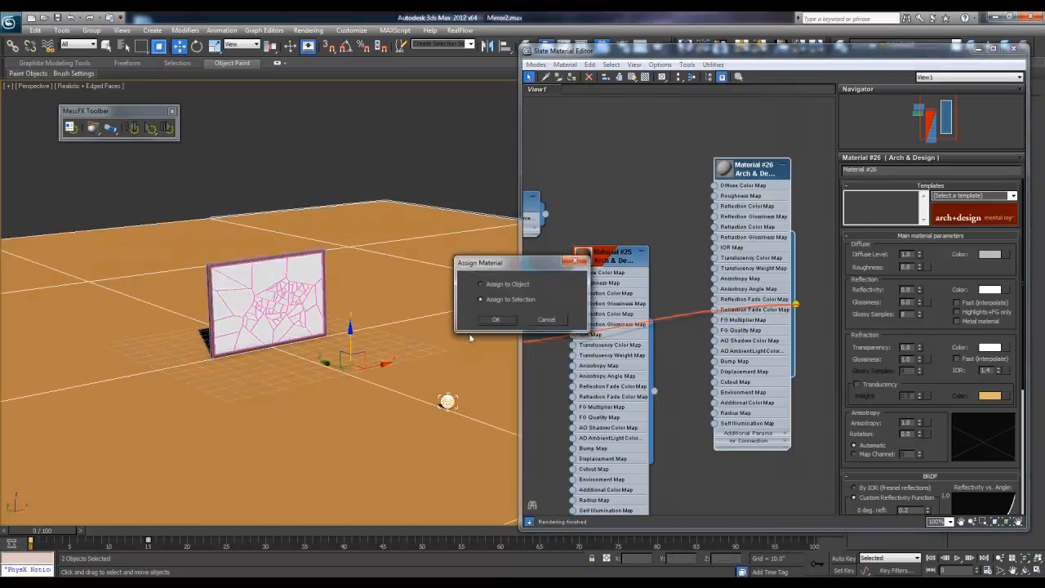
Step: Assign the plain Arch & Design material to the selected ball and ground
click(496, 318)
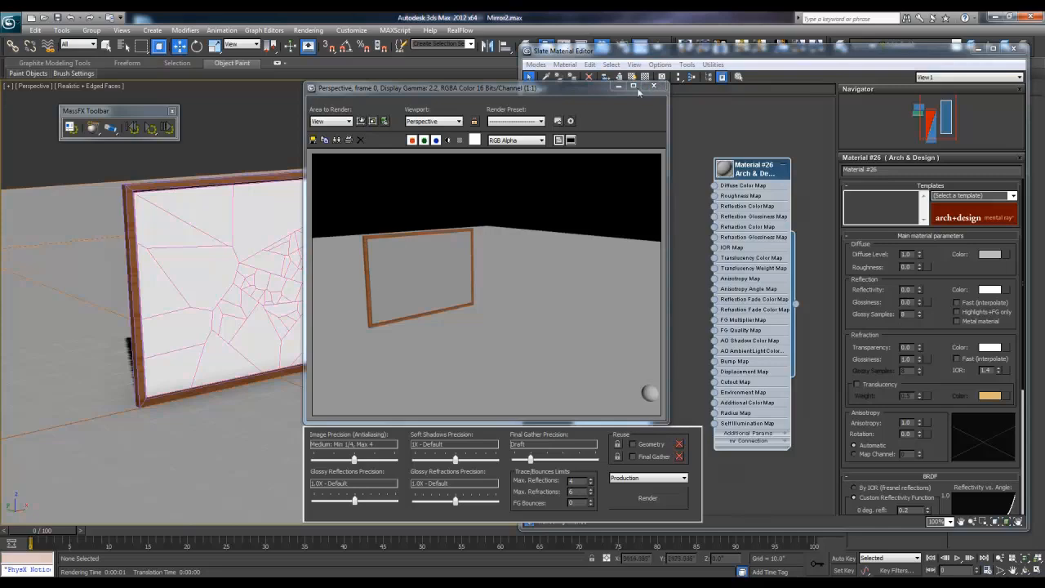
Step: Close the previous render and material editor, then render the Perspective view as a test
click(653, 85)
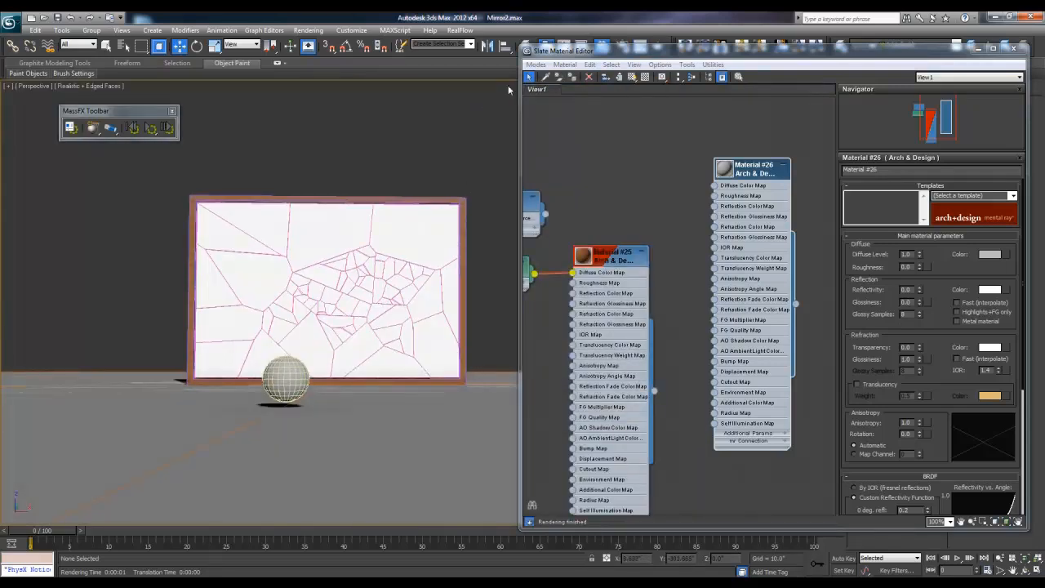
mouse_move(995, 49)
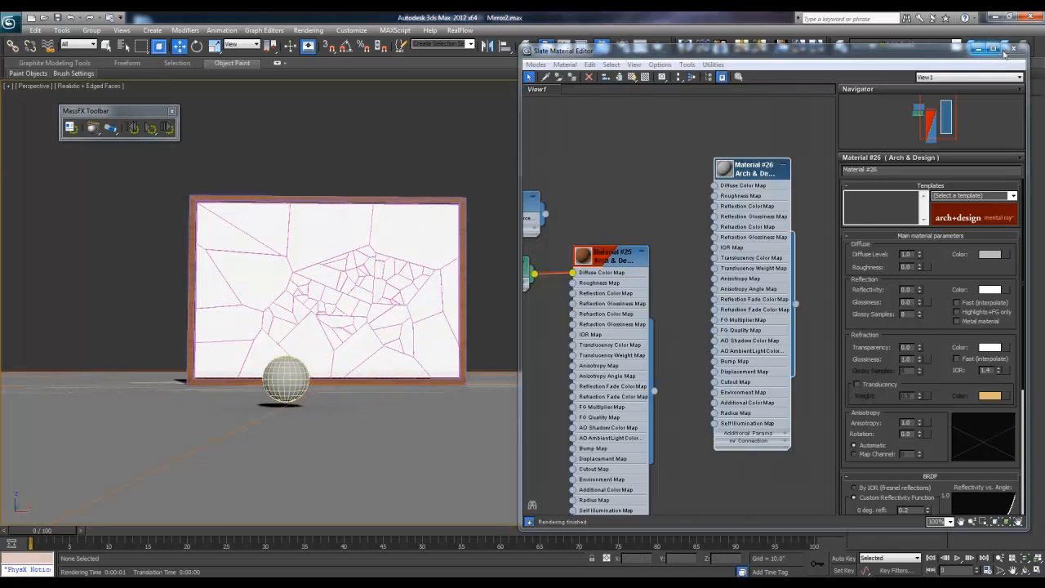
click(1014, 49)
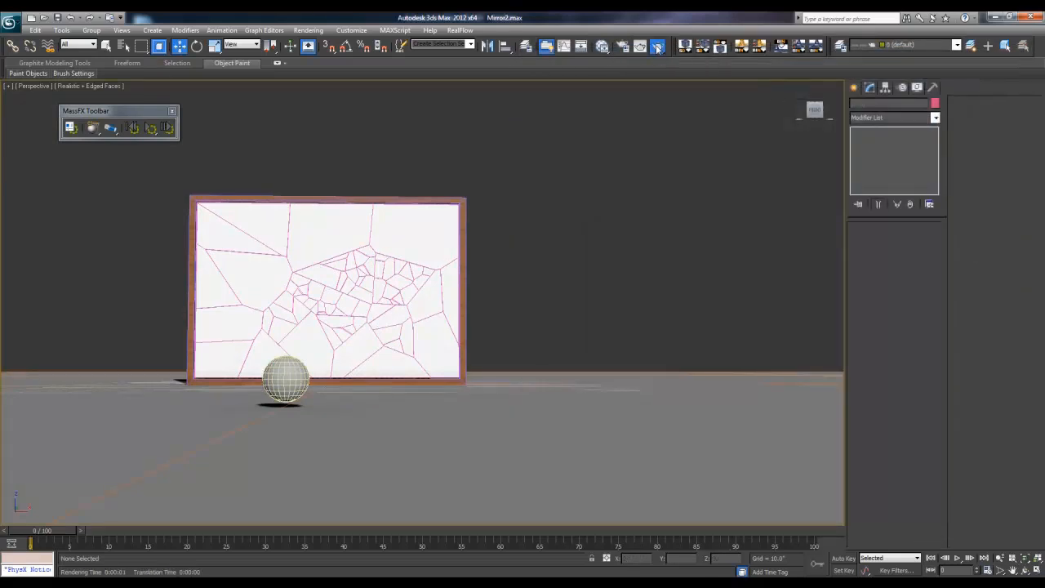
click(656, 46)
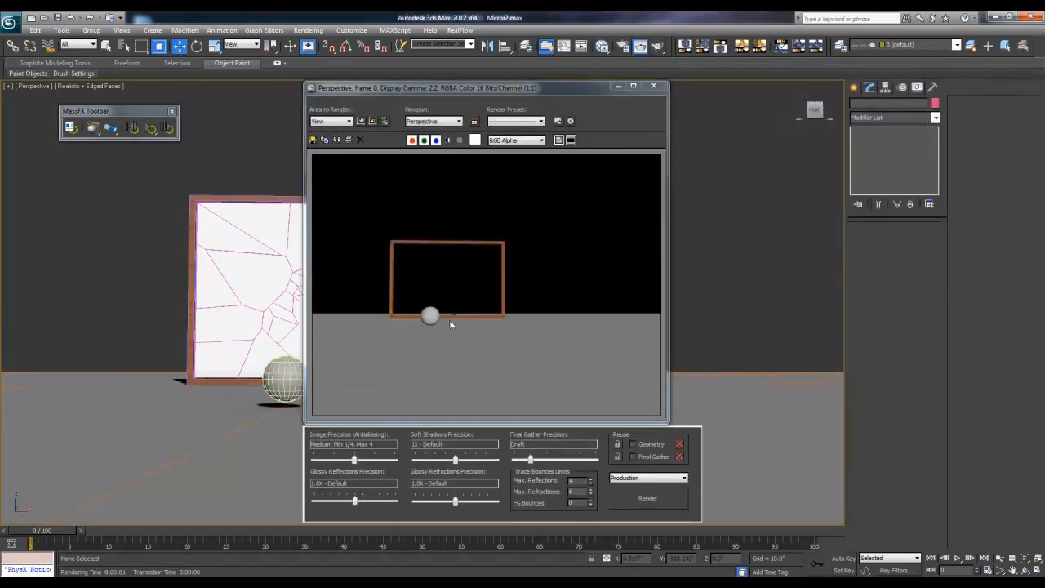